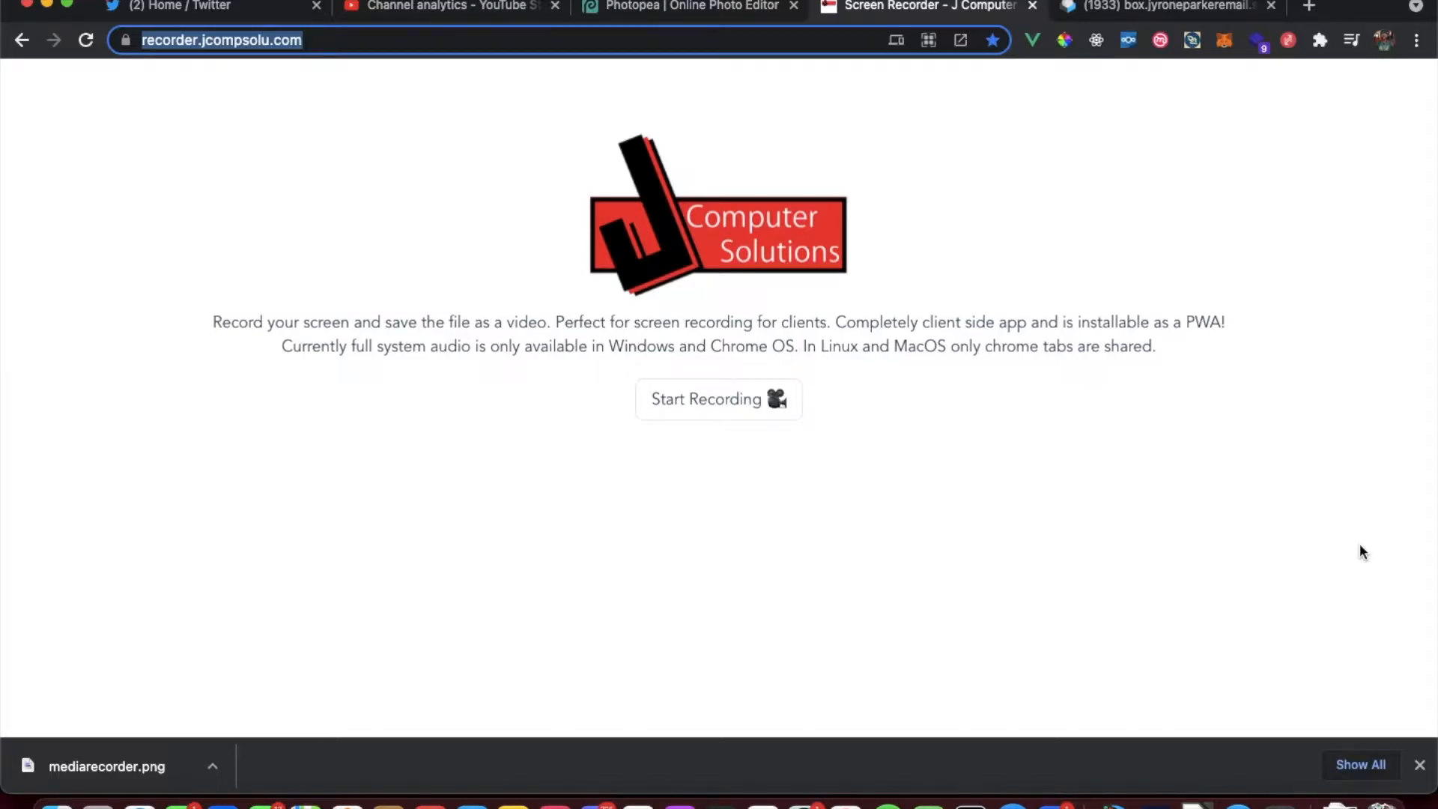
pyautogui.moveTo(74, 81)
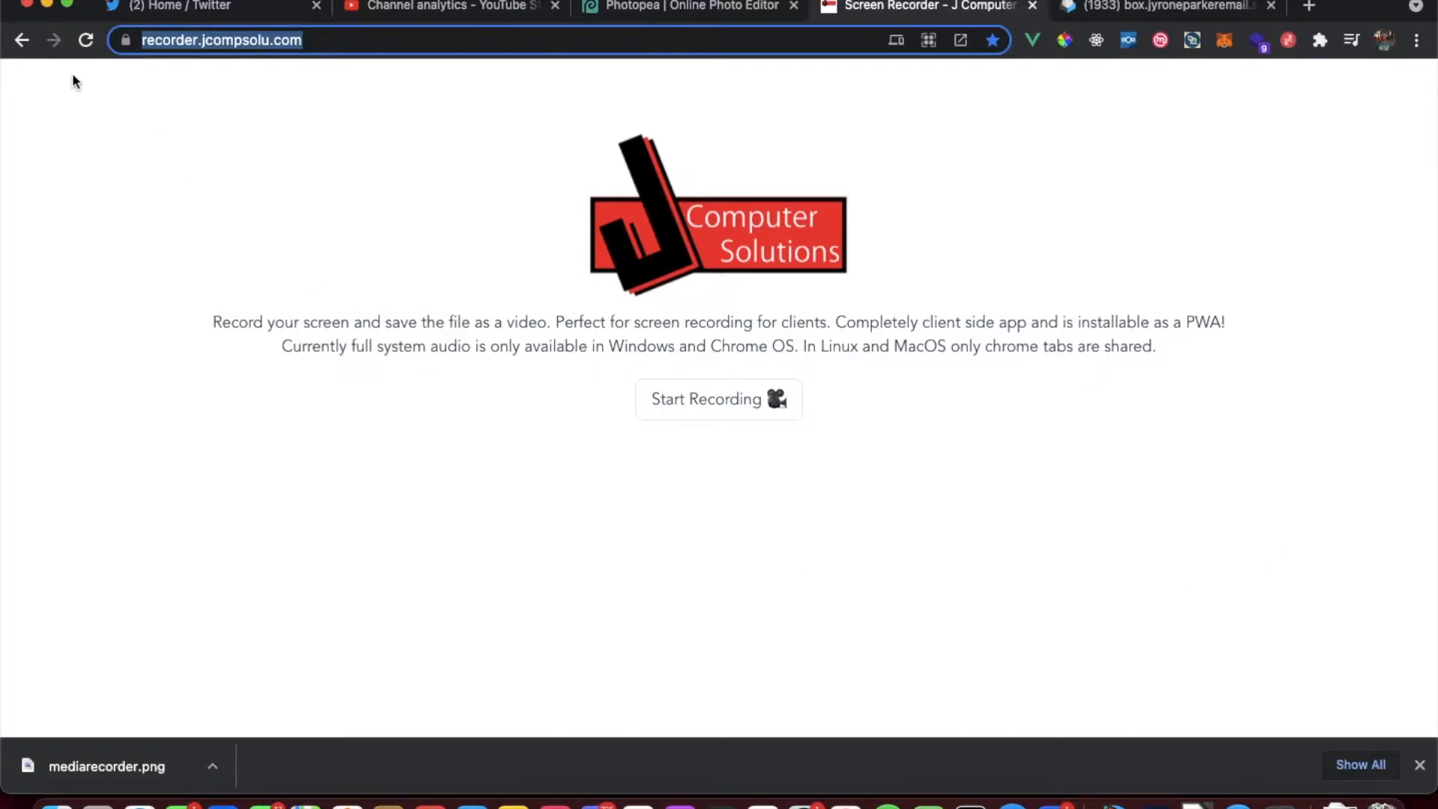
pyautogui.moveTo(554, 340)
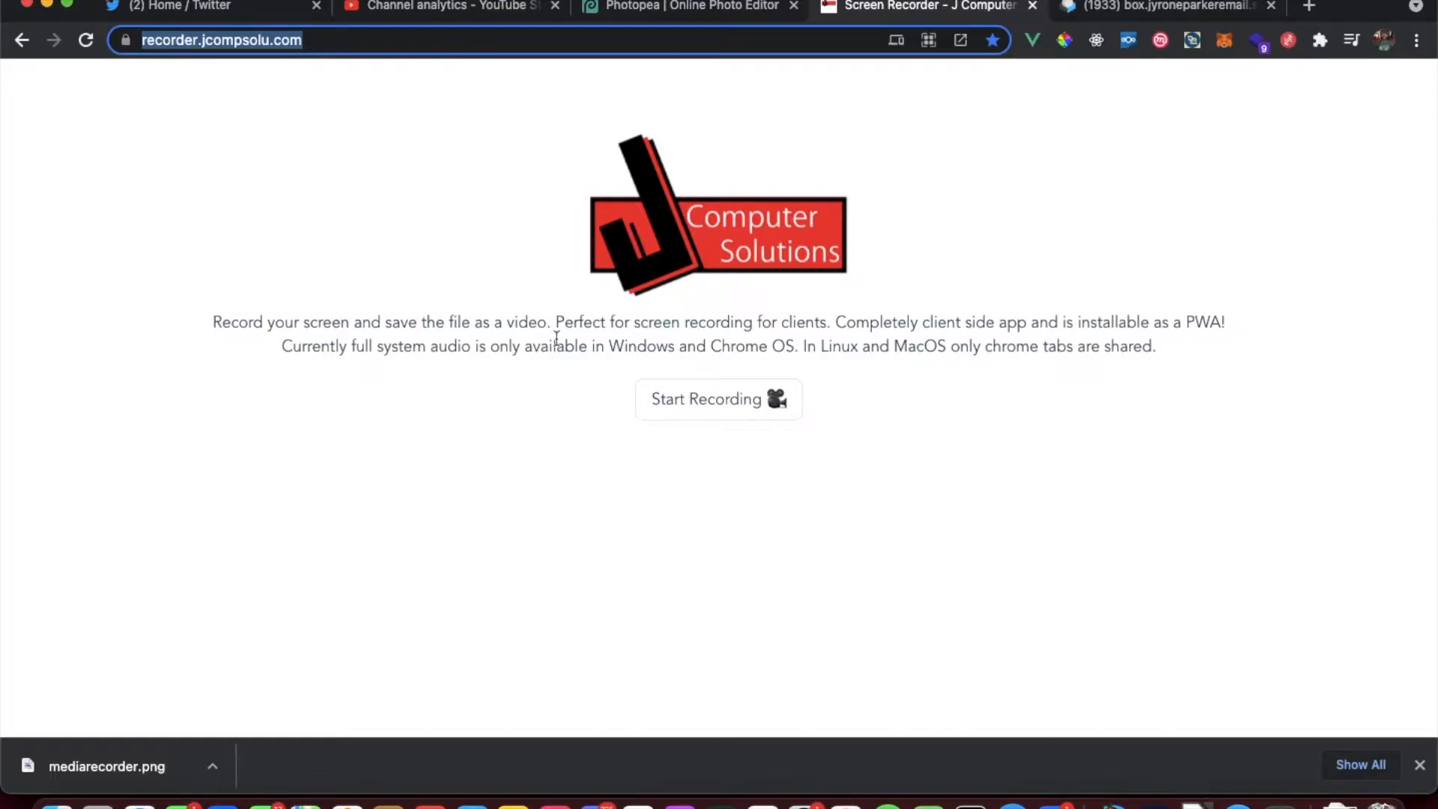
pyautogui.moveTo(720, 410)
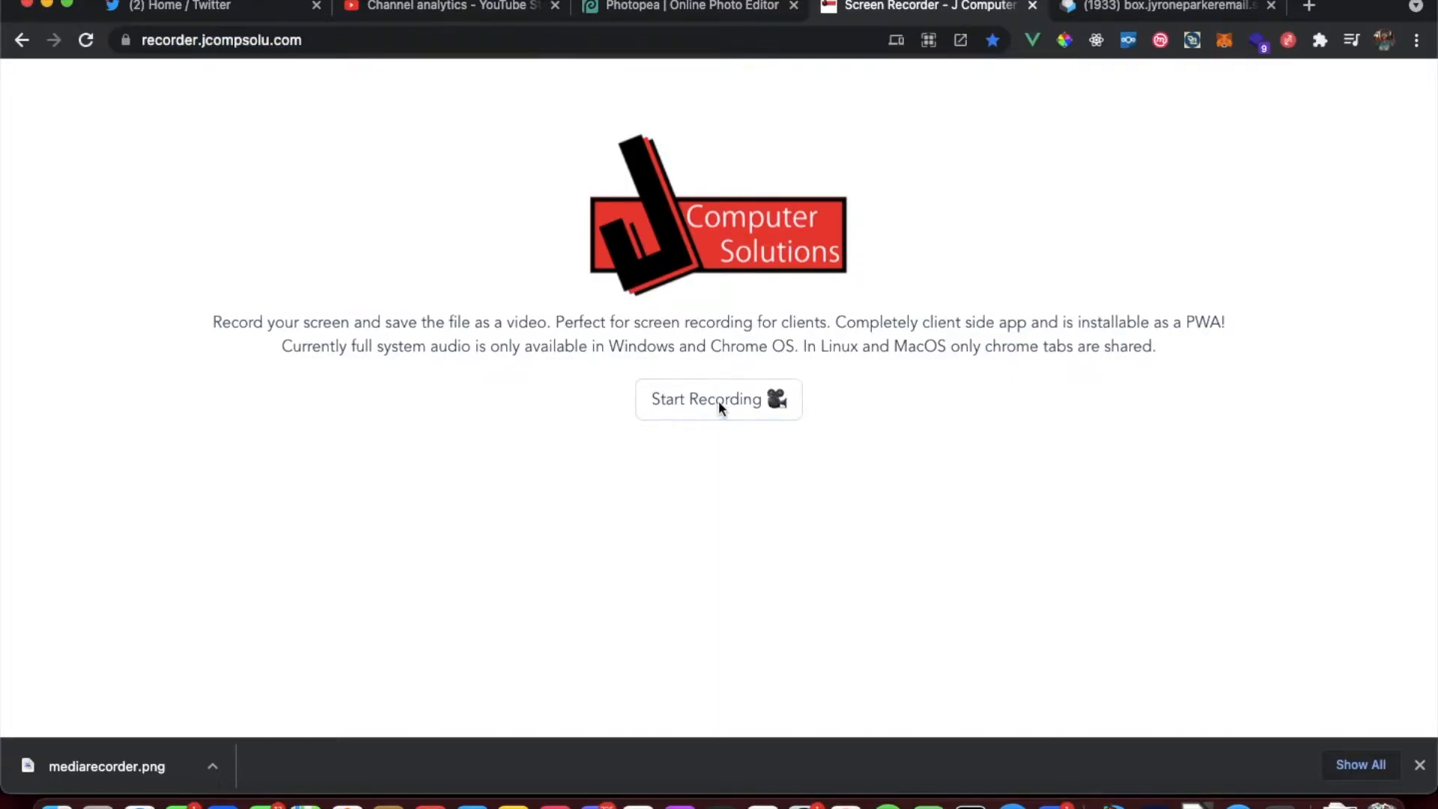
# Step: Start a new recording and share the Entire Screen in the share dialog
pyautogui.click(718, 399)
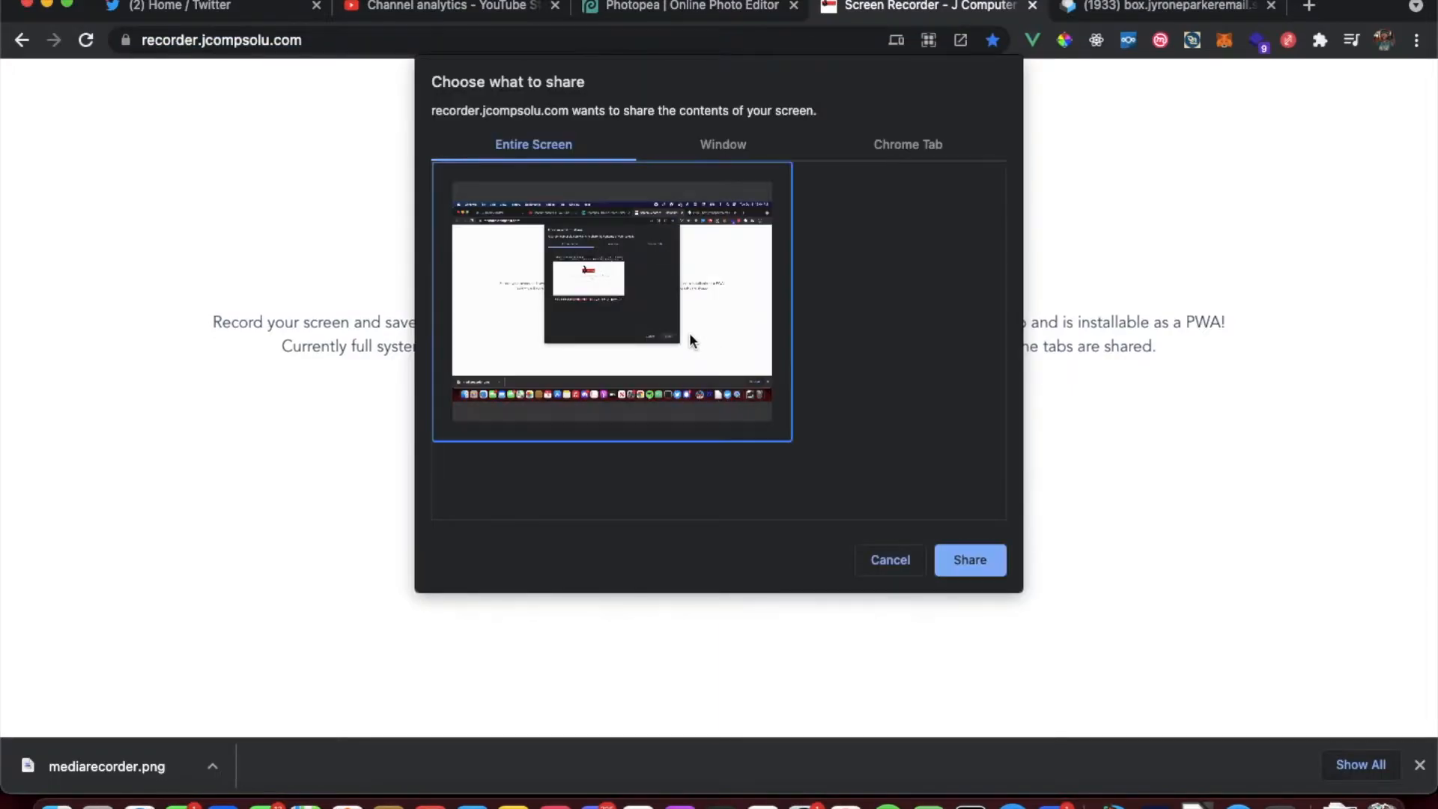
pyautogui.click(969, 559)
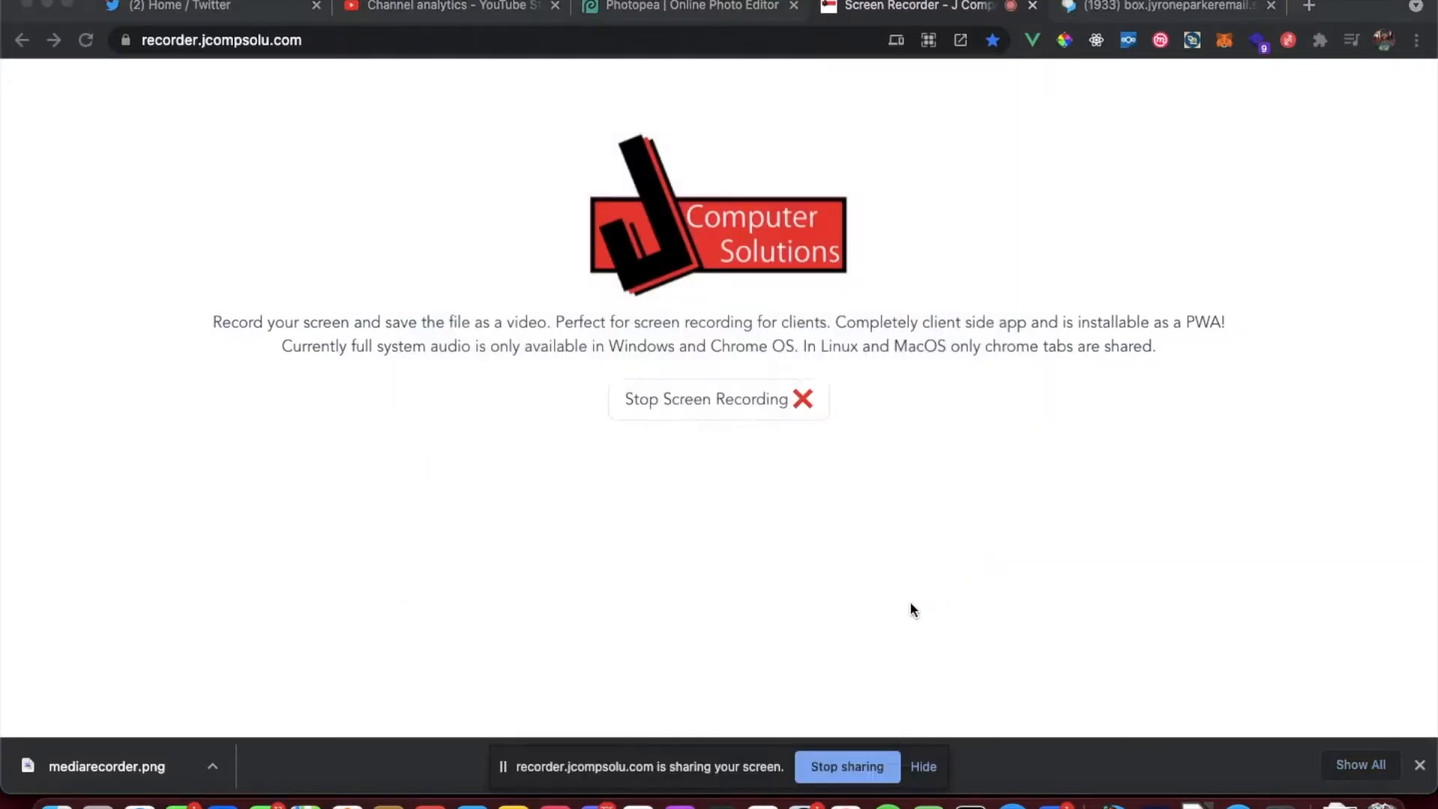
pyautogui.moveTo(105, 218)
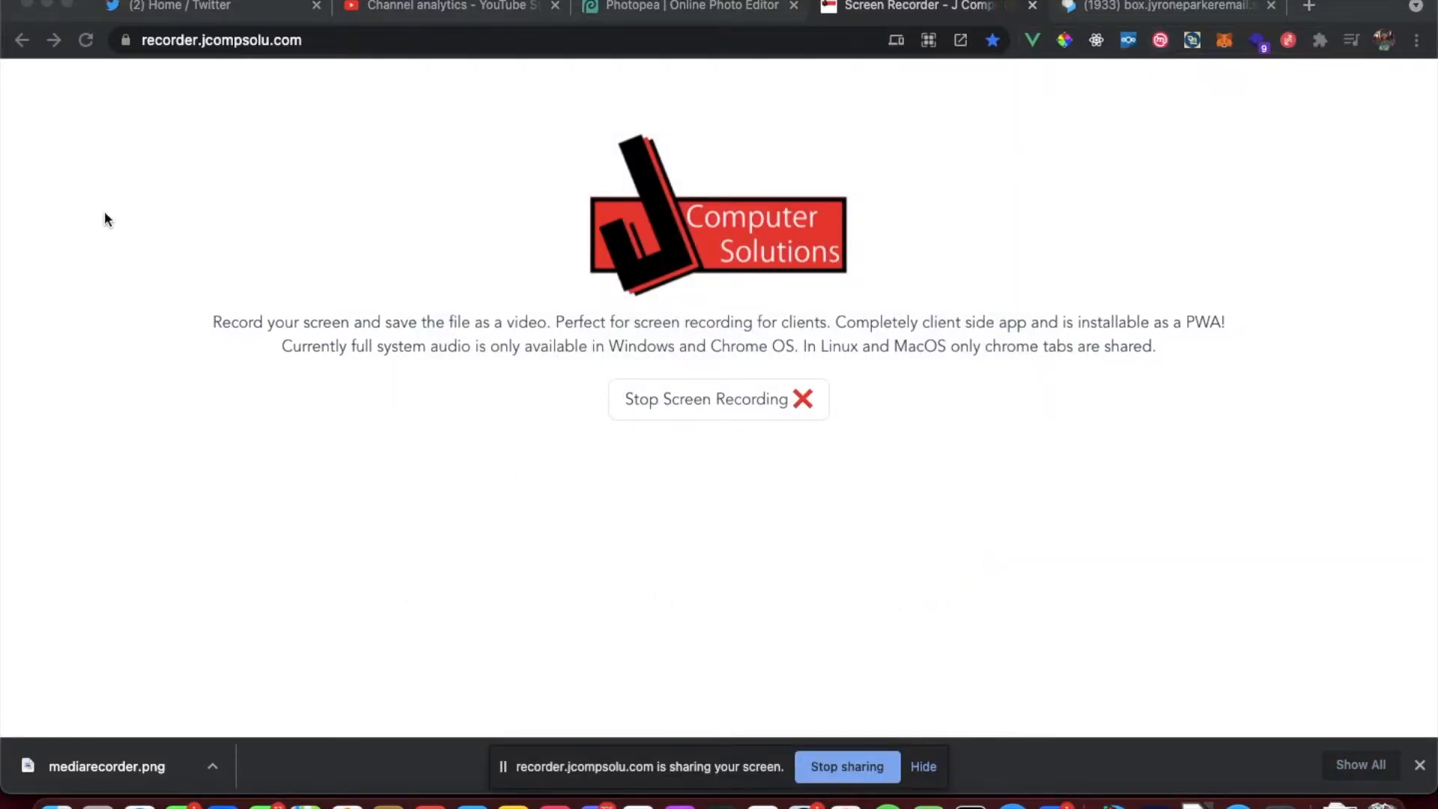
pyautogui.moveTo(738, 409)
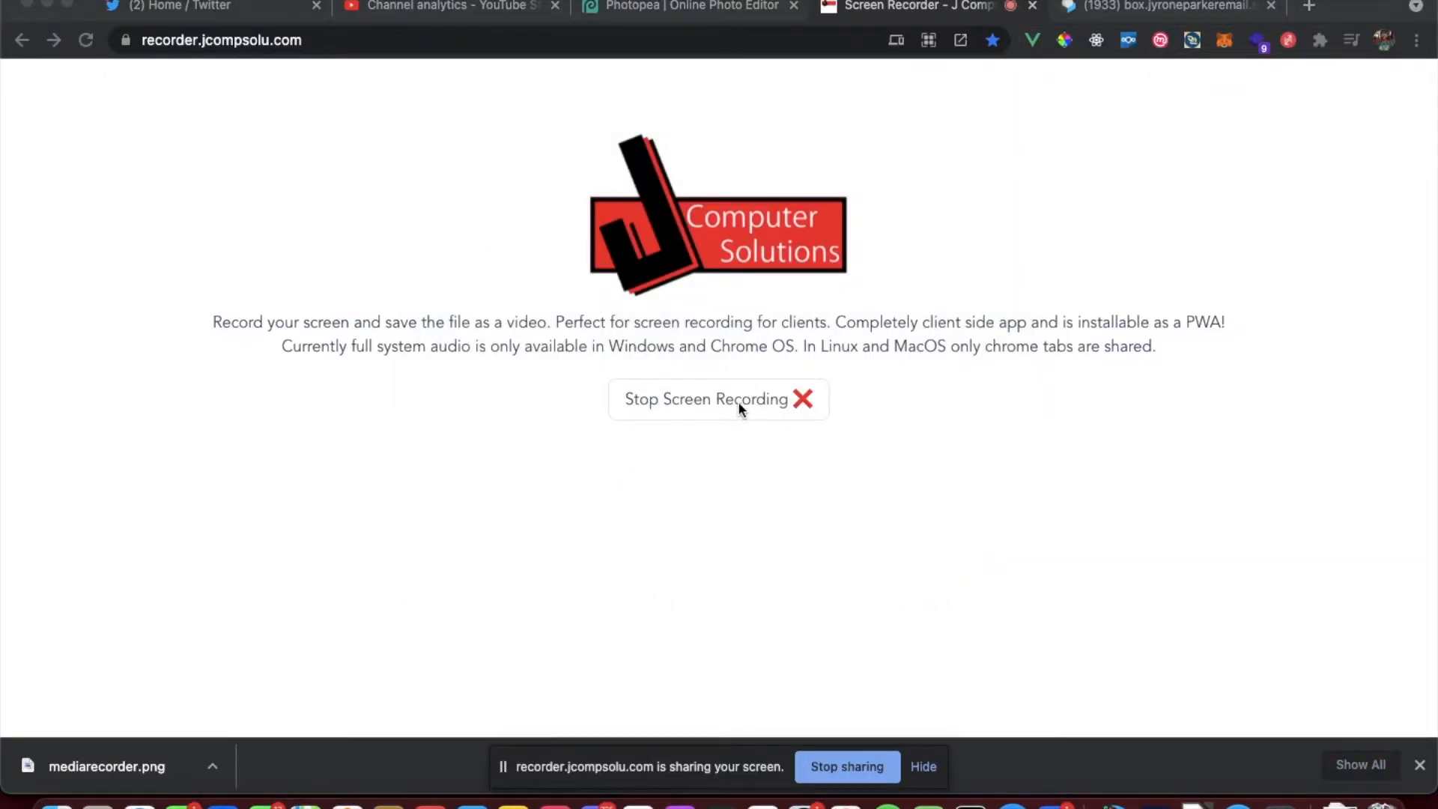
# Step: Stop the recording, download it as a .webm video, and switch to the webmail inbox
pyautogui.click(717, 398)
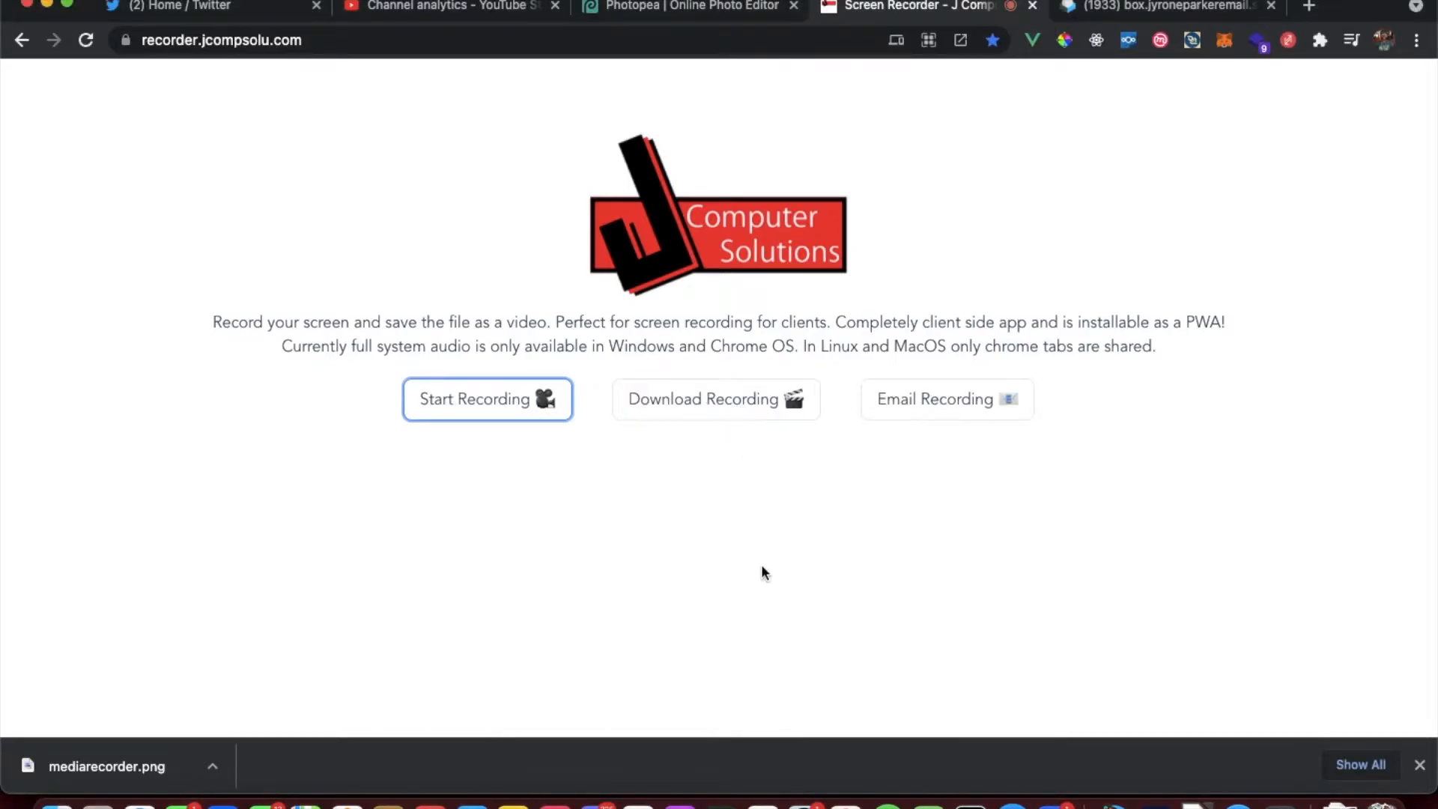
pyautogui.moveTo(853, 527)
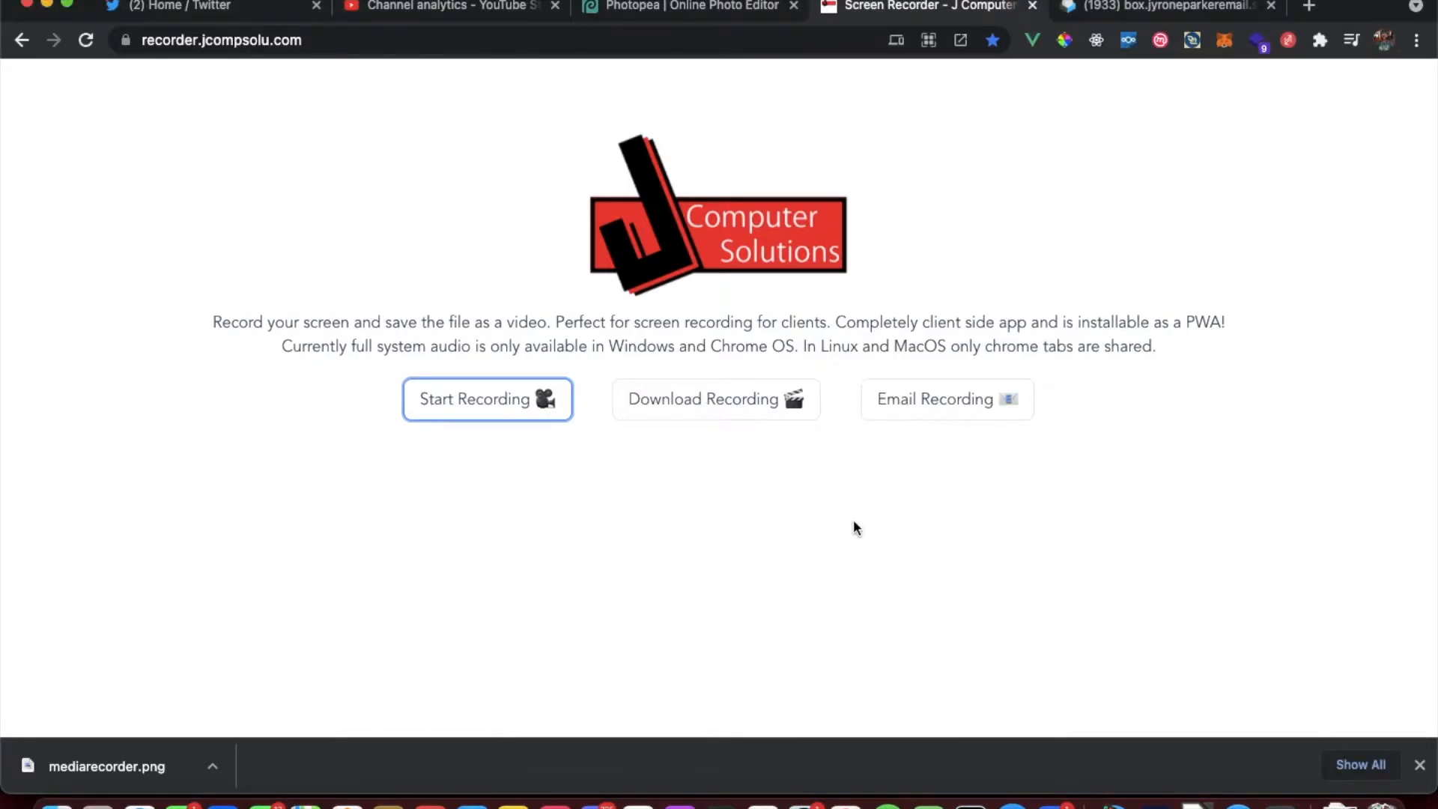
pyautogui.moveTo(708, 406)
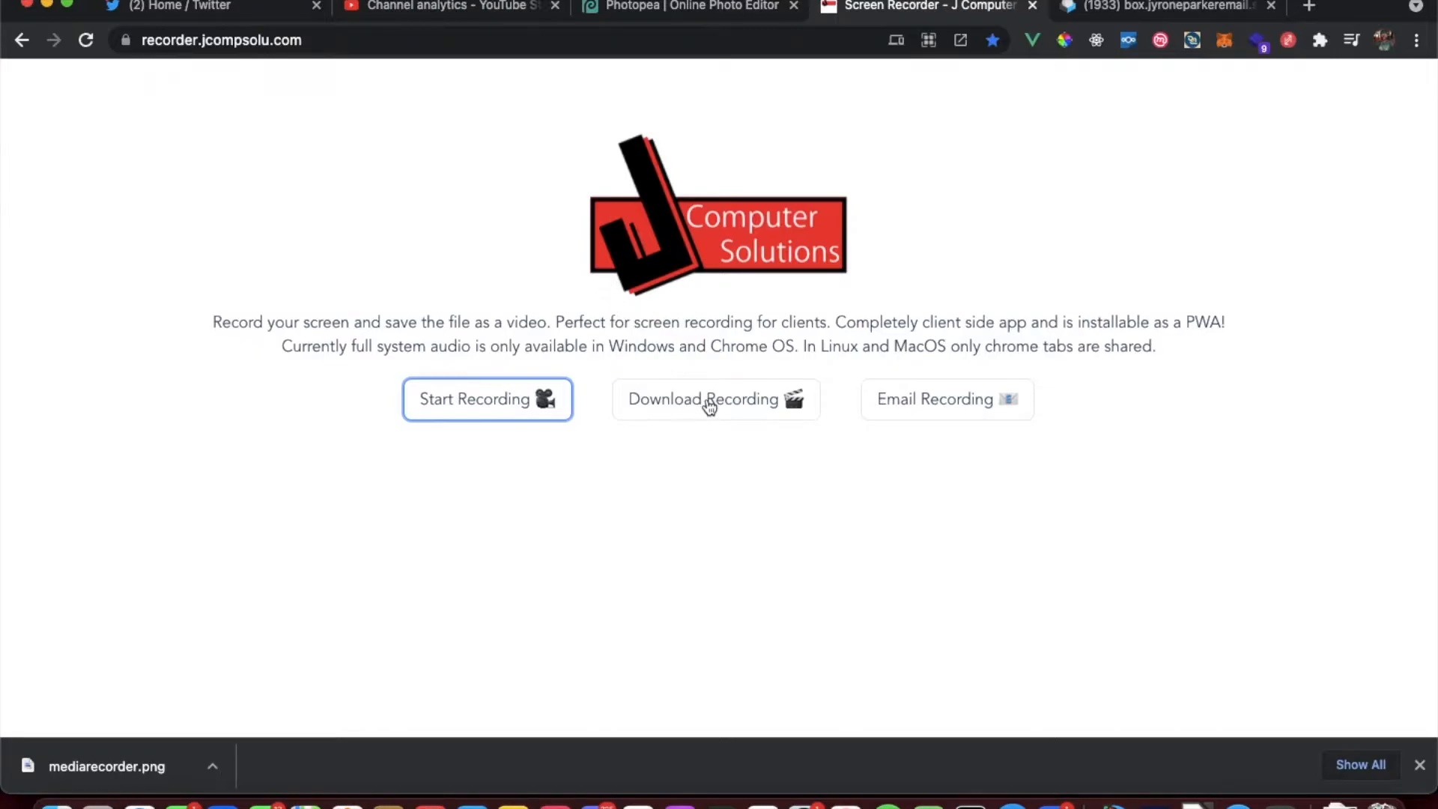
pyautogui.moveTo(888, 353)
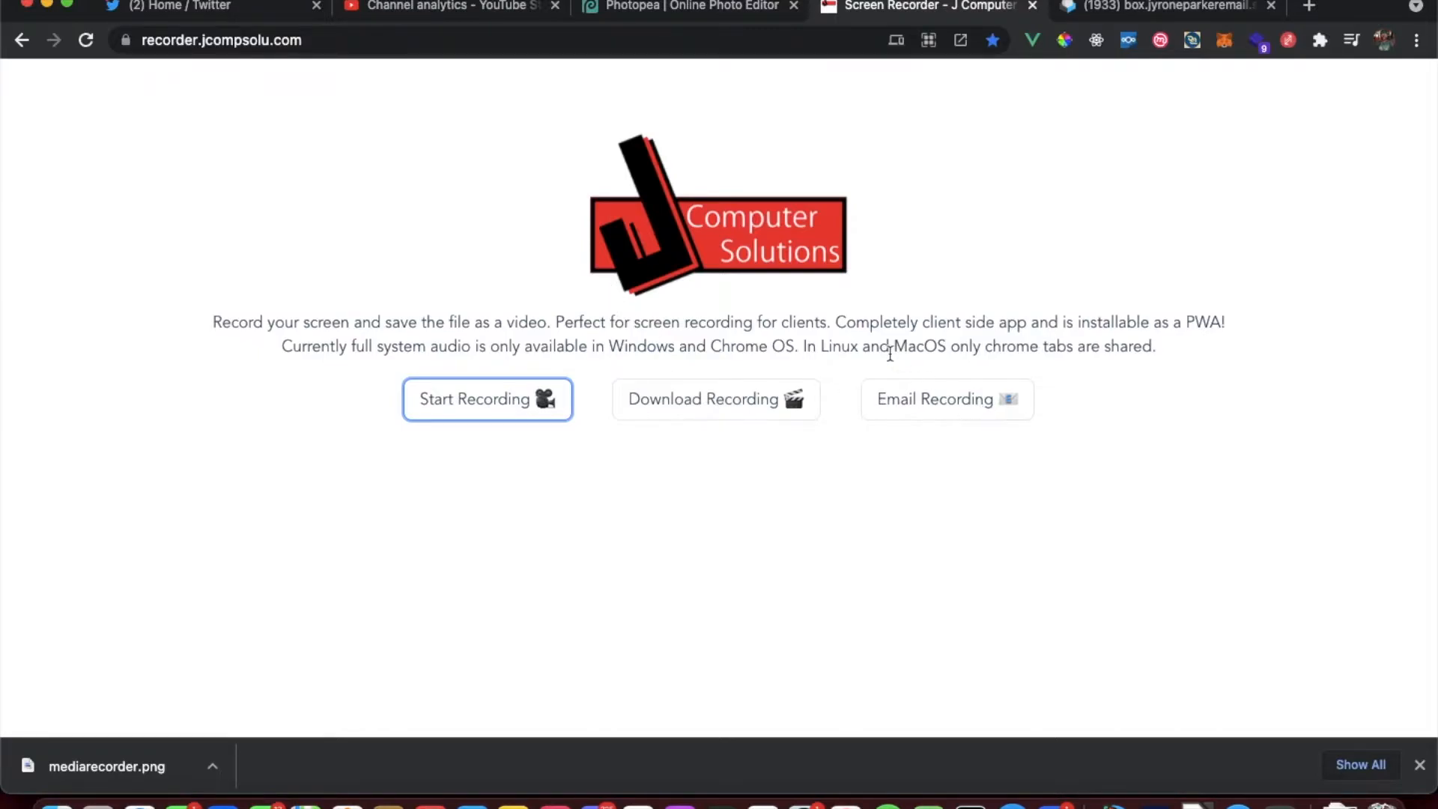
pyautogui.click(715, 399)
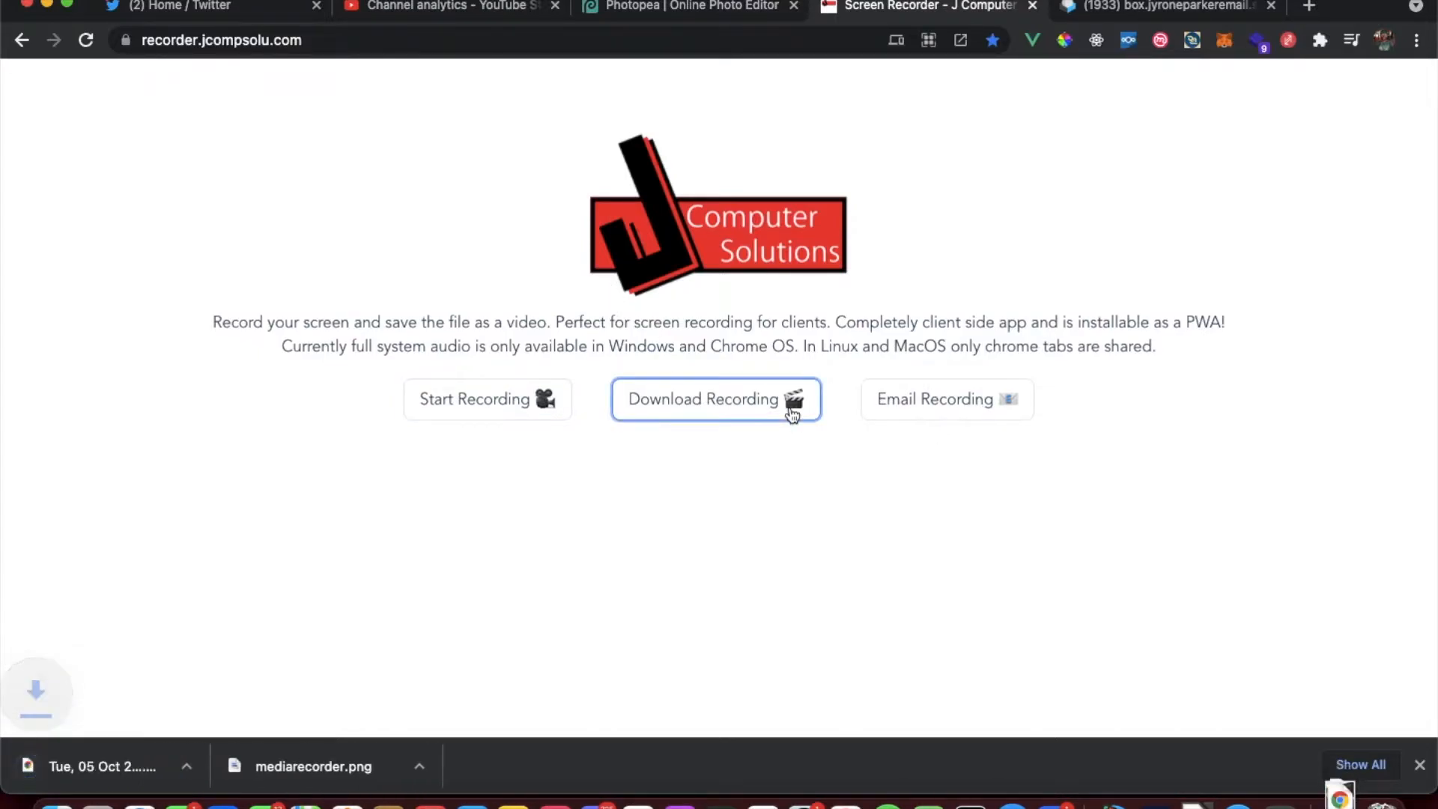
pyautogui.click(716, 398)
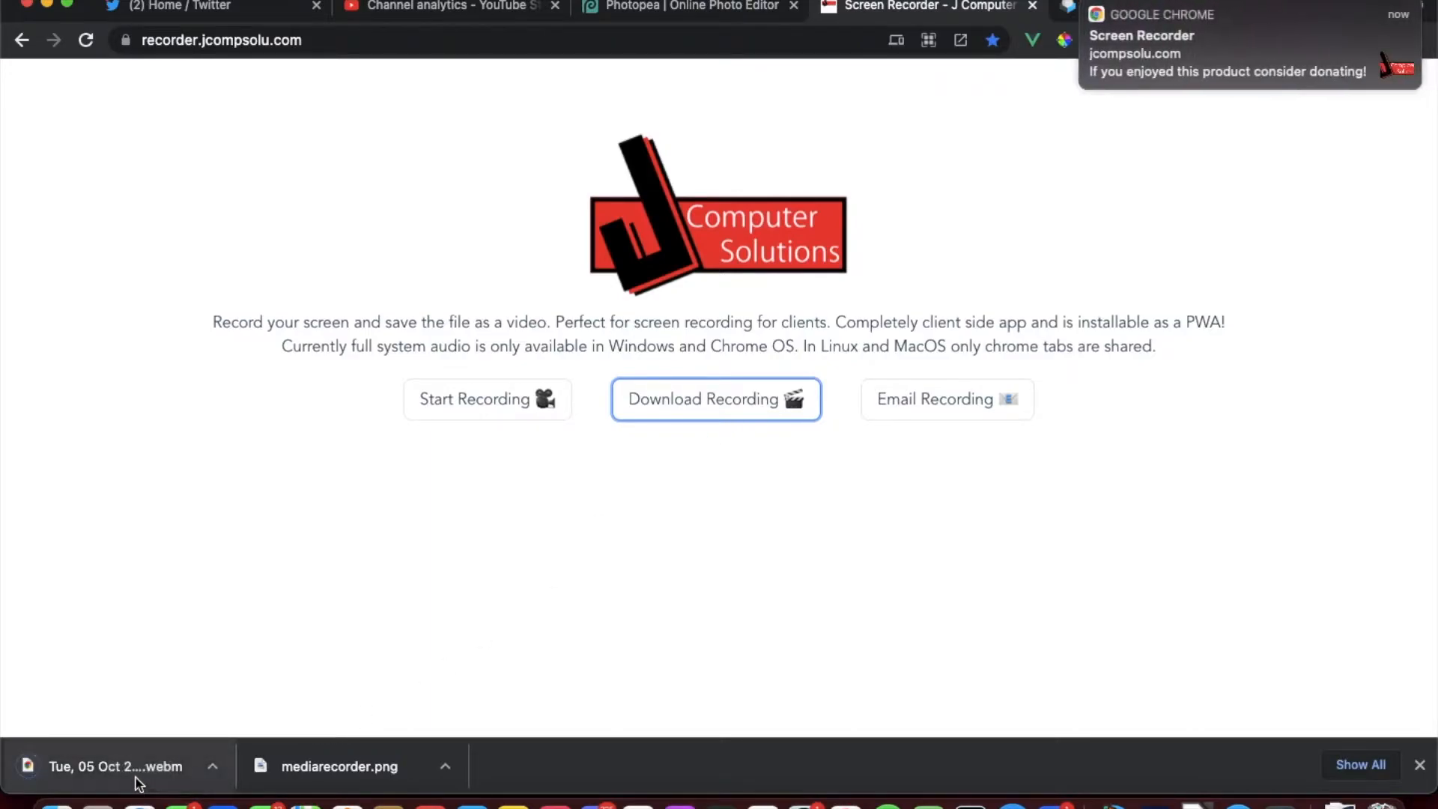
pyautogui.moveTo(157, 768)
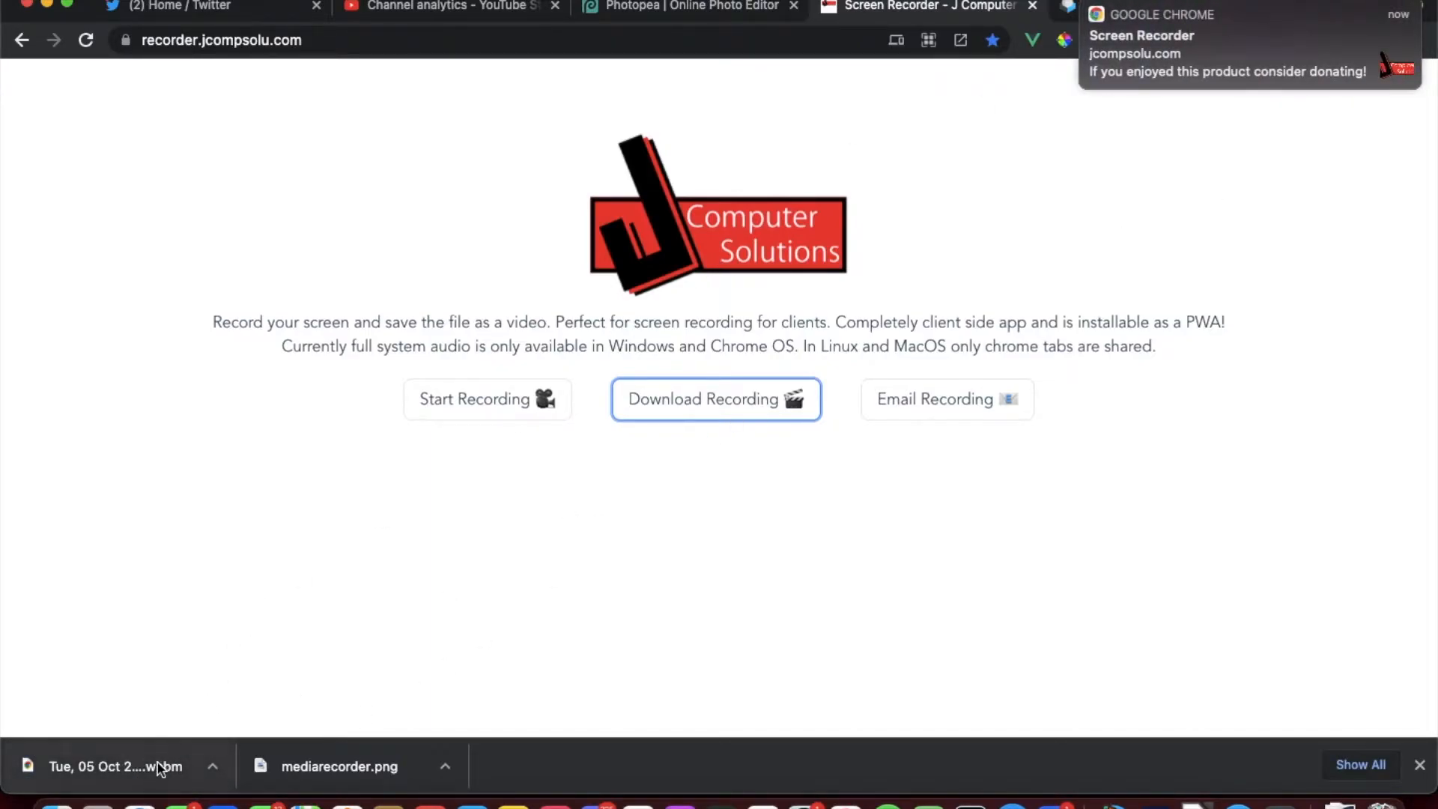
pyautogui.click(116, 766)
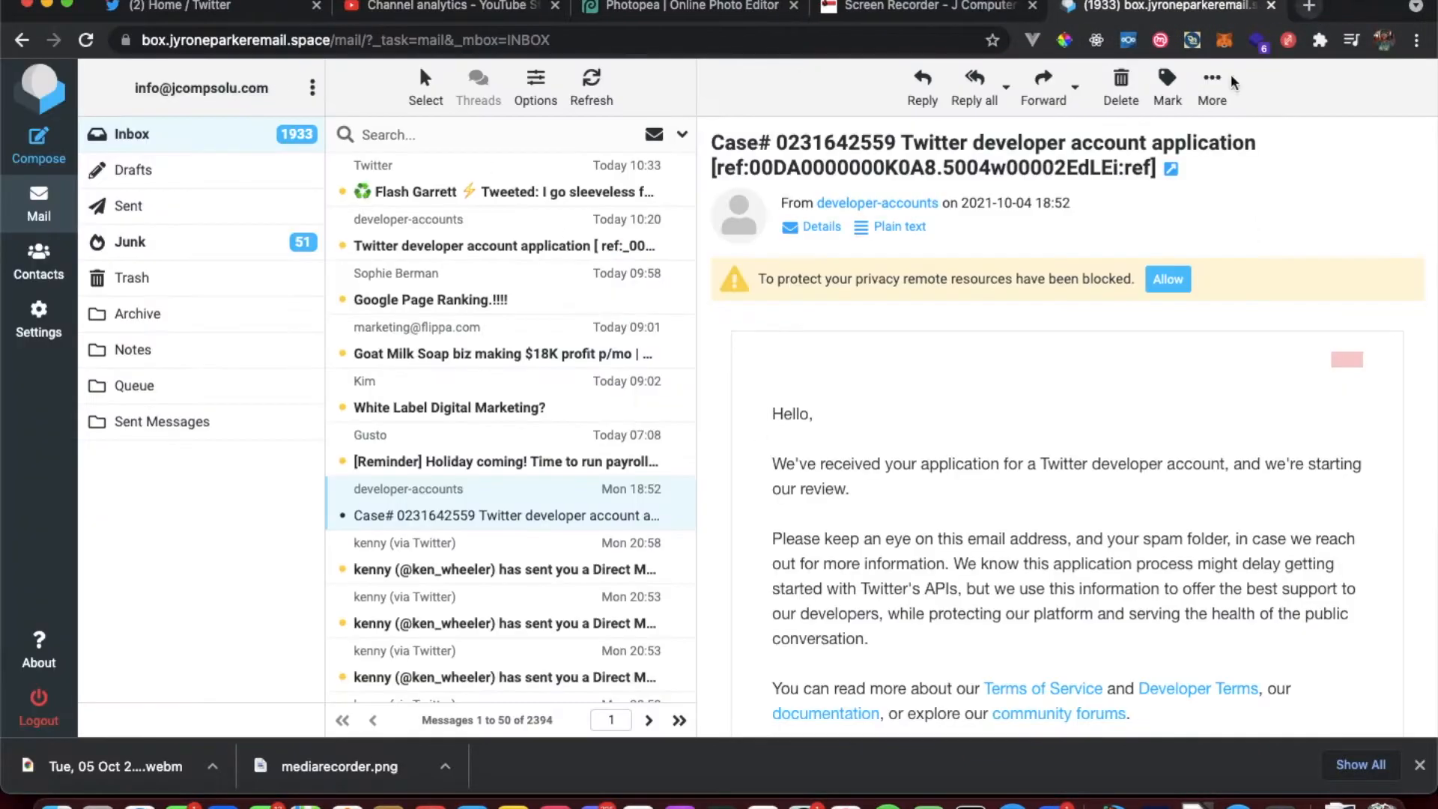
pyautogui.click(917, 7)
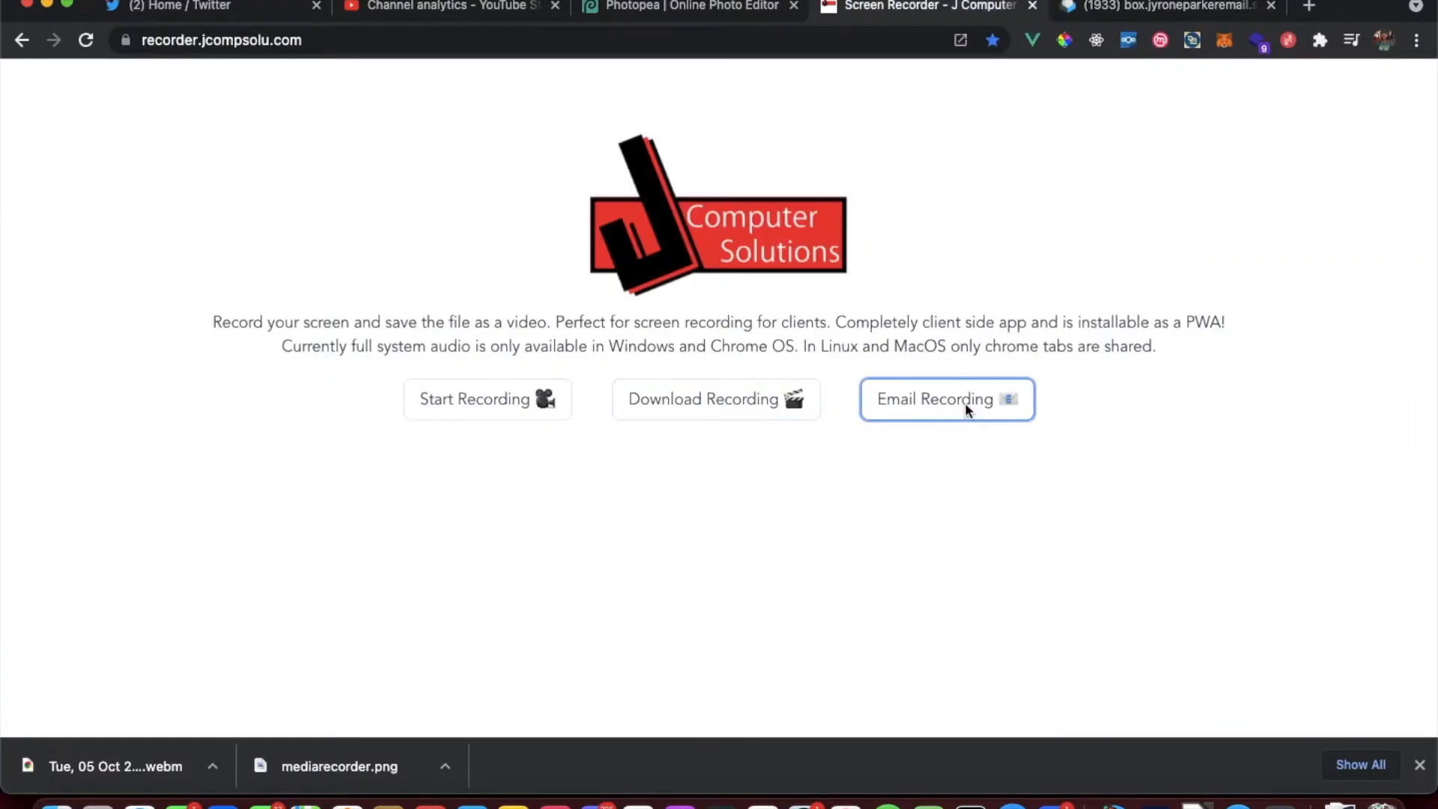
pyautogui.click(934, 398)
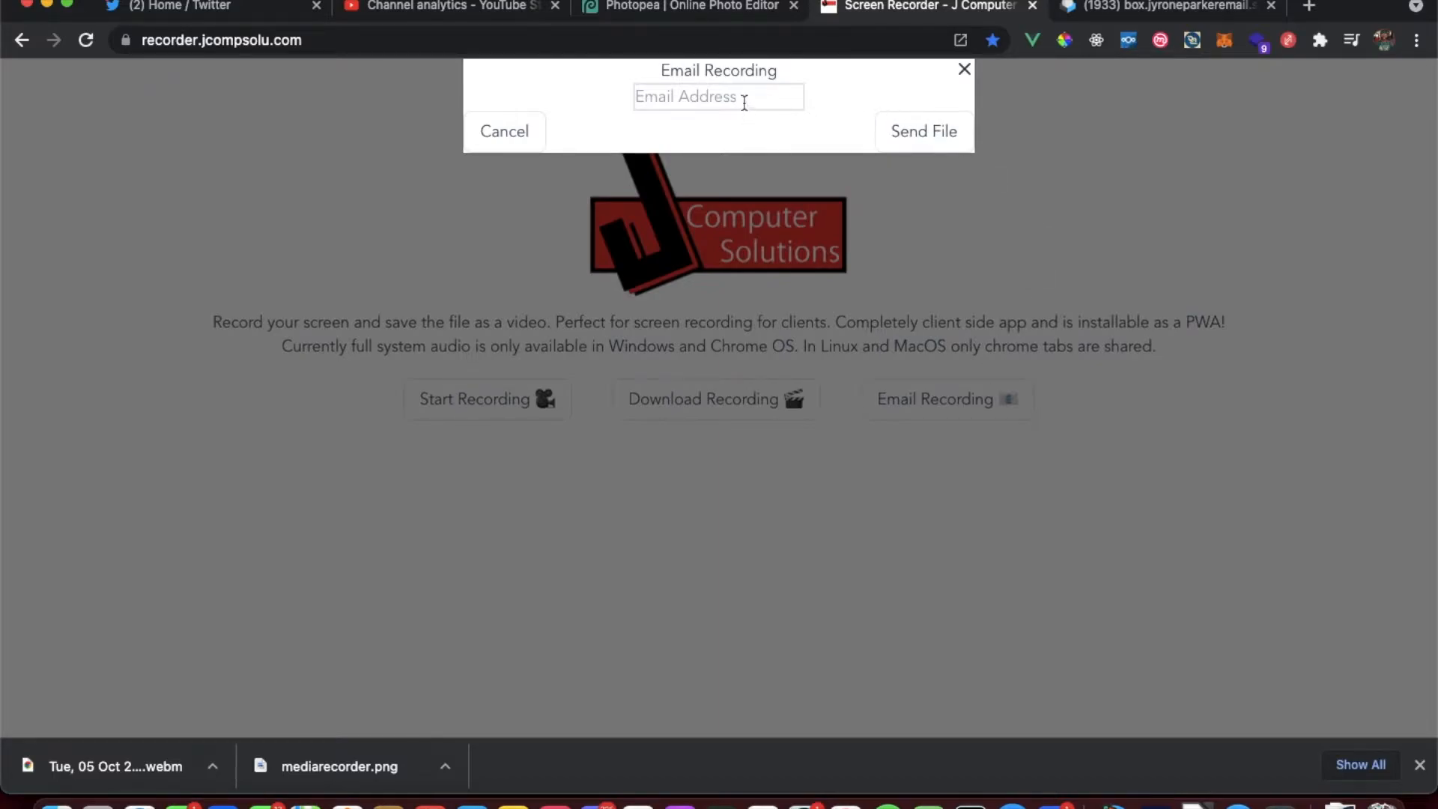
pyautogui.click(718, 96)
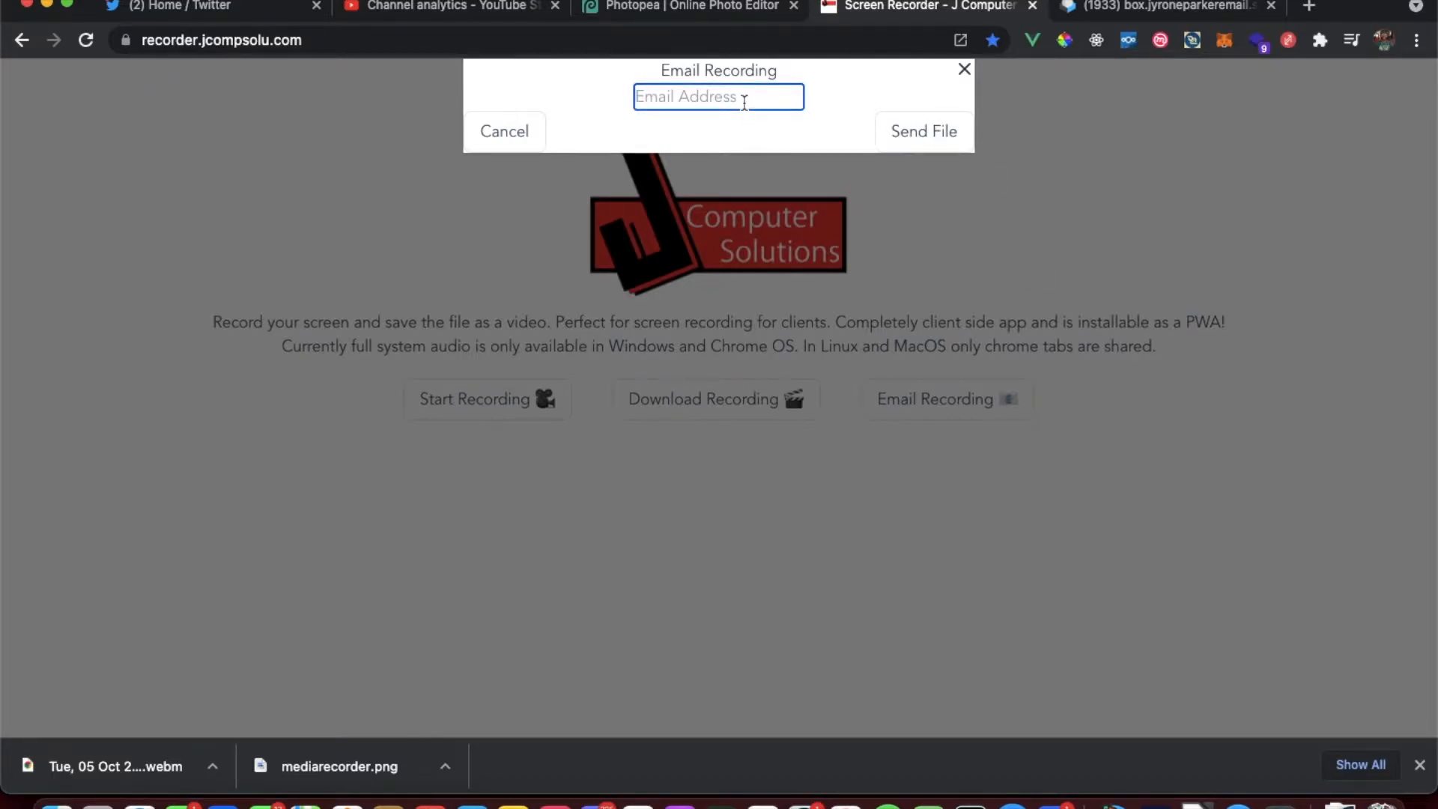
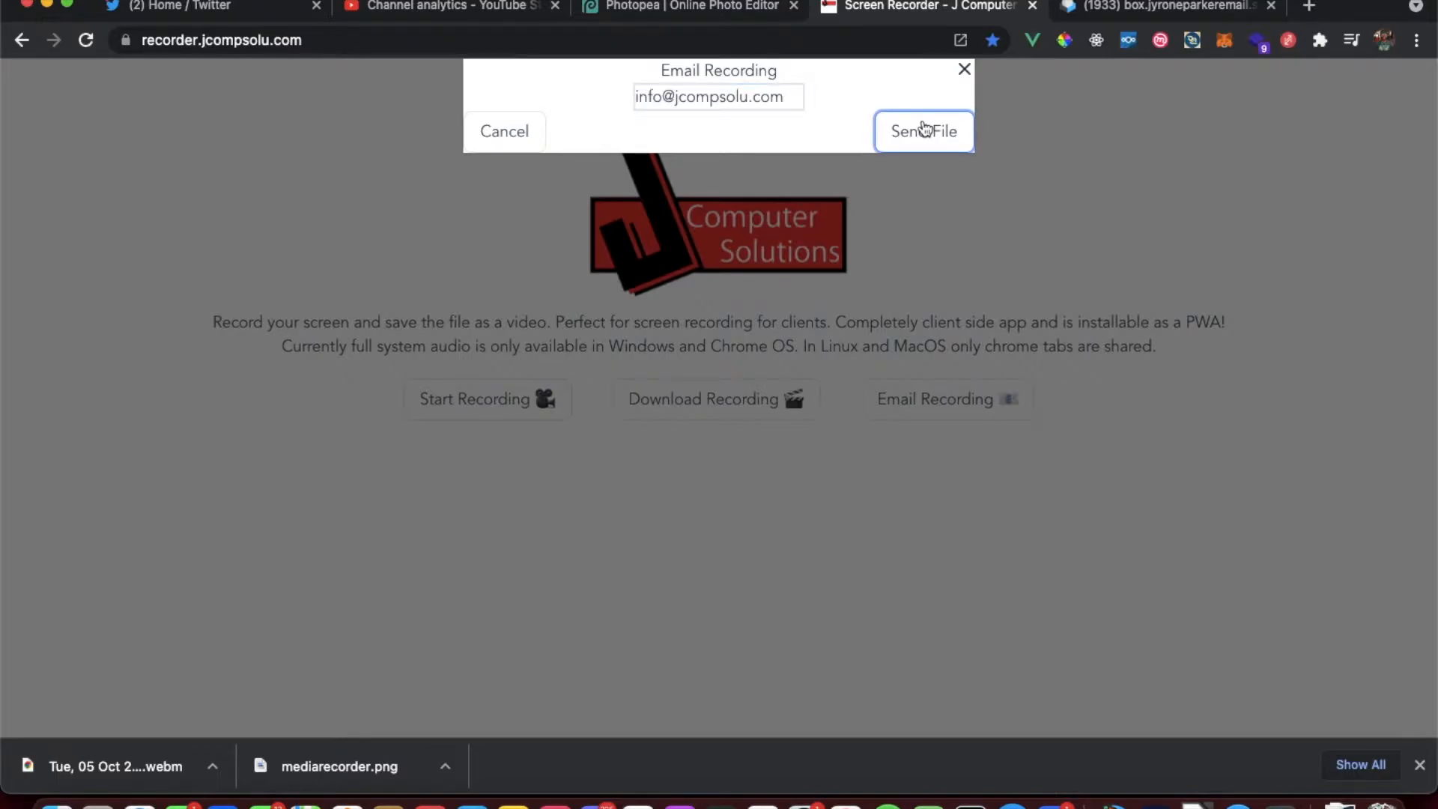
pyautogui.click(924, 130)
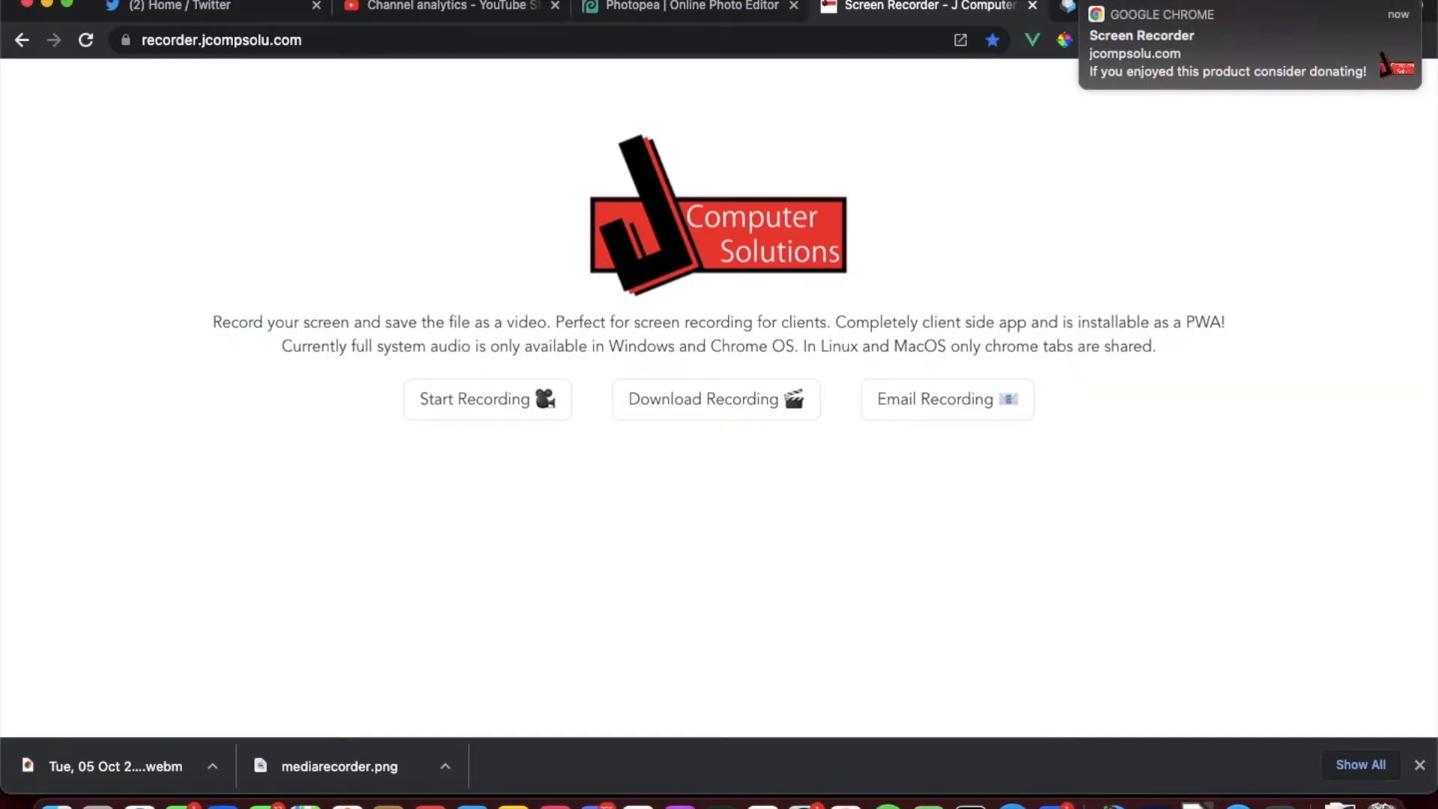
pyautogui.click(1174, 6)
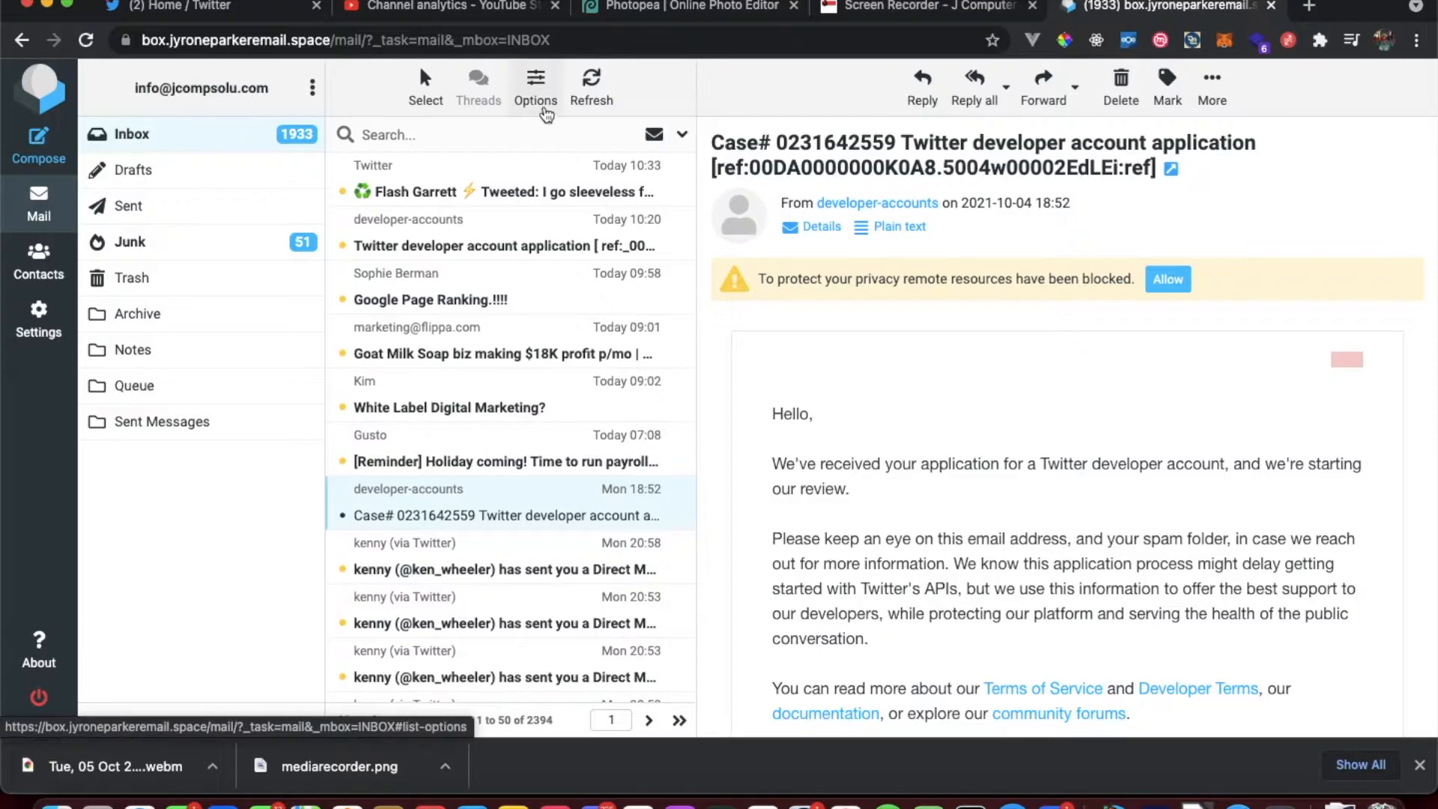
# Step: Open the Send File email and download its jcompsolu-screen-record.webm attachment
pyautogui.click(591, 83)
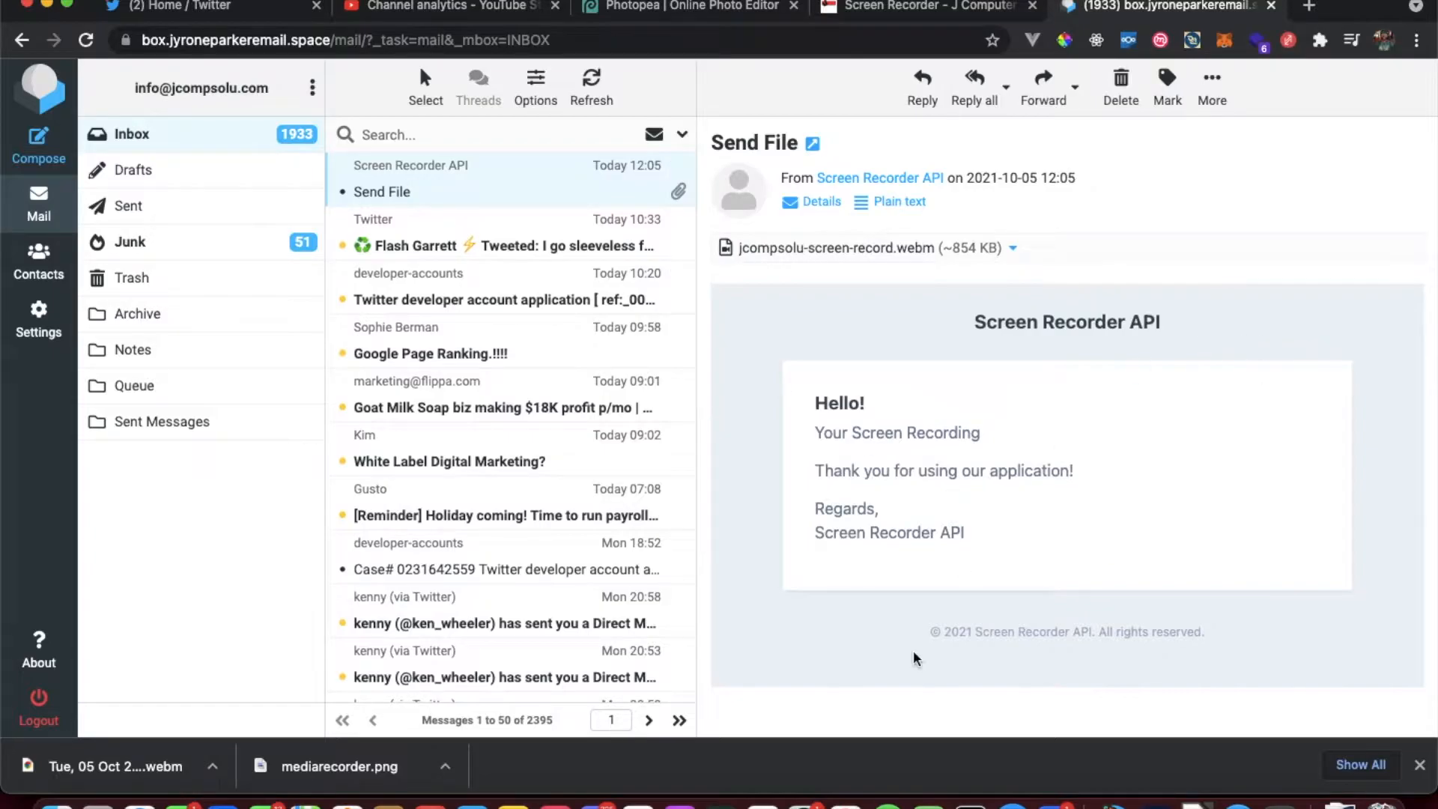
pyautogui.moveTo(872, 277)
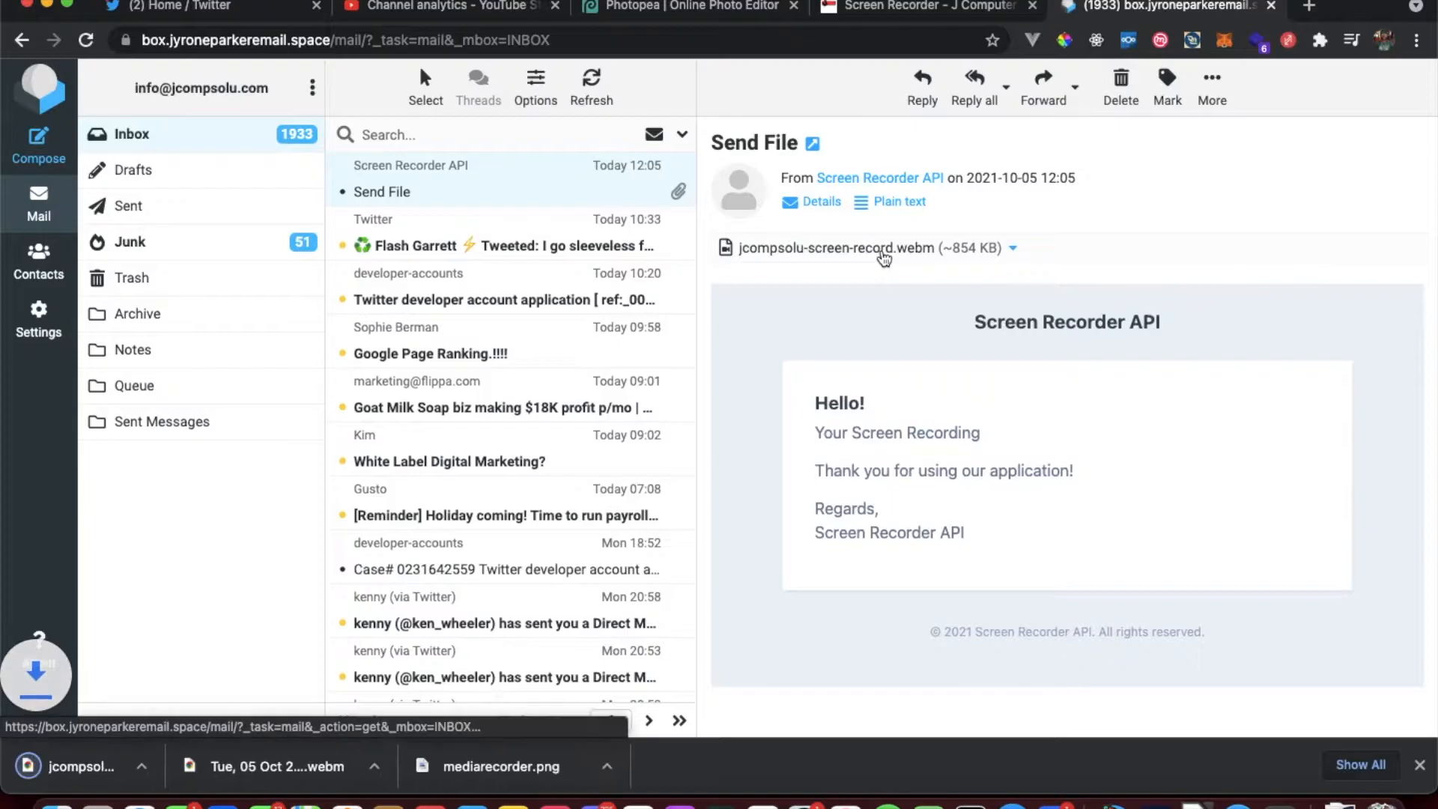
pyautogui.click(836, 247)
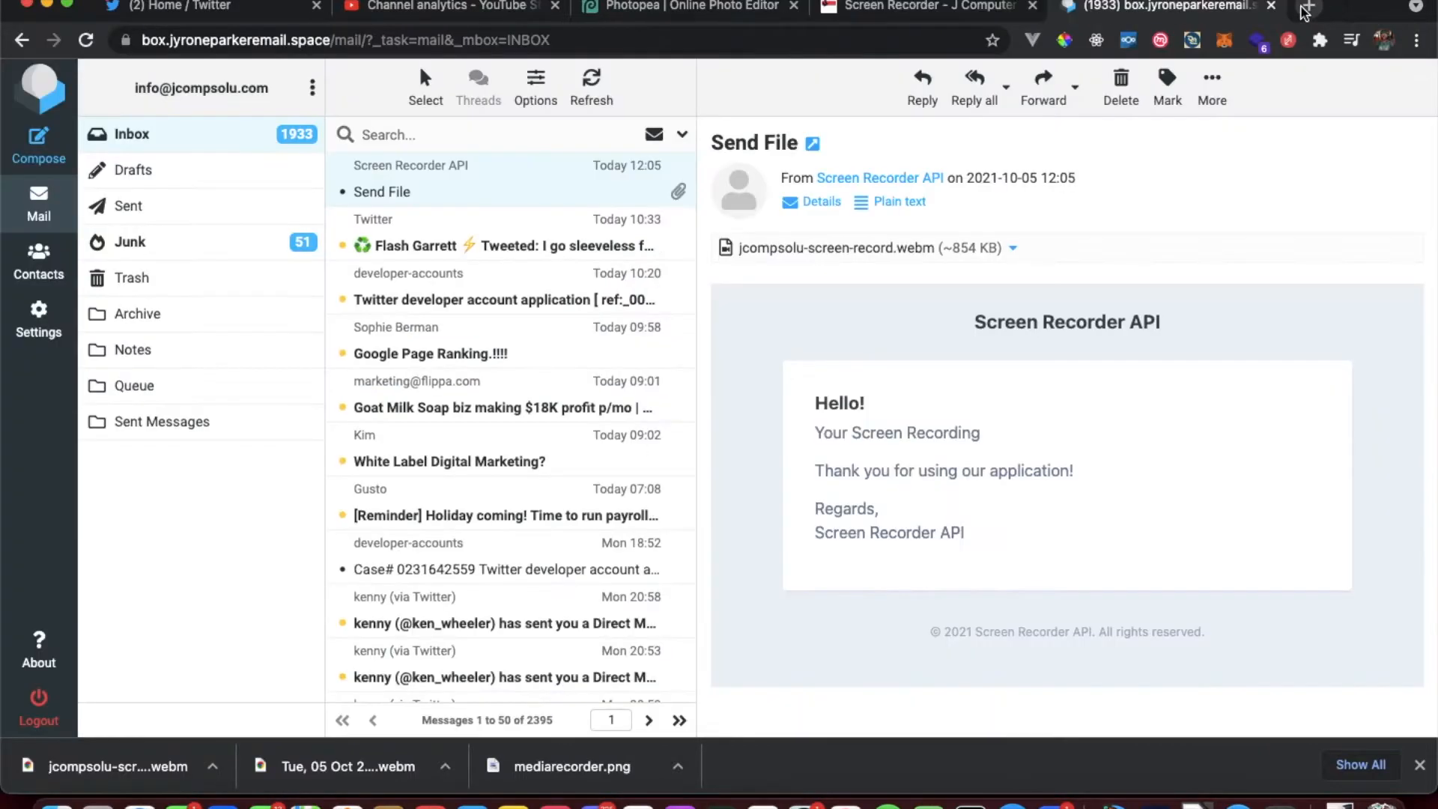
pyautogui.moveTo(1196, 409)
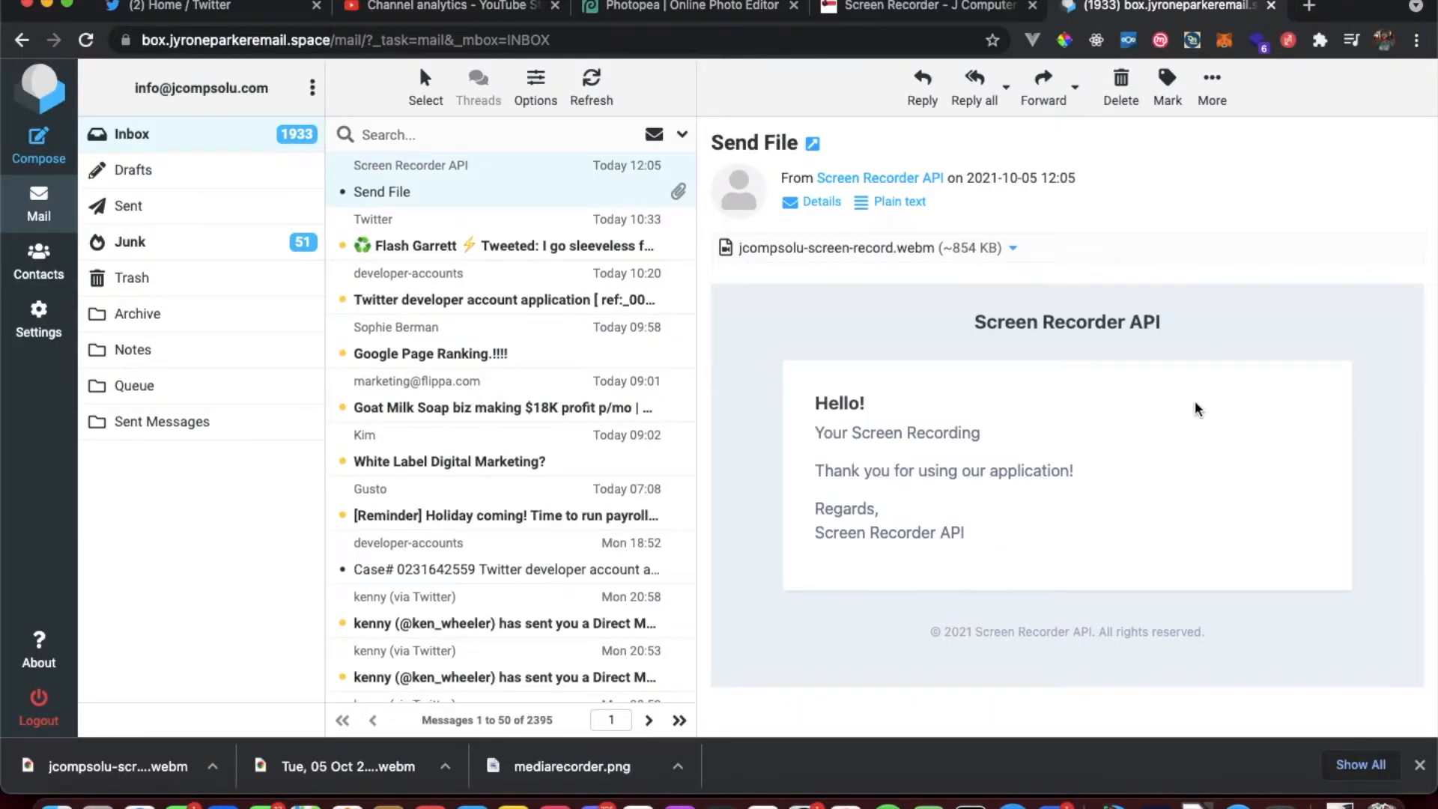
pyautogui.moveTo(927, 806)
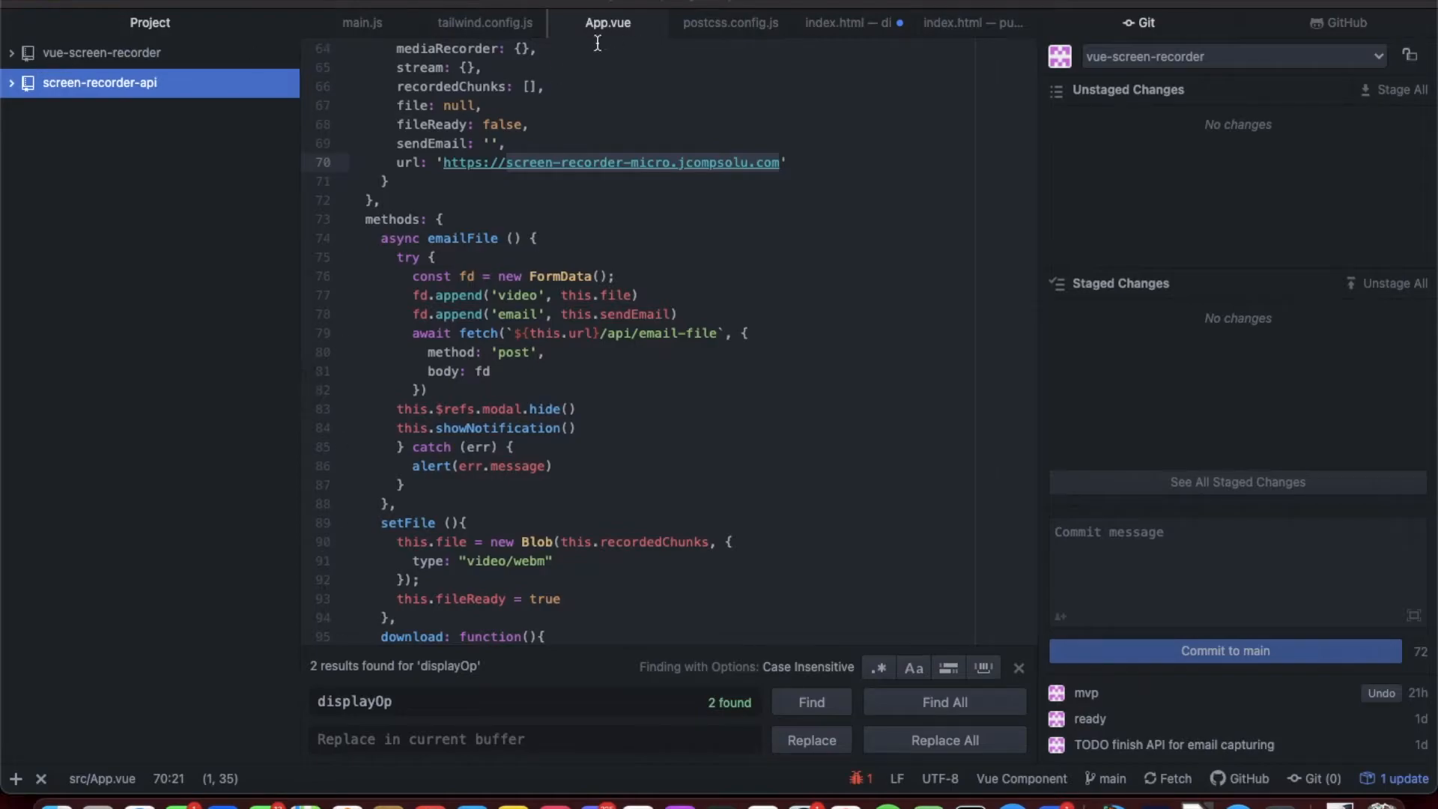
pyautogui.rightClick(606, 23)
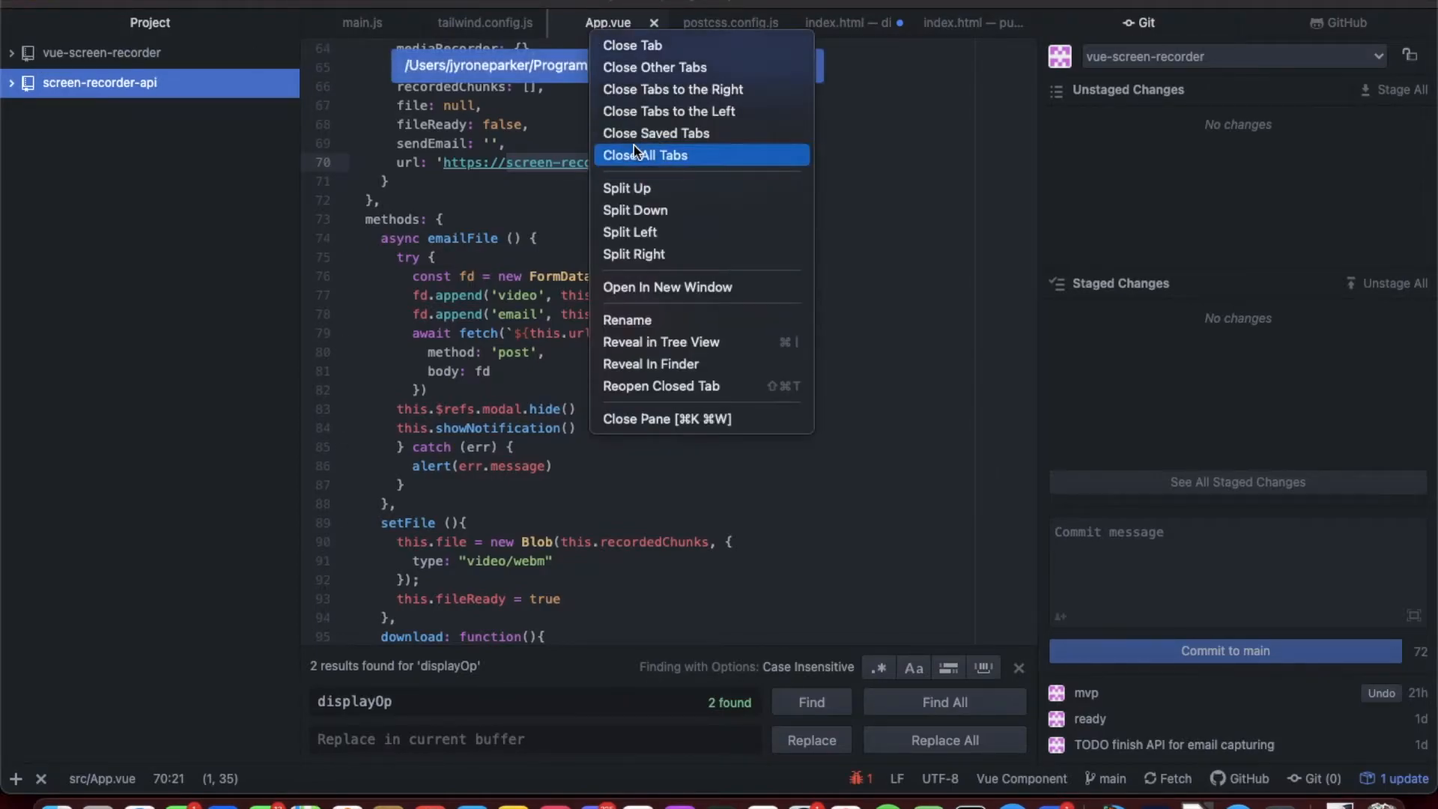
pyautogui.click(646, 154)
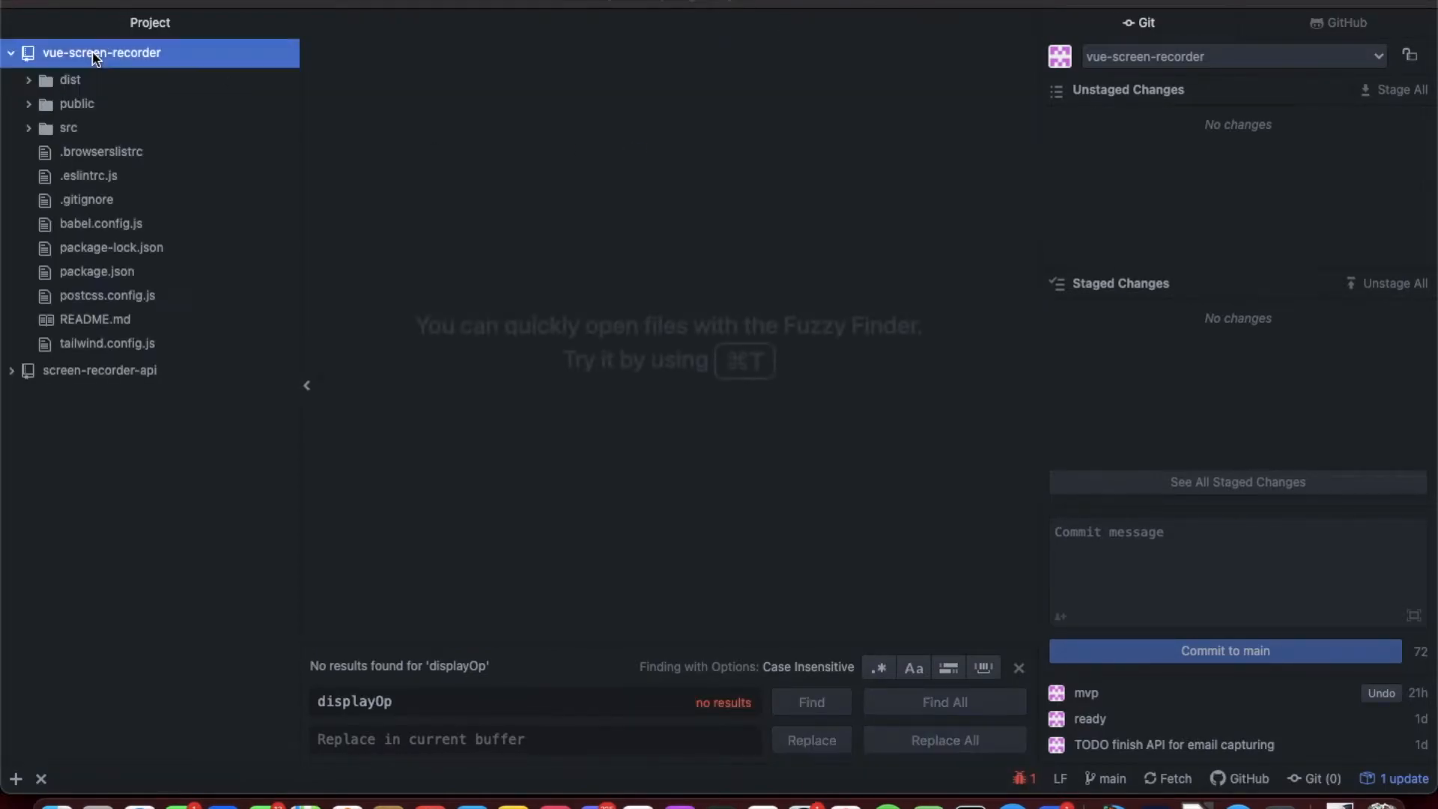
pyautogui.click(67, 126)
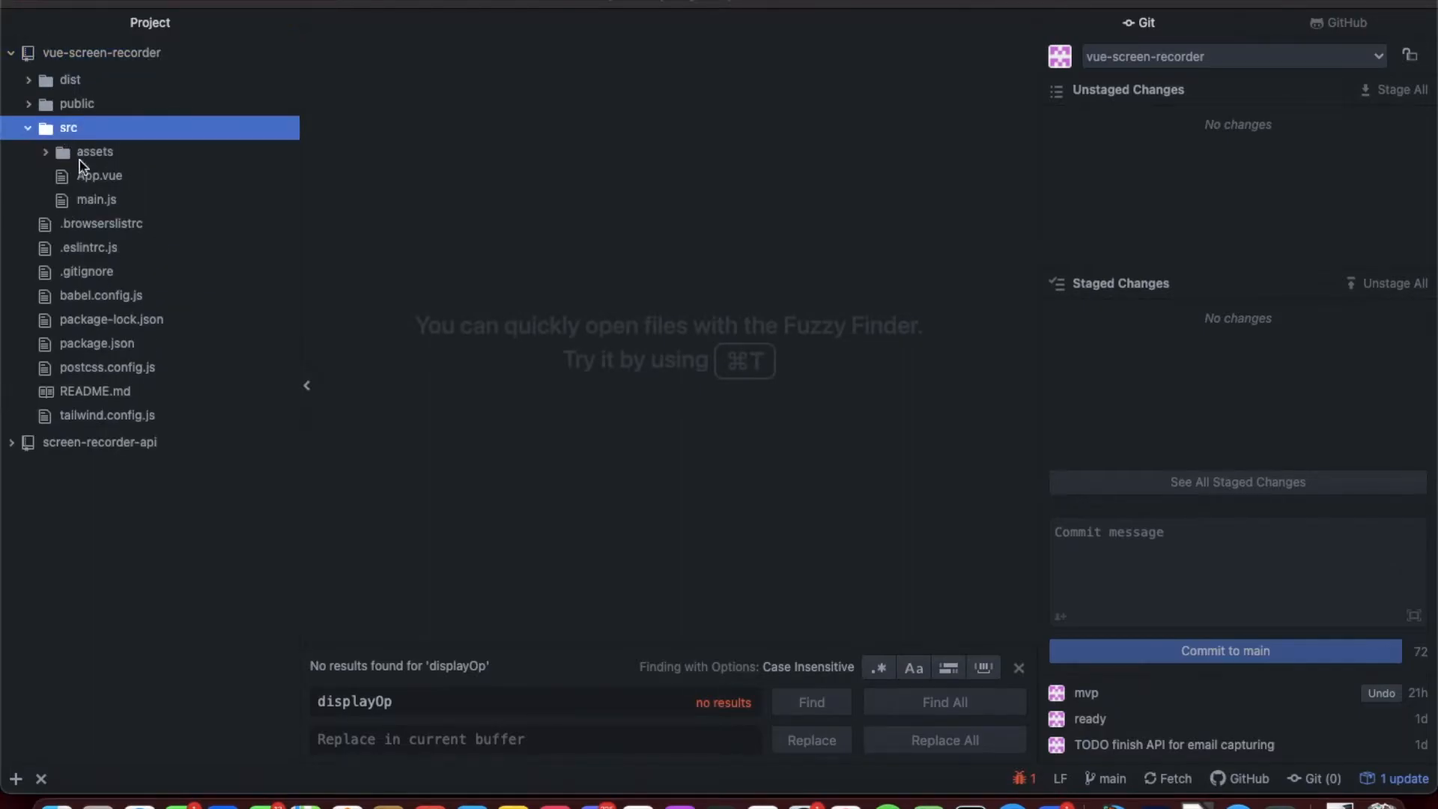
pyautogui.click(99, 175)
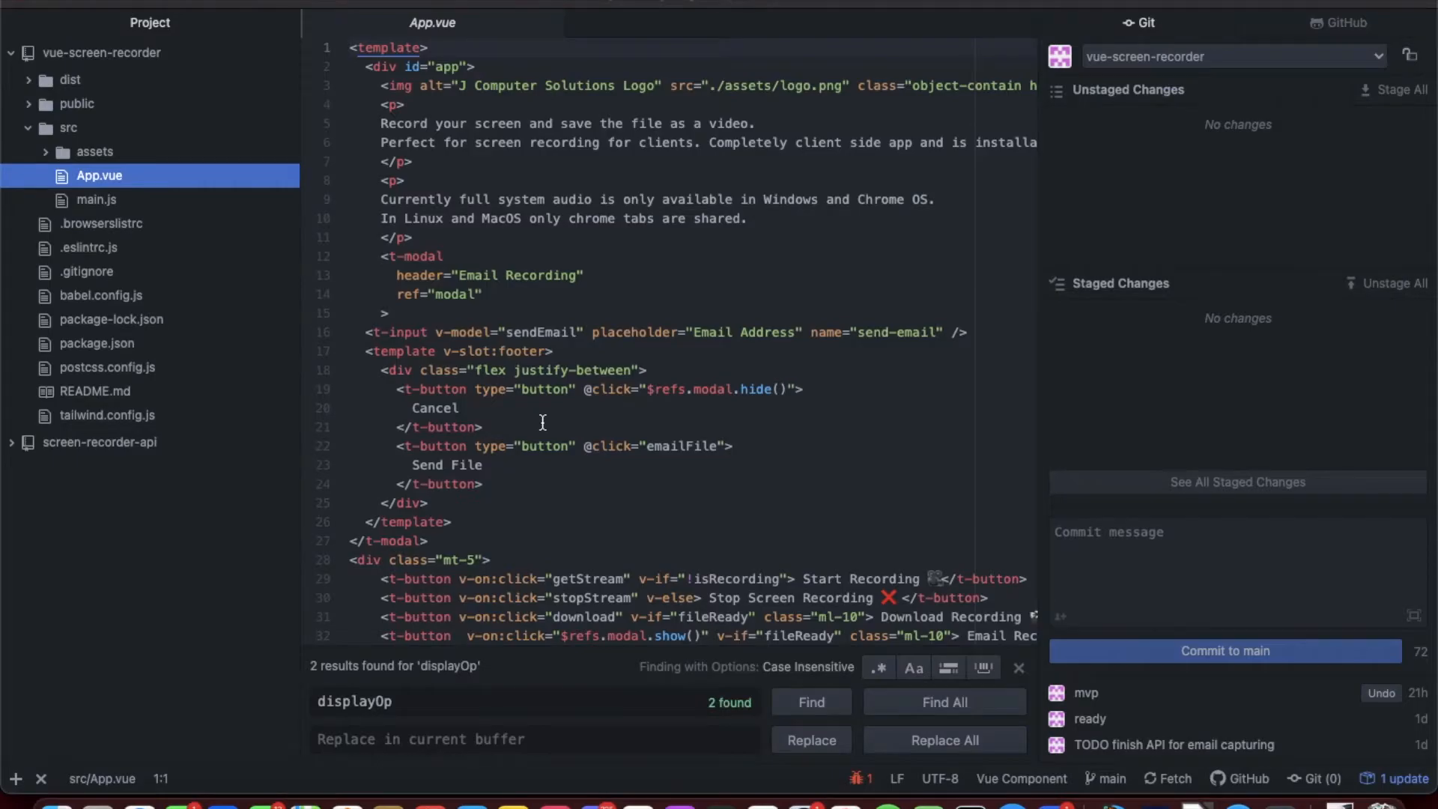
pyautogui.click(382, 267)
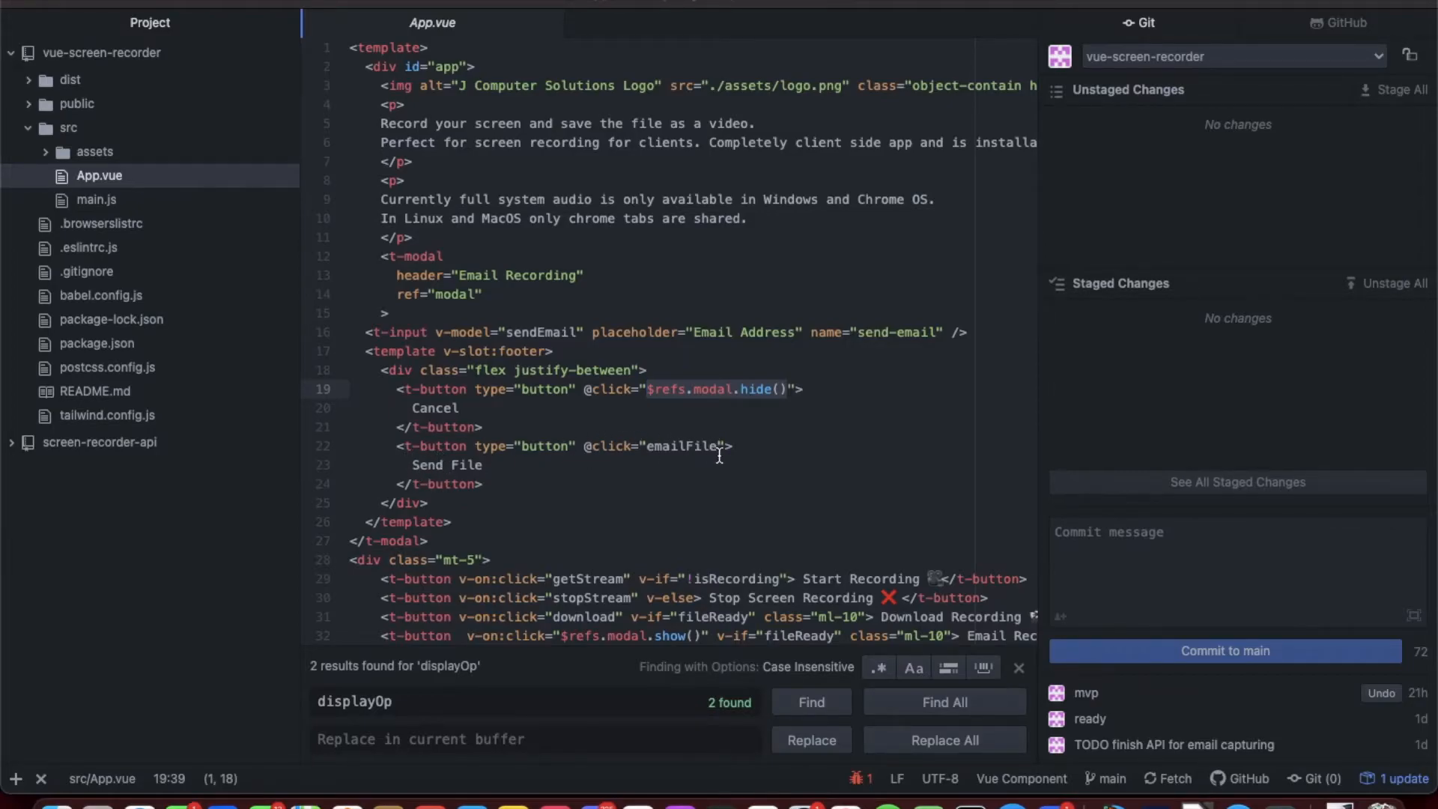
pyautogui.click(687, 446)
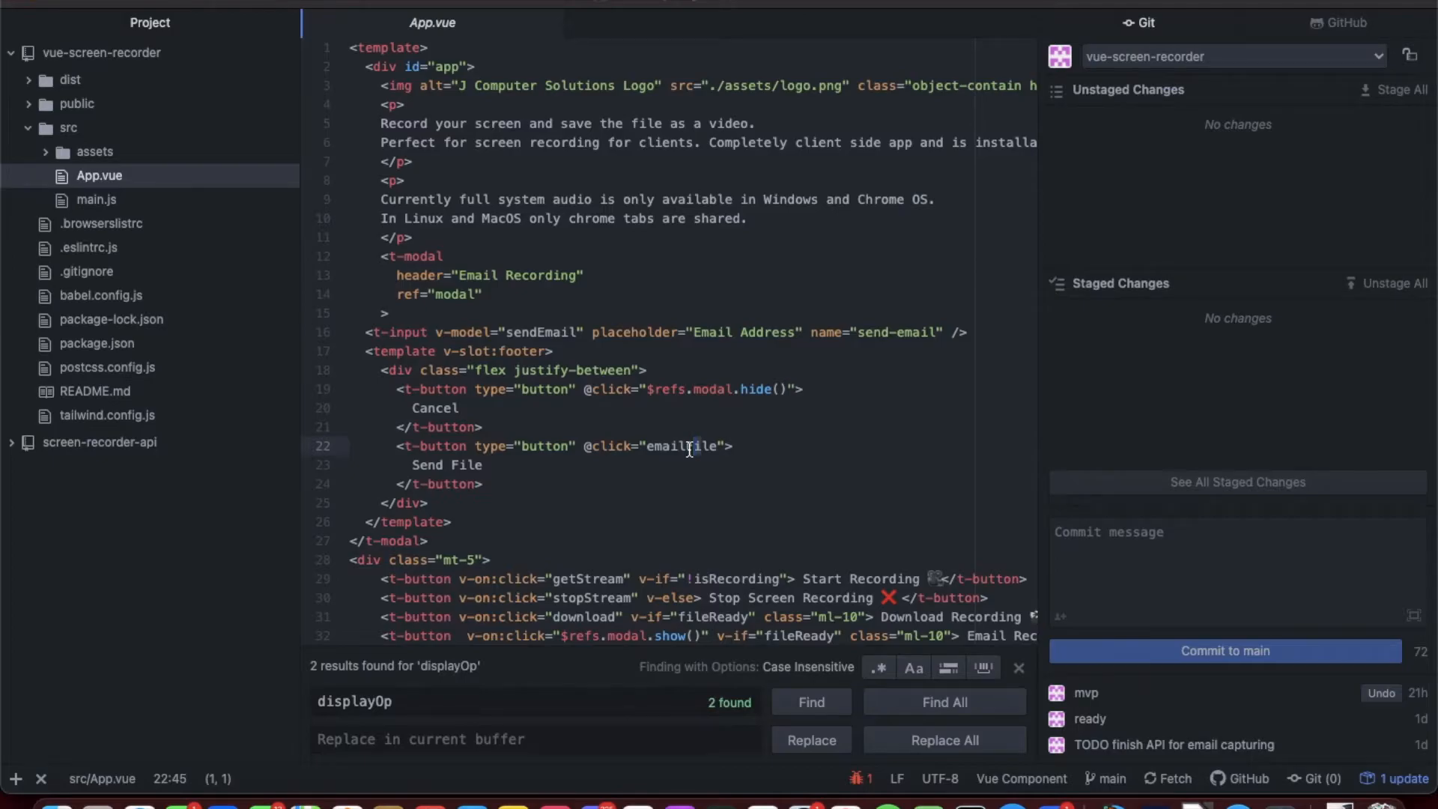
pyautogui.scroll(-3)
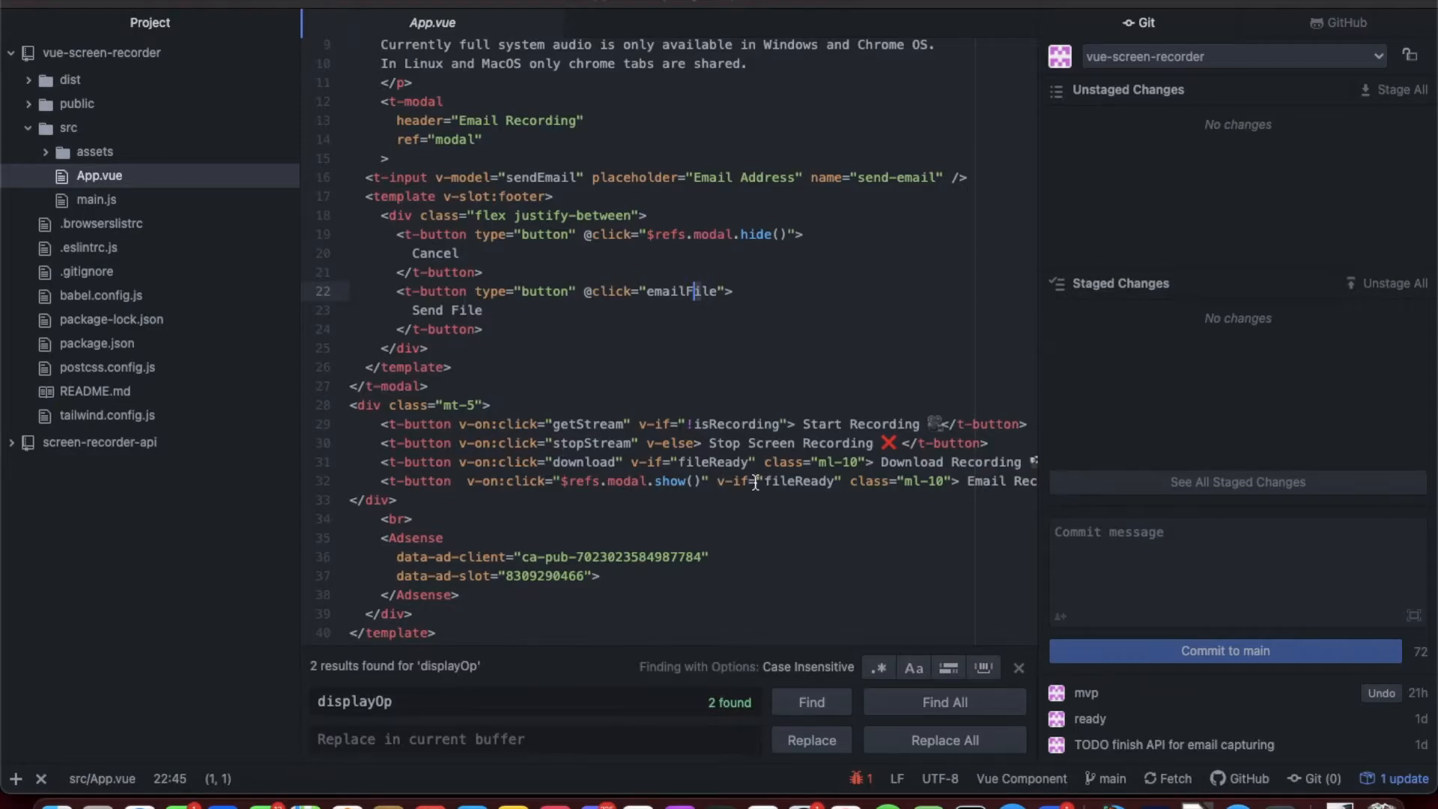
pyautogui.moveTo(830, 438)
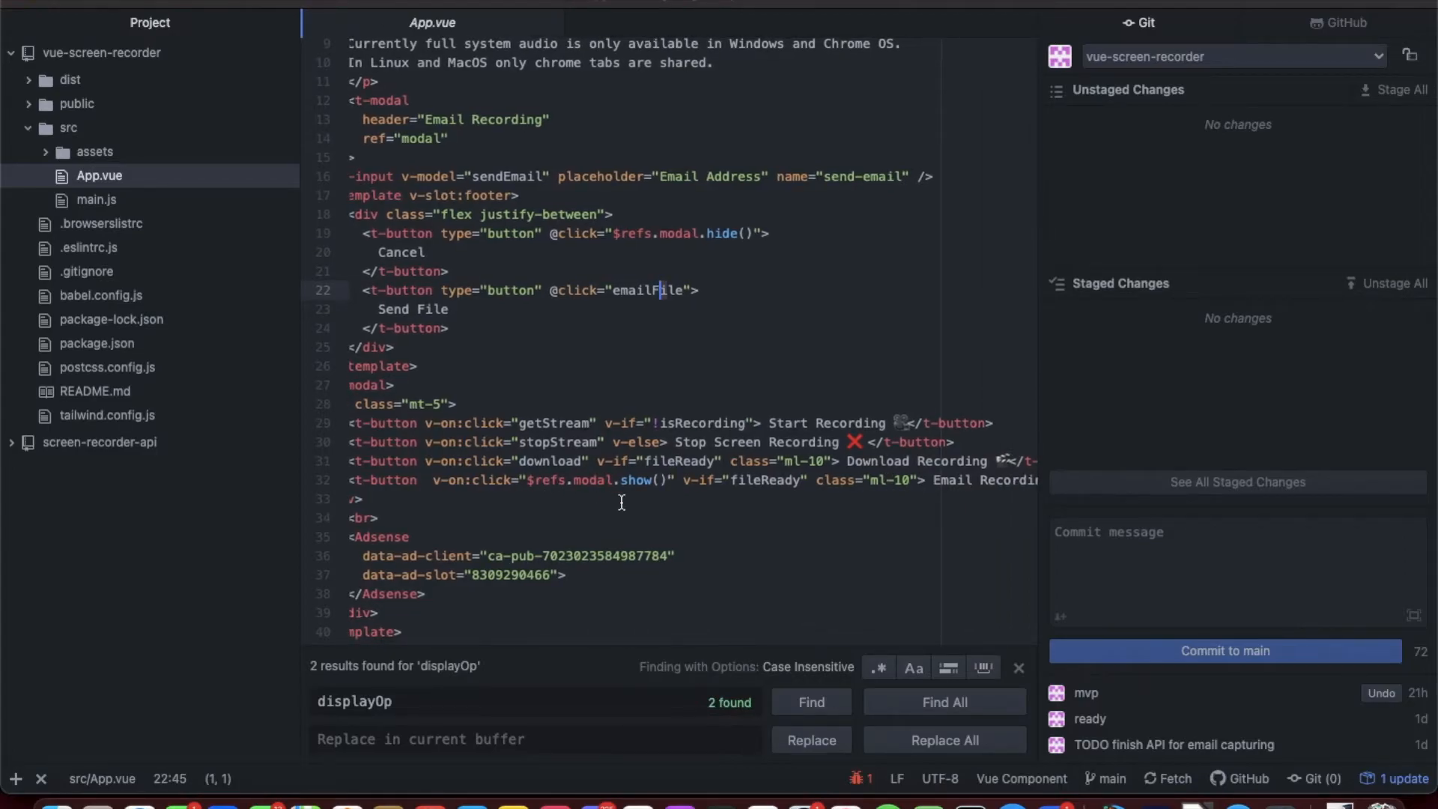
pyautogui.moveTo(777, 475)
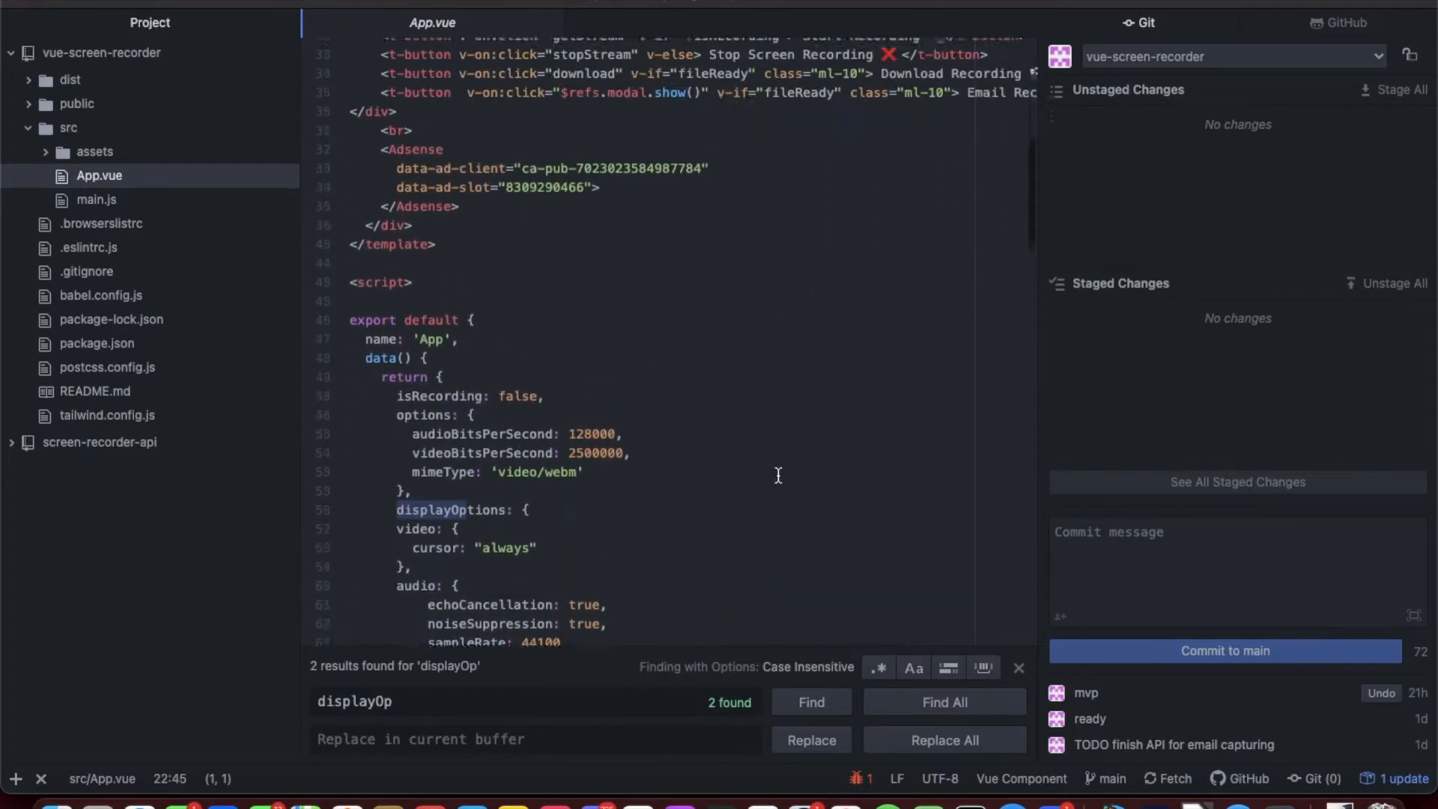
# Step: Review App.vue's methods down to the sendEmail call in the email append line
pyautogui.scroll(-3)
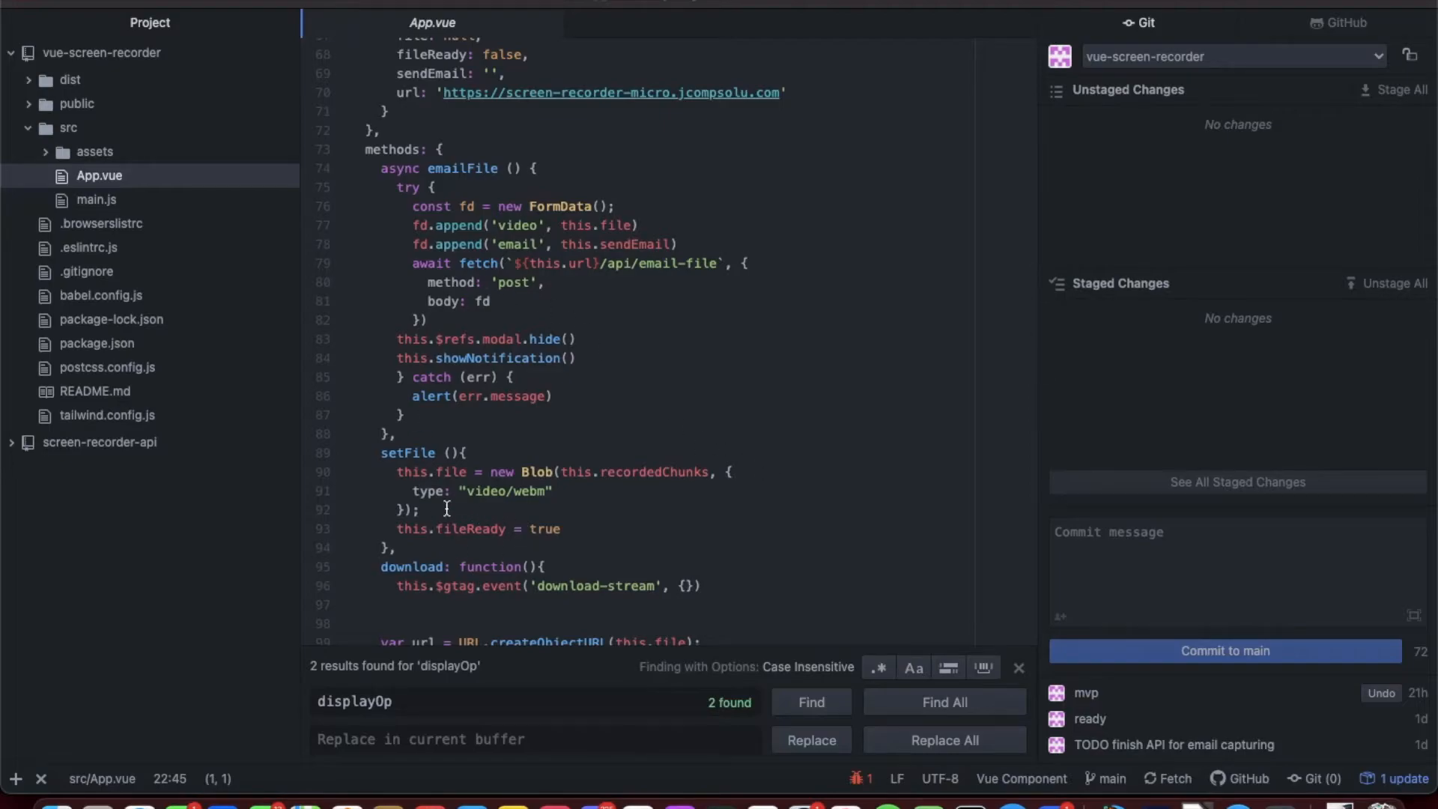
pyautogui.scroll(-3)
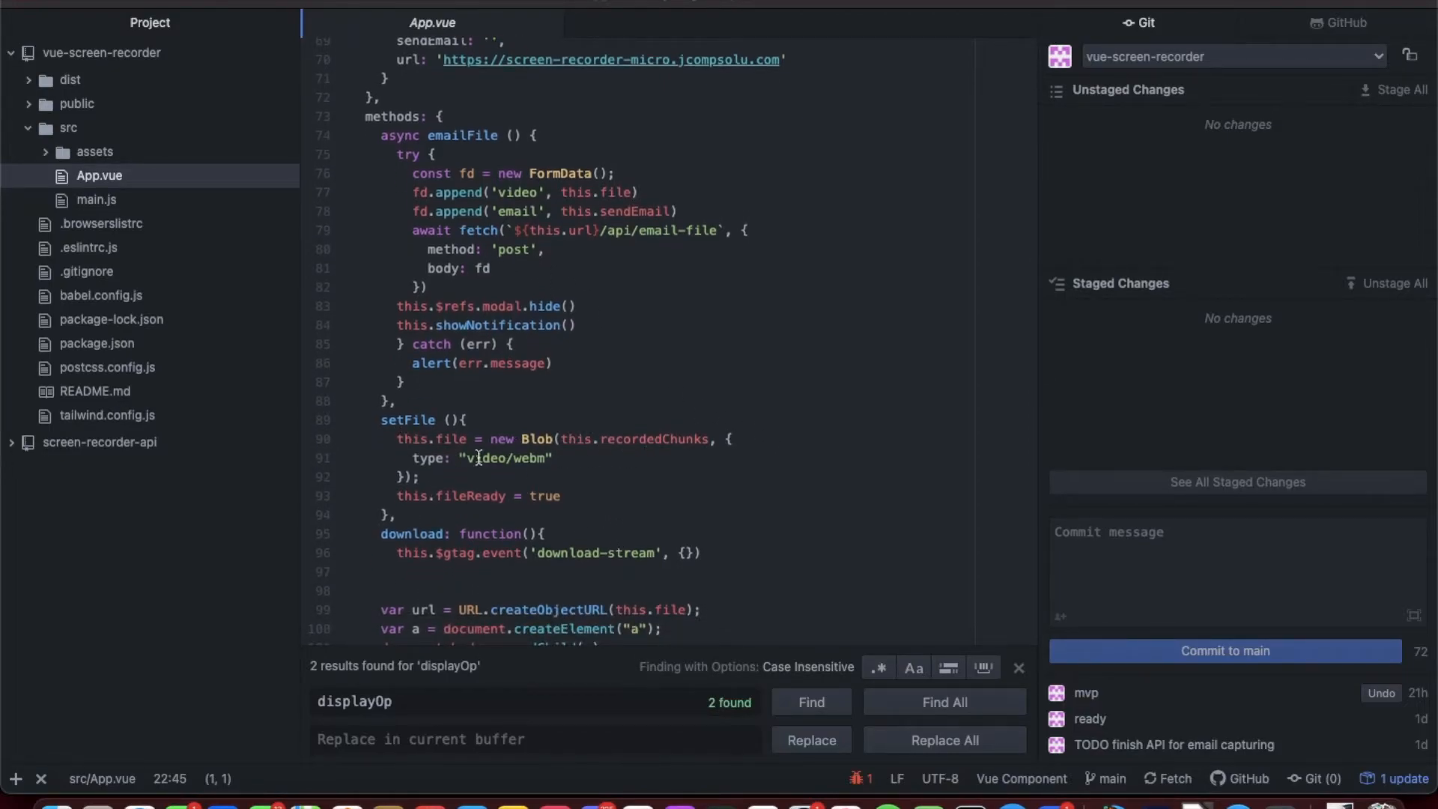
pyautogui.scroll(3)
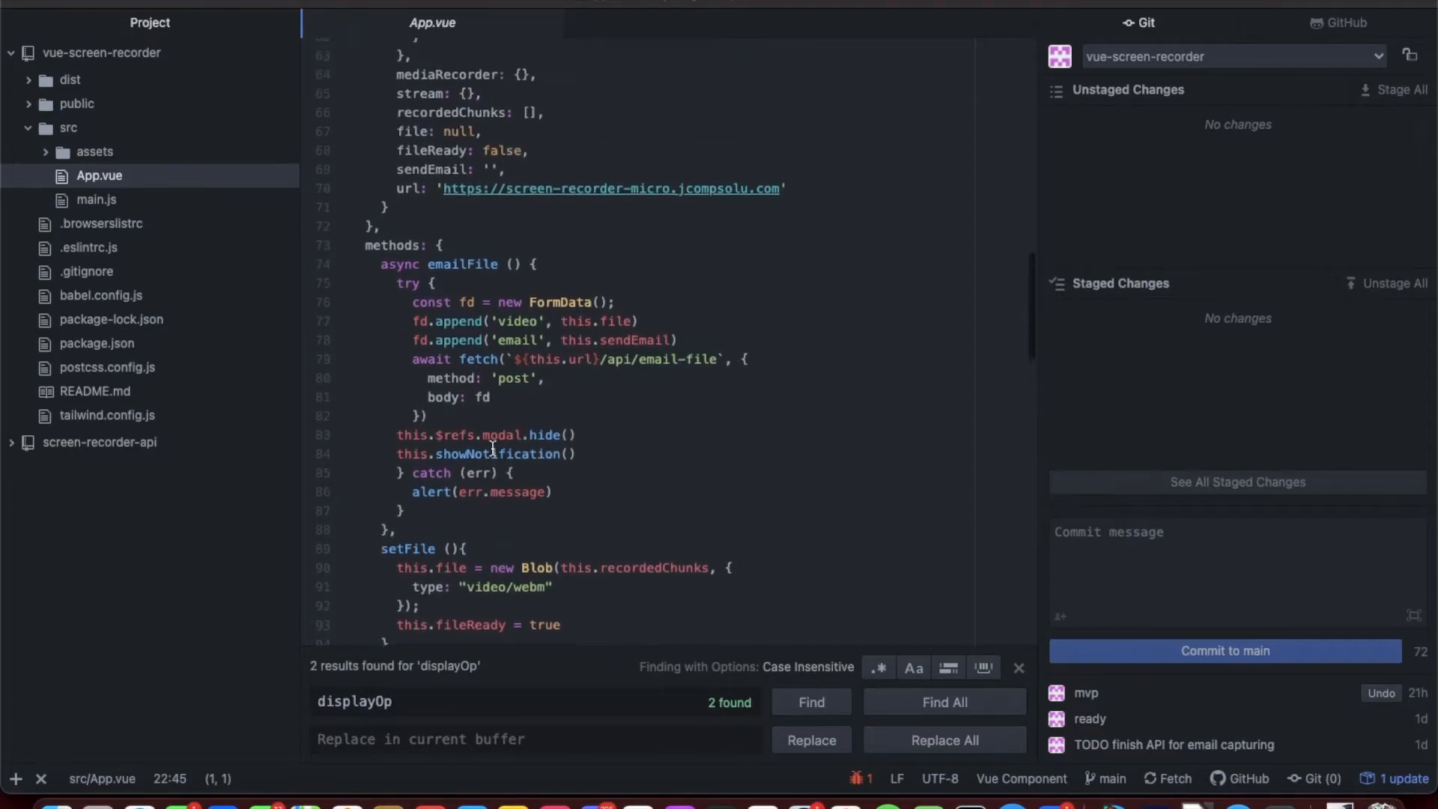
pyautogui.scroll(-3)
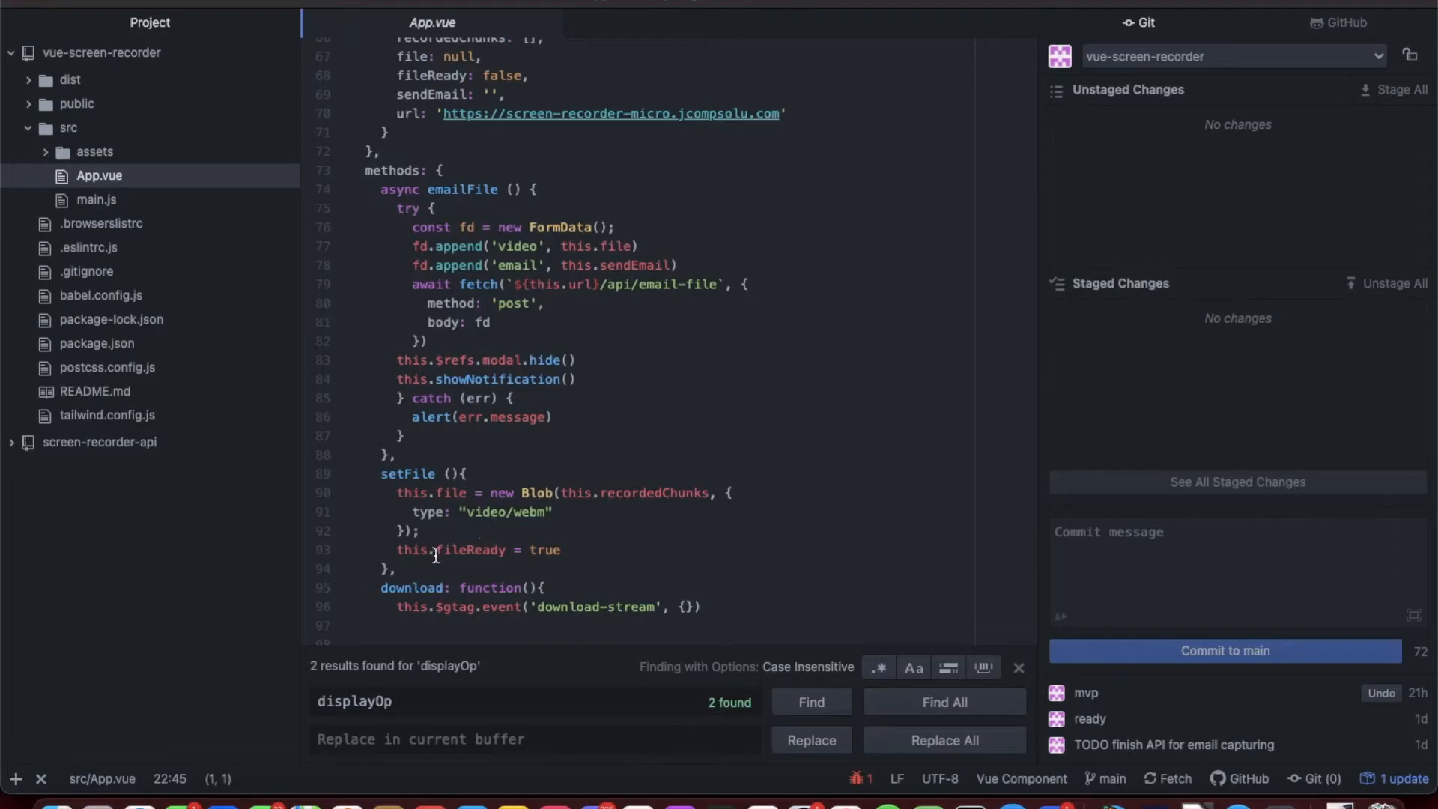
pyautogui.moveTo(595, 549)
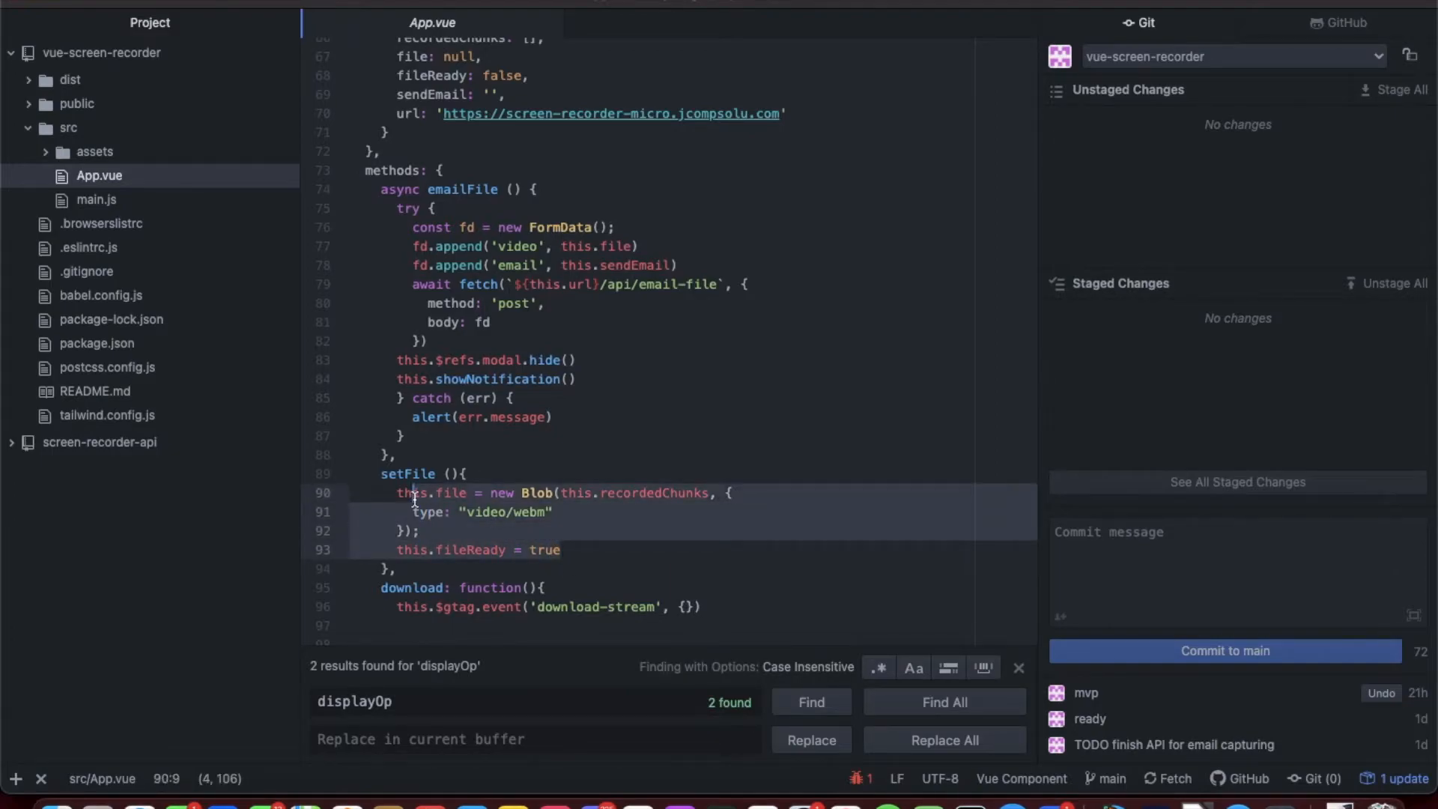
pyautogui.scroll(-3)
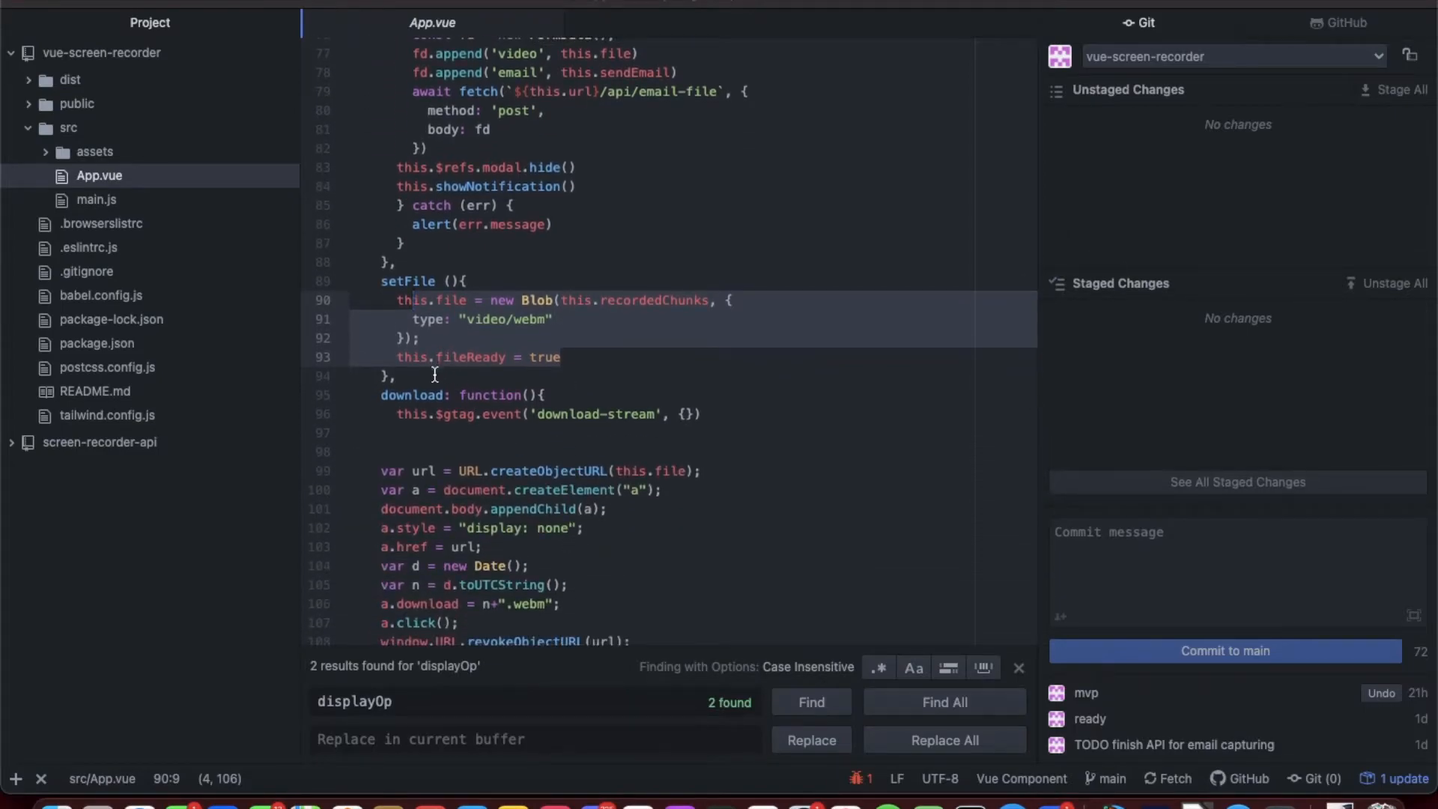
pyautogui.moveTo(443, 444)
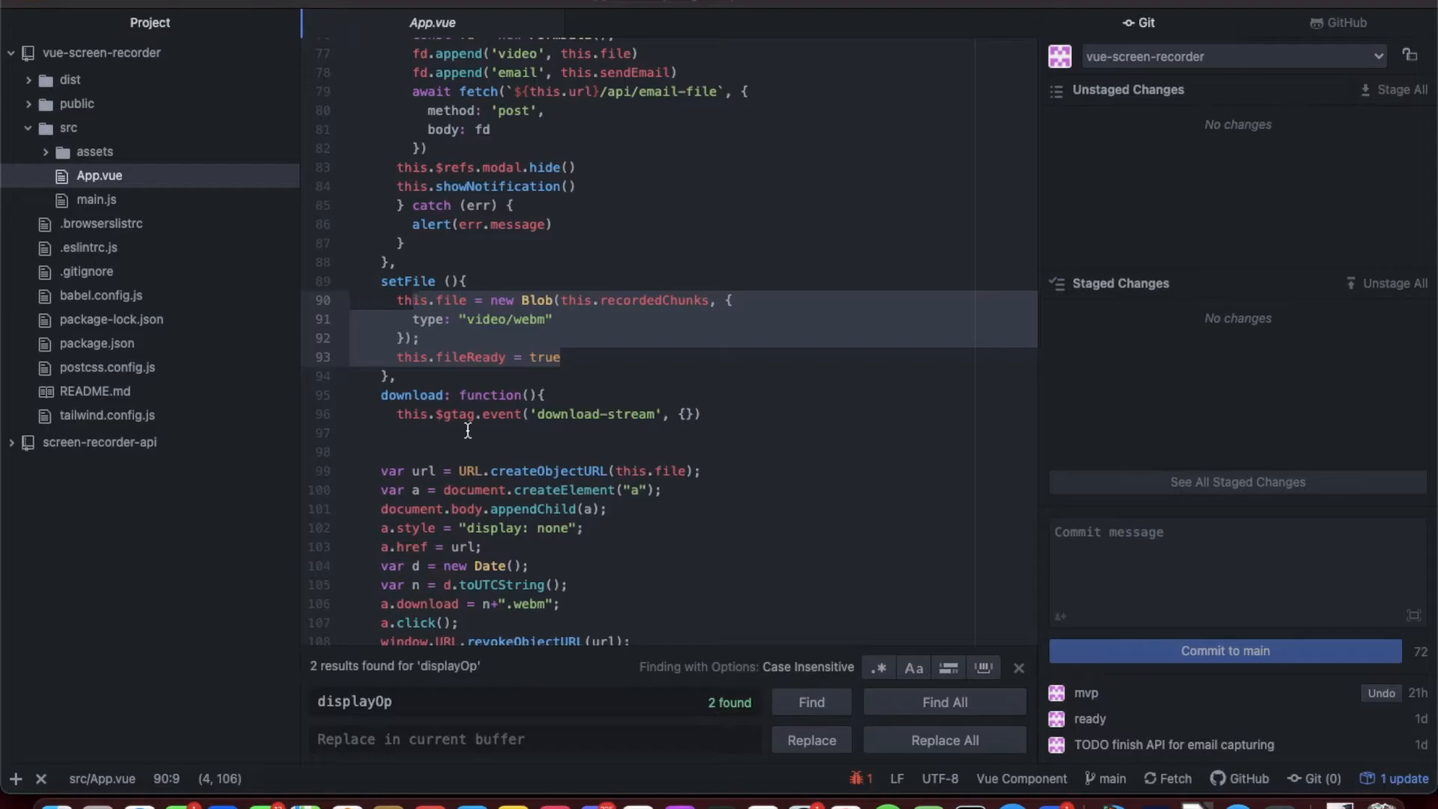
pyautogui.scroll(-3)
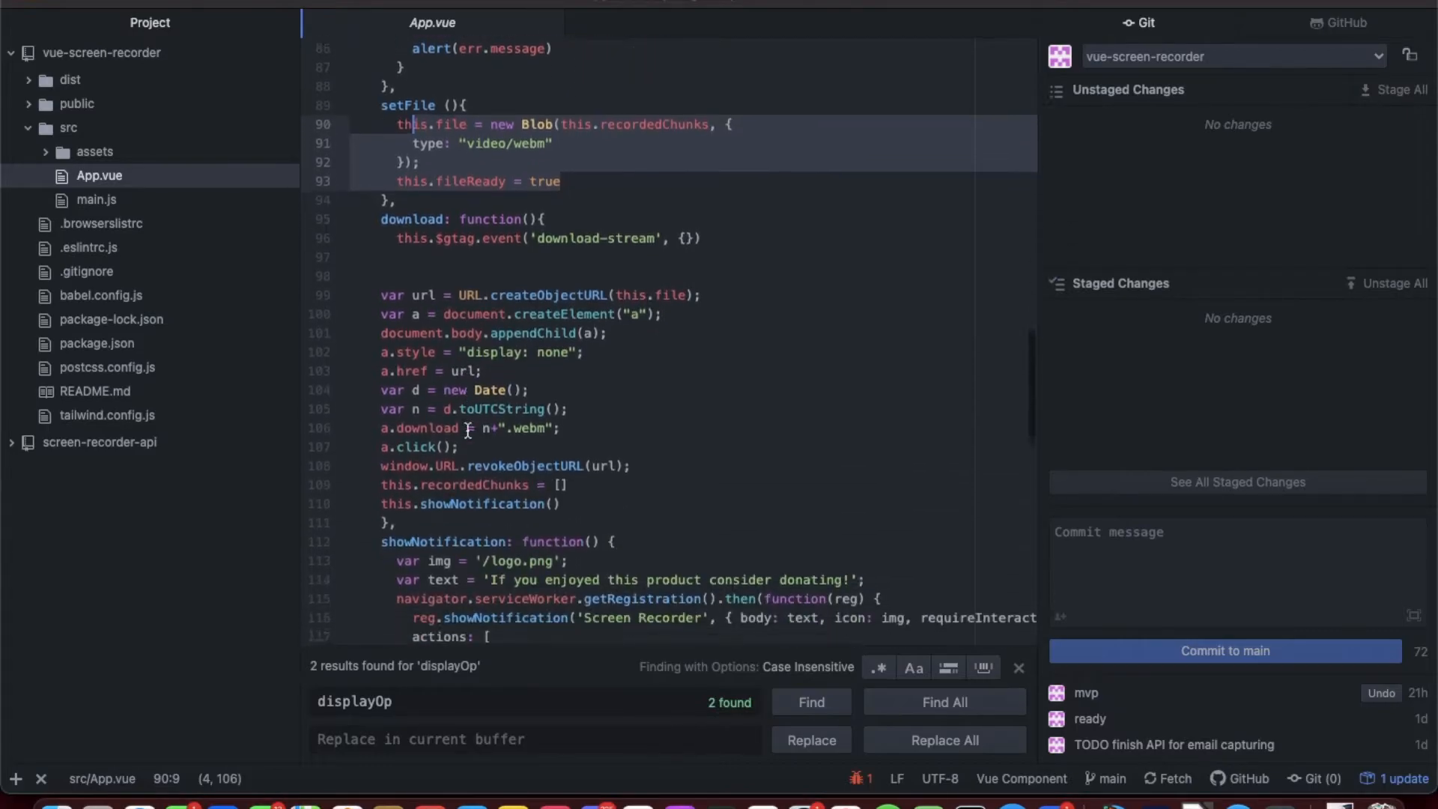
pyautogui.scroll(-3)
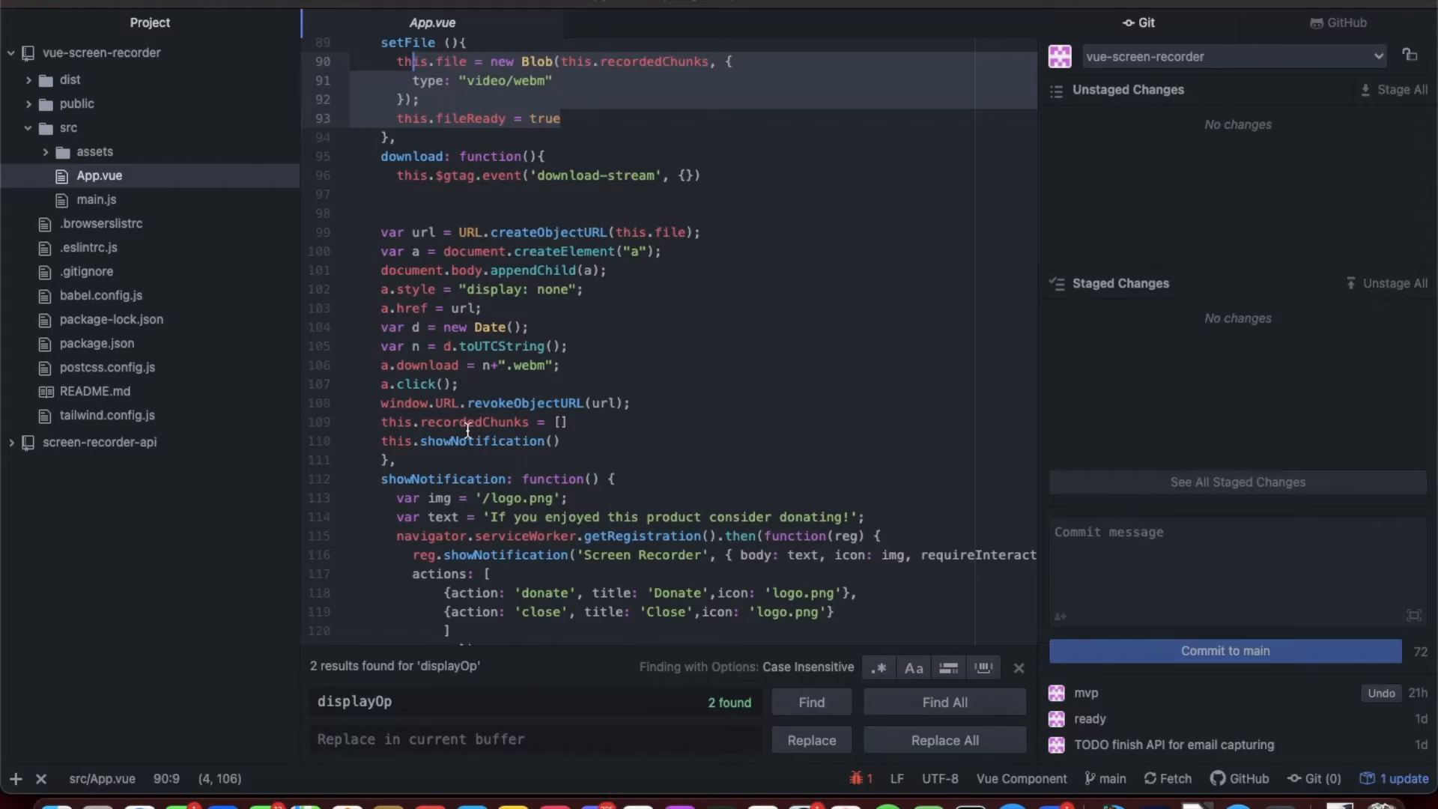
pyautogui.scroll(-3)
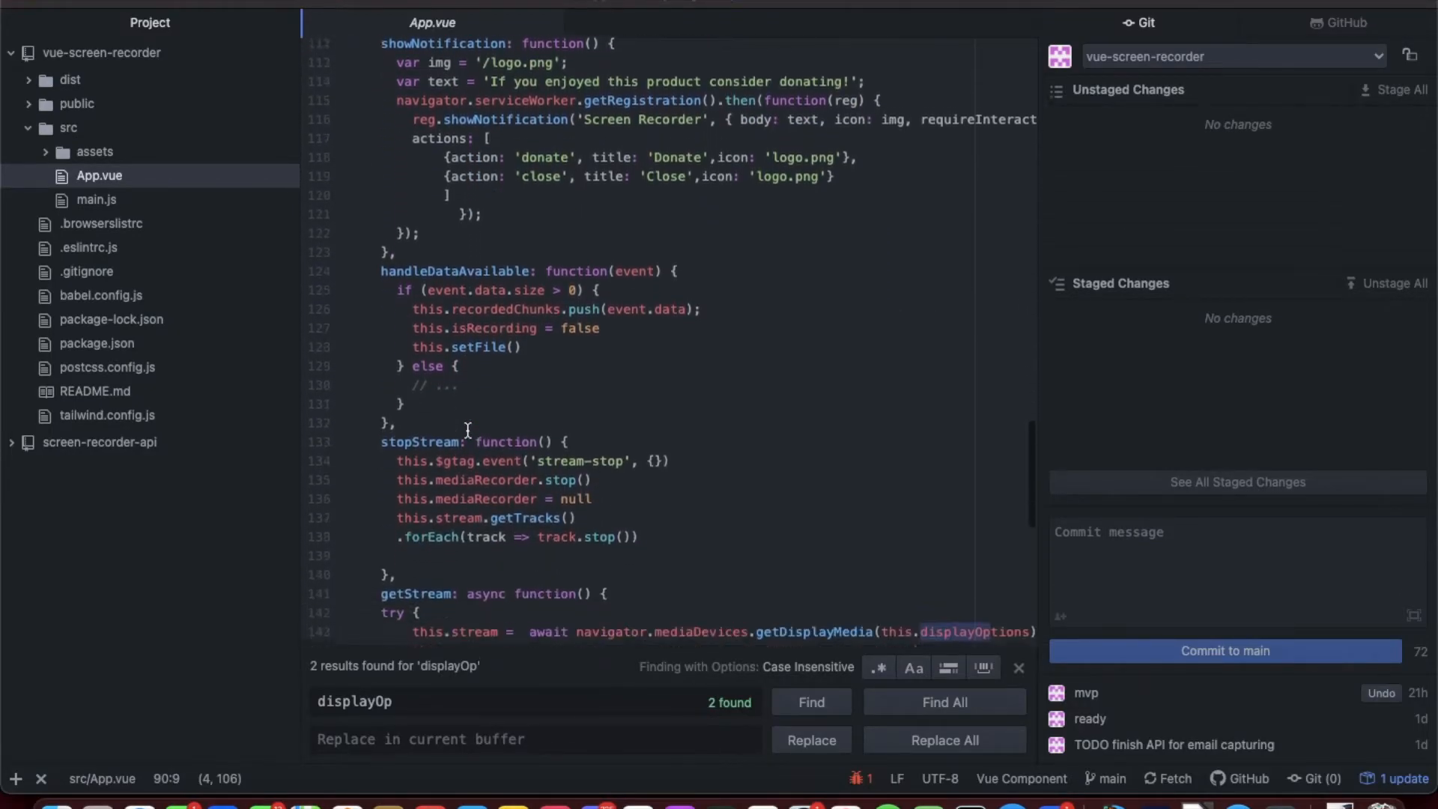
pyautogui.scroll(-3)
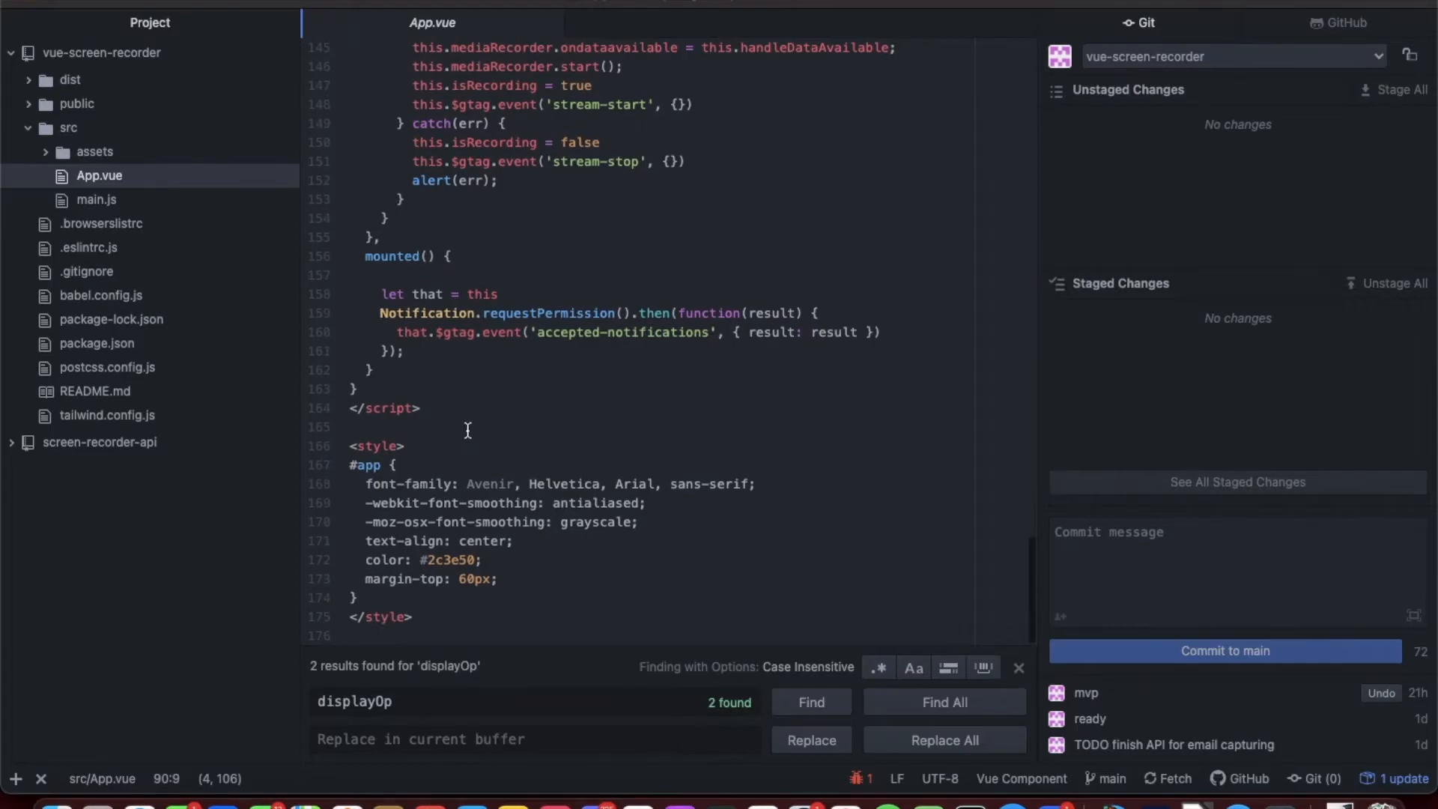
pyautogui.scroll(3)
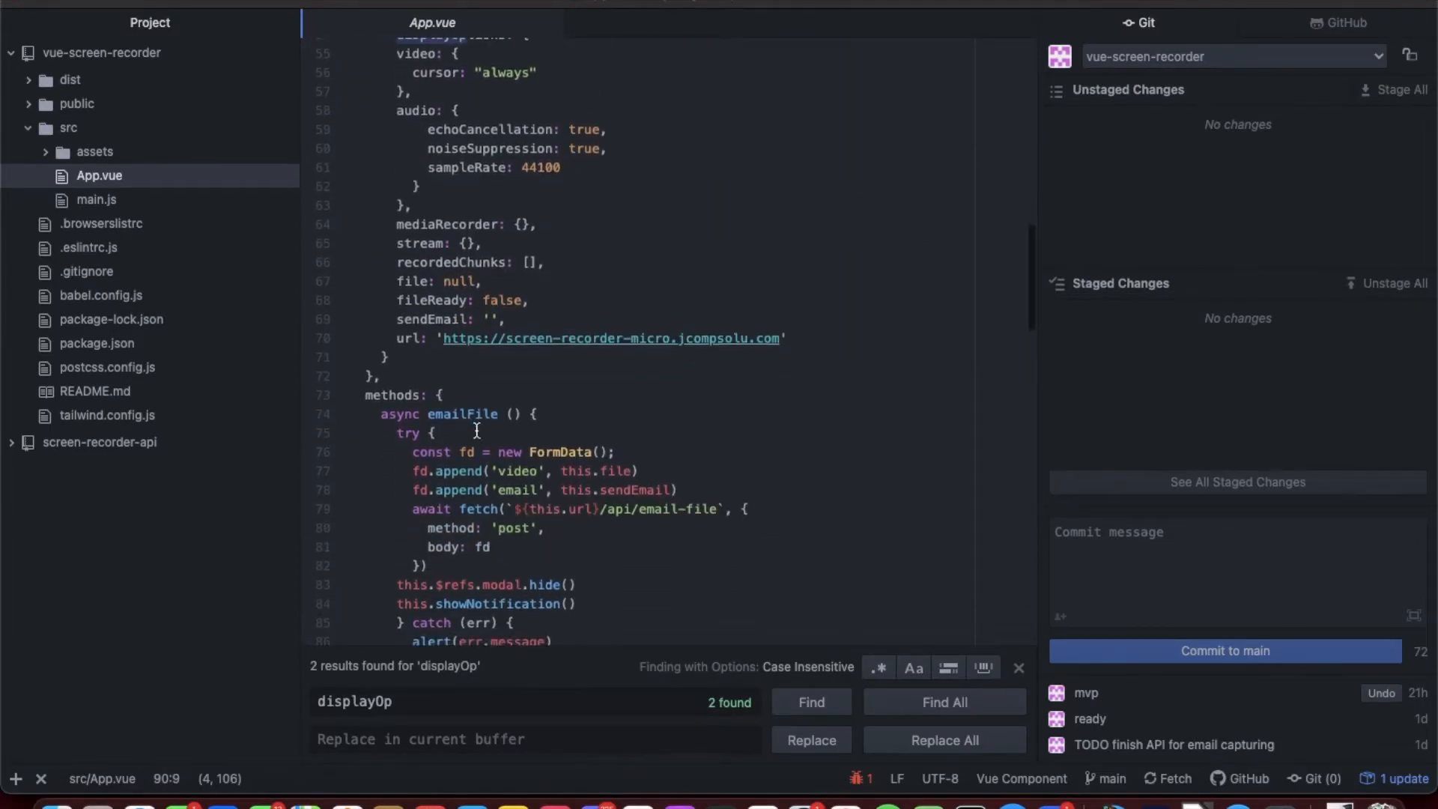
pyautogui.moveTo(593, 467)
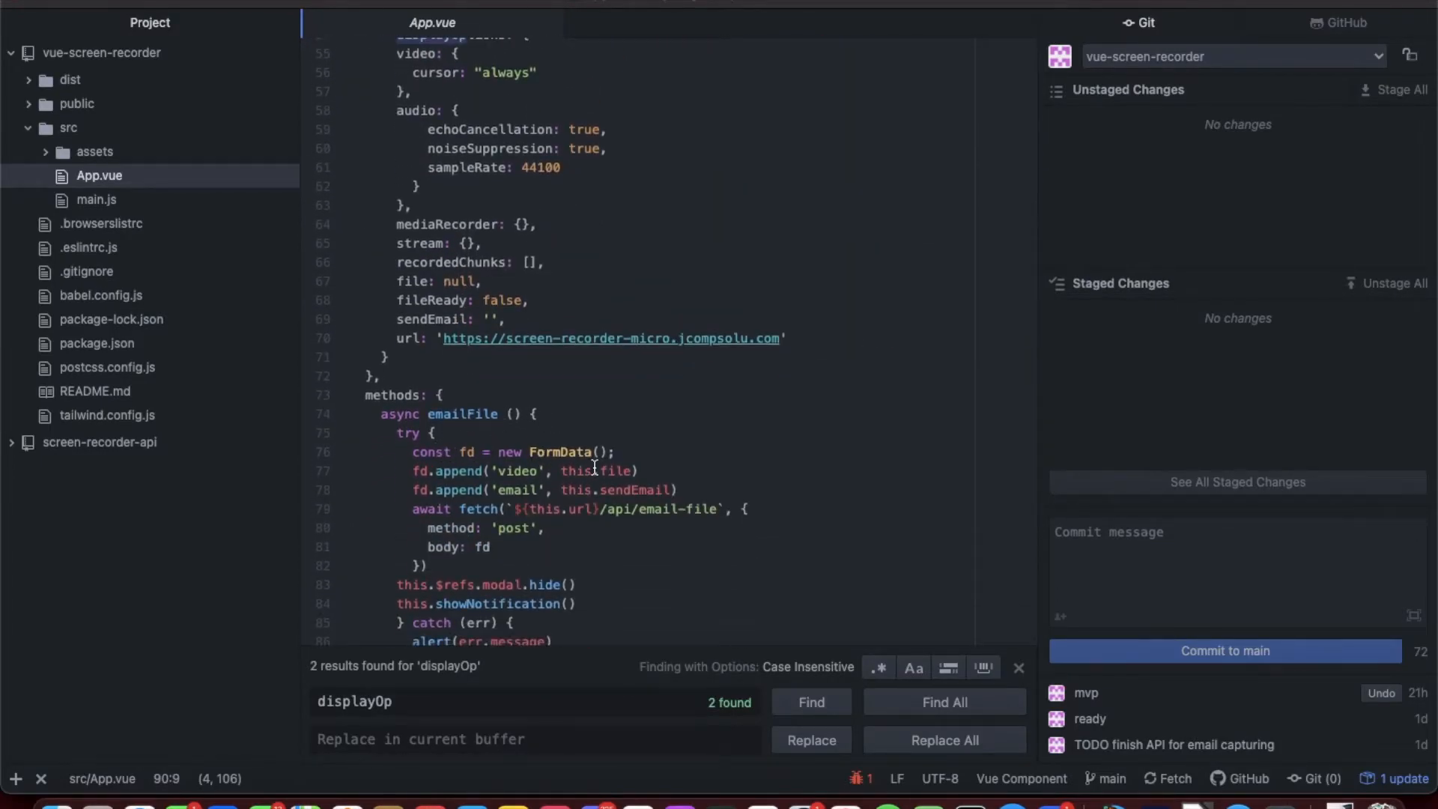
pyautogui.click(549, 470)
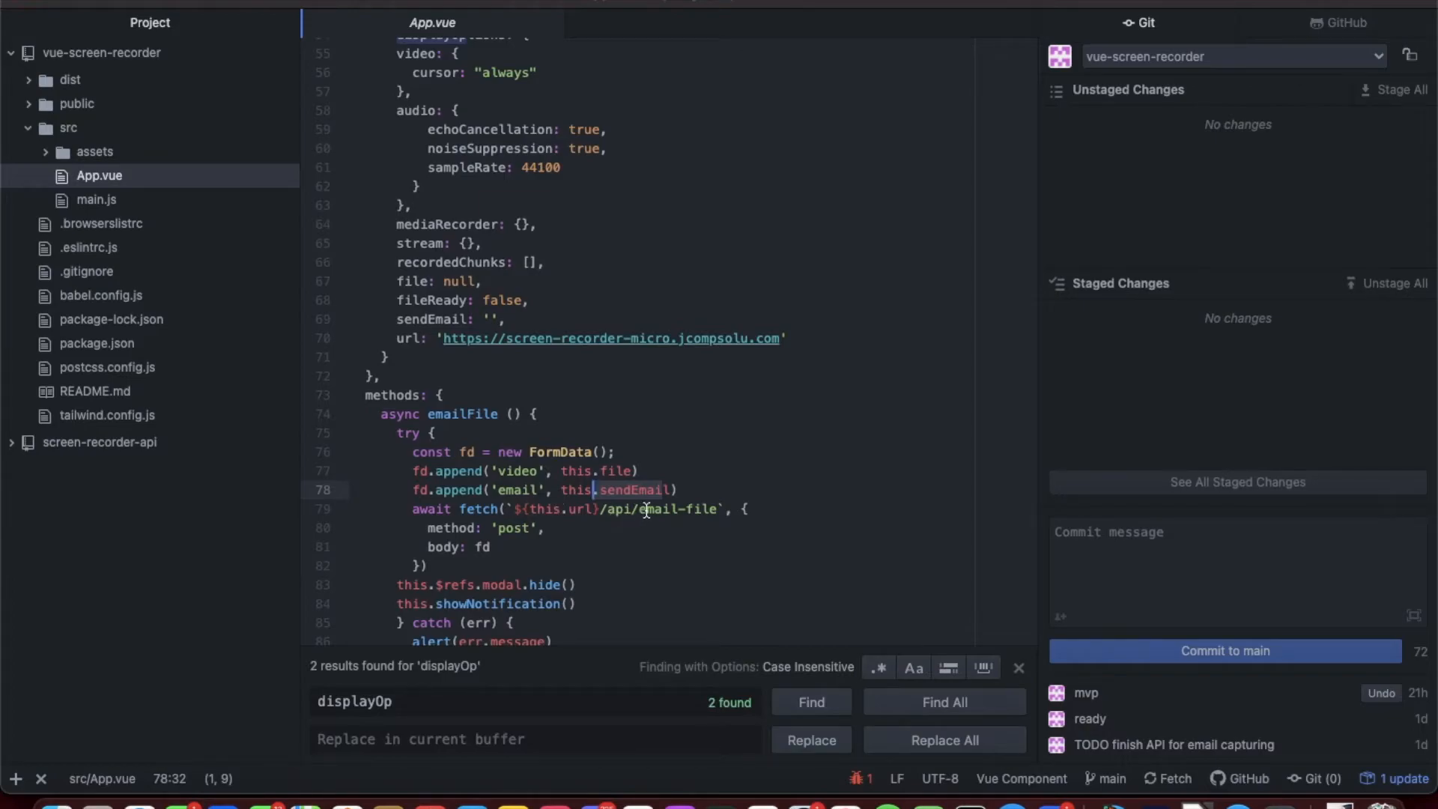
pyautogui.moveTo(642, 509)
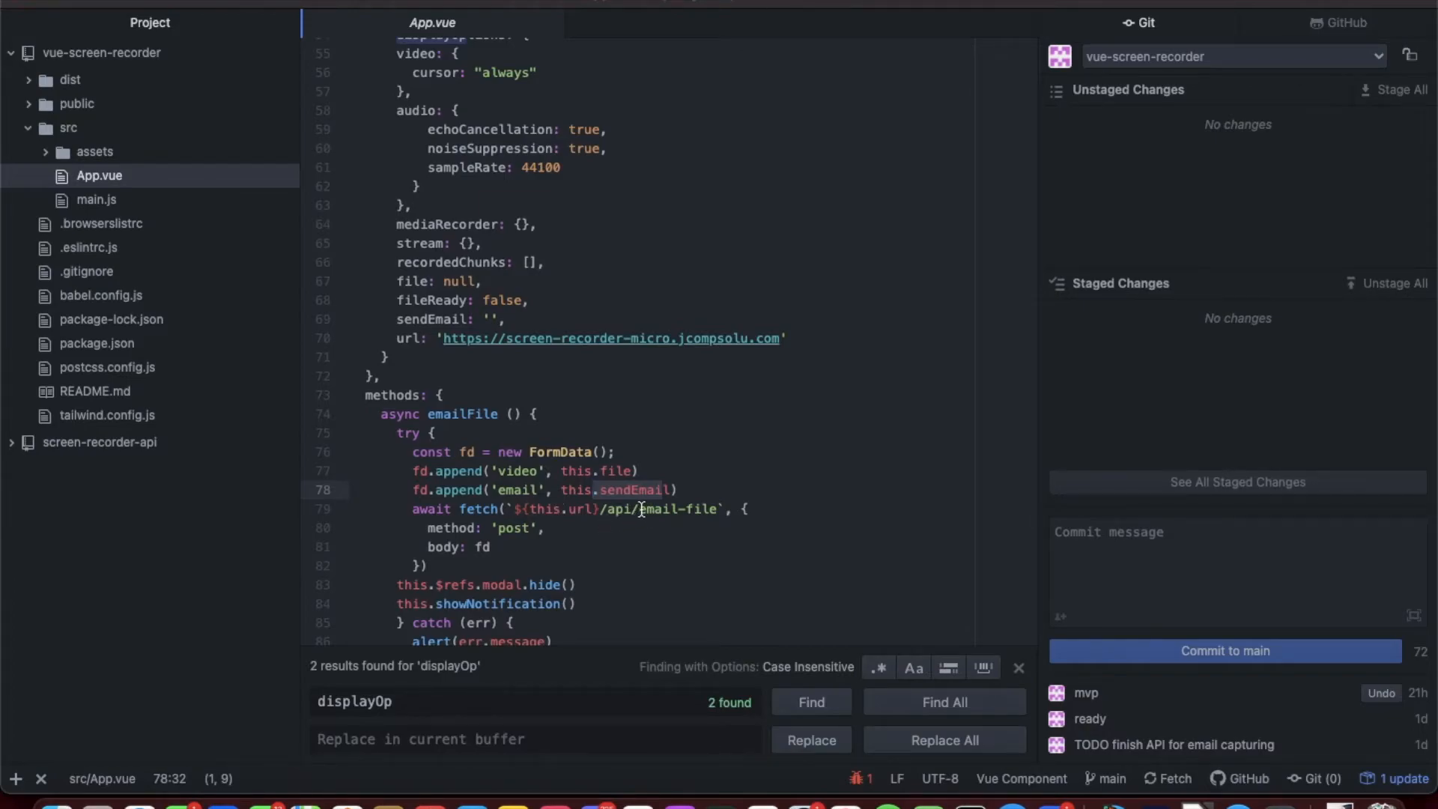
# Step: Finish reviewing App.vue and close its editor tab
pyautogui.scroll(-3)
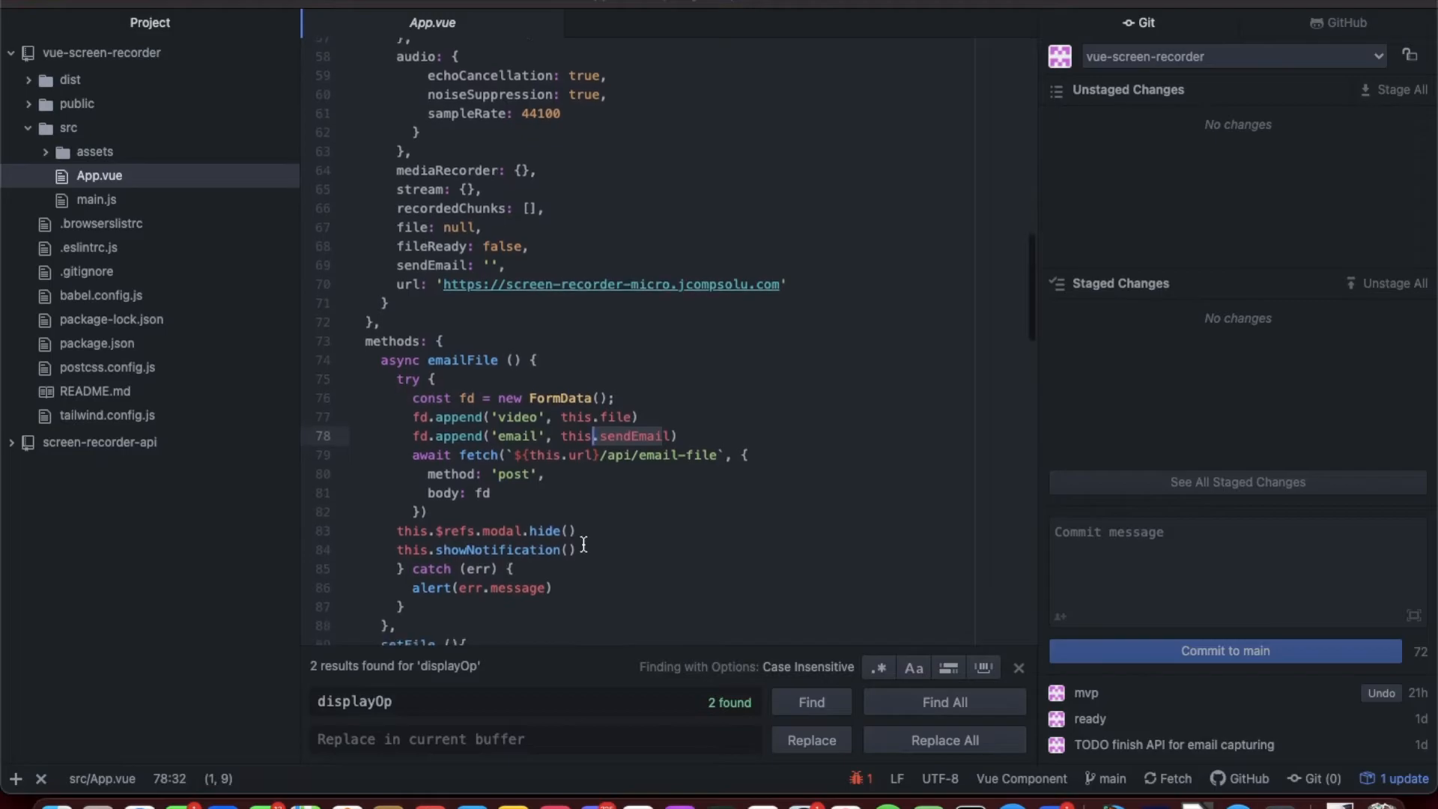
pyautogui.moveTo(554, 571)
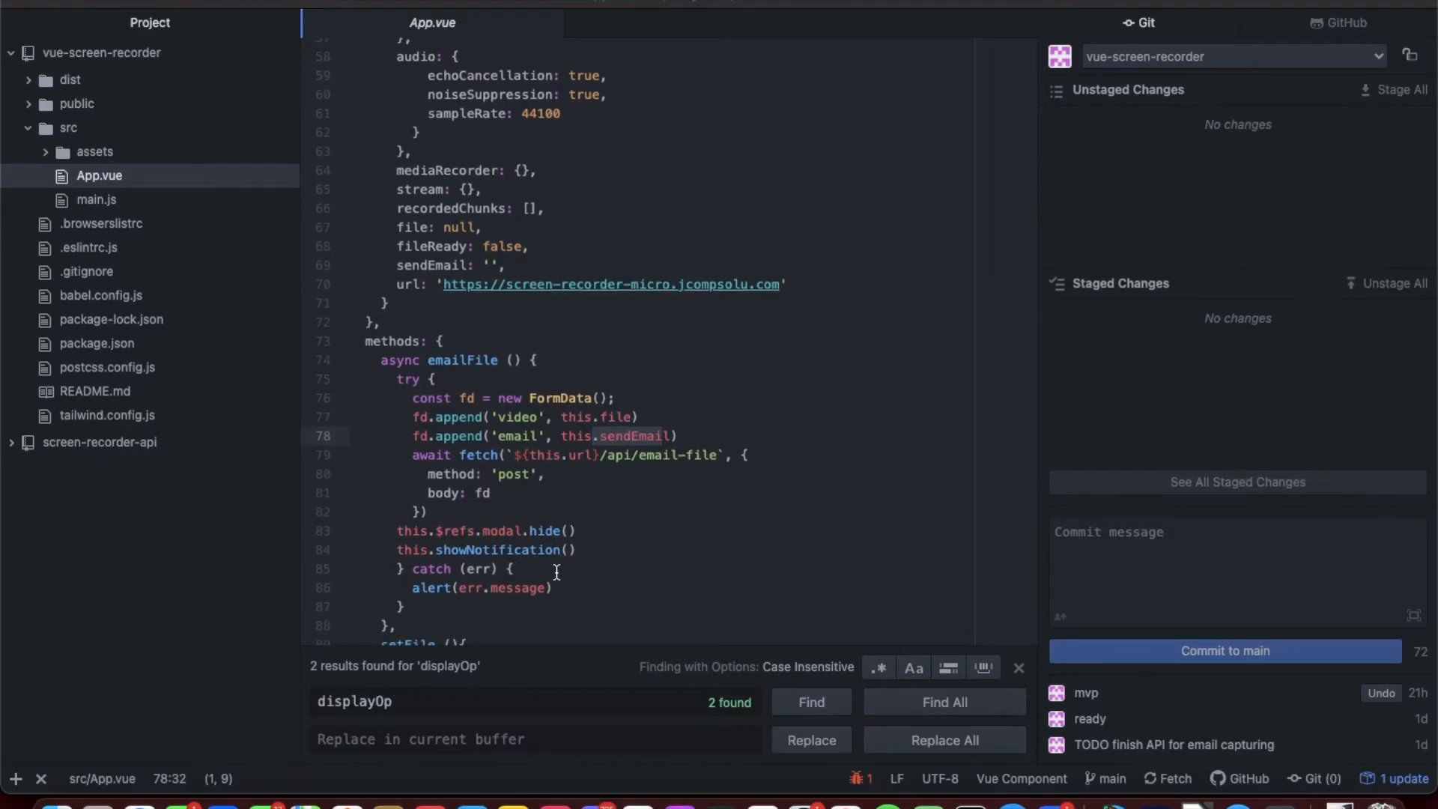
pyautogui.scroll(3)
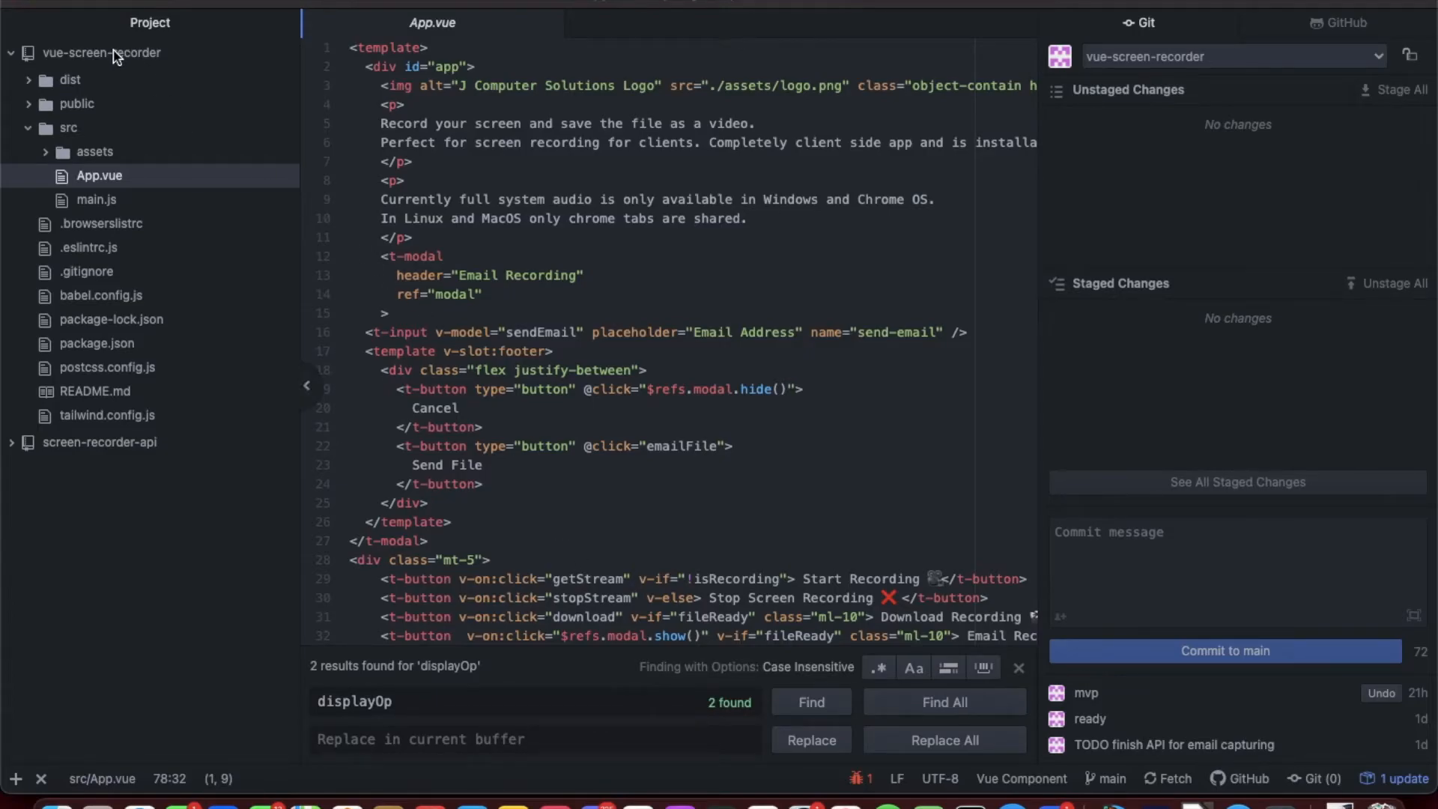
pyautogui.moveTo(112, 56)
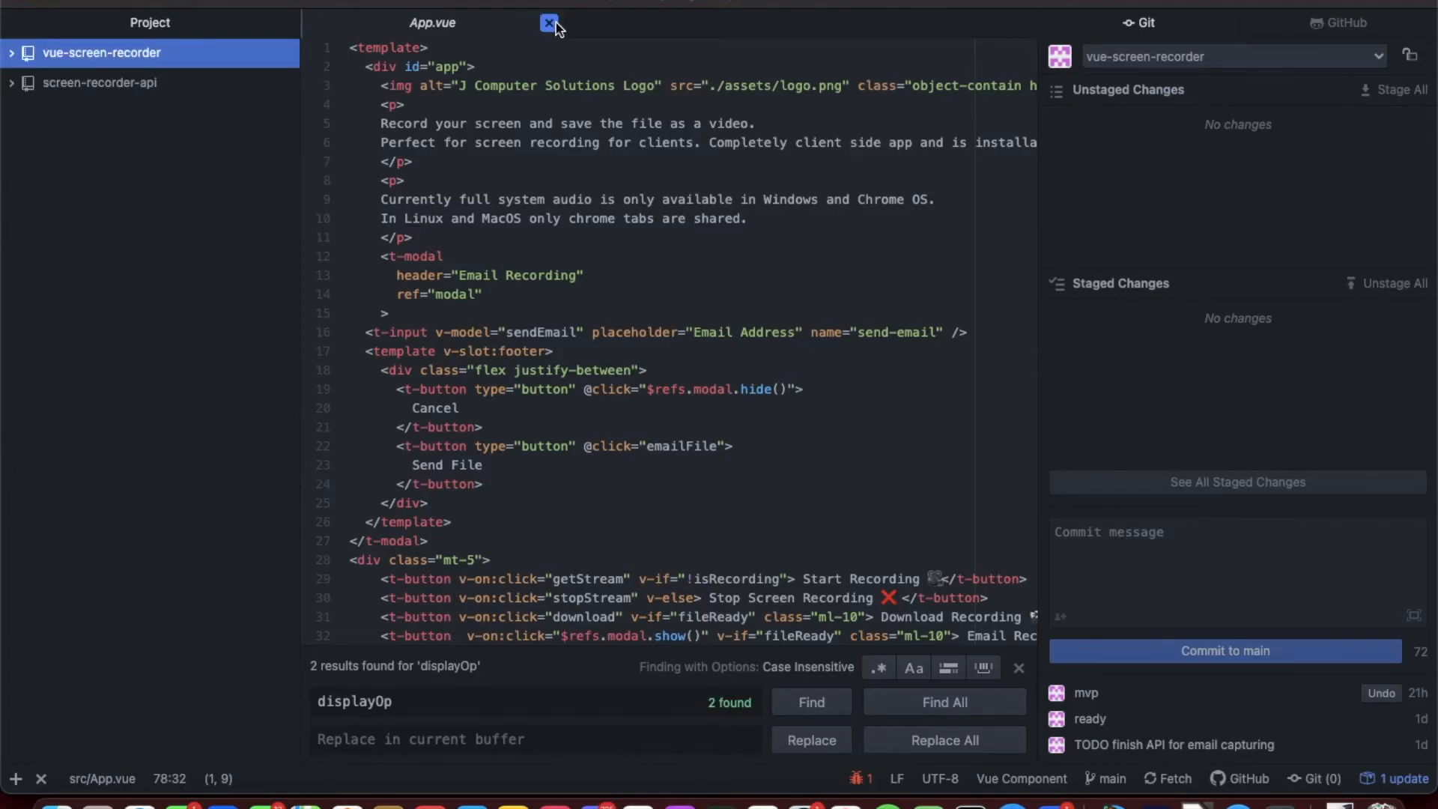
pyautogui.click(548, 22)
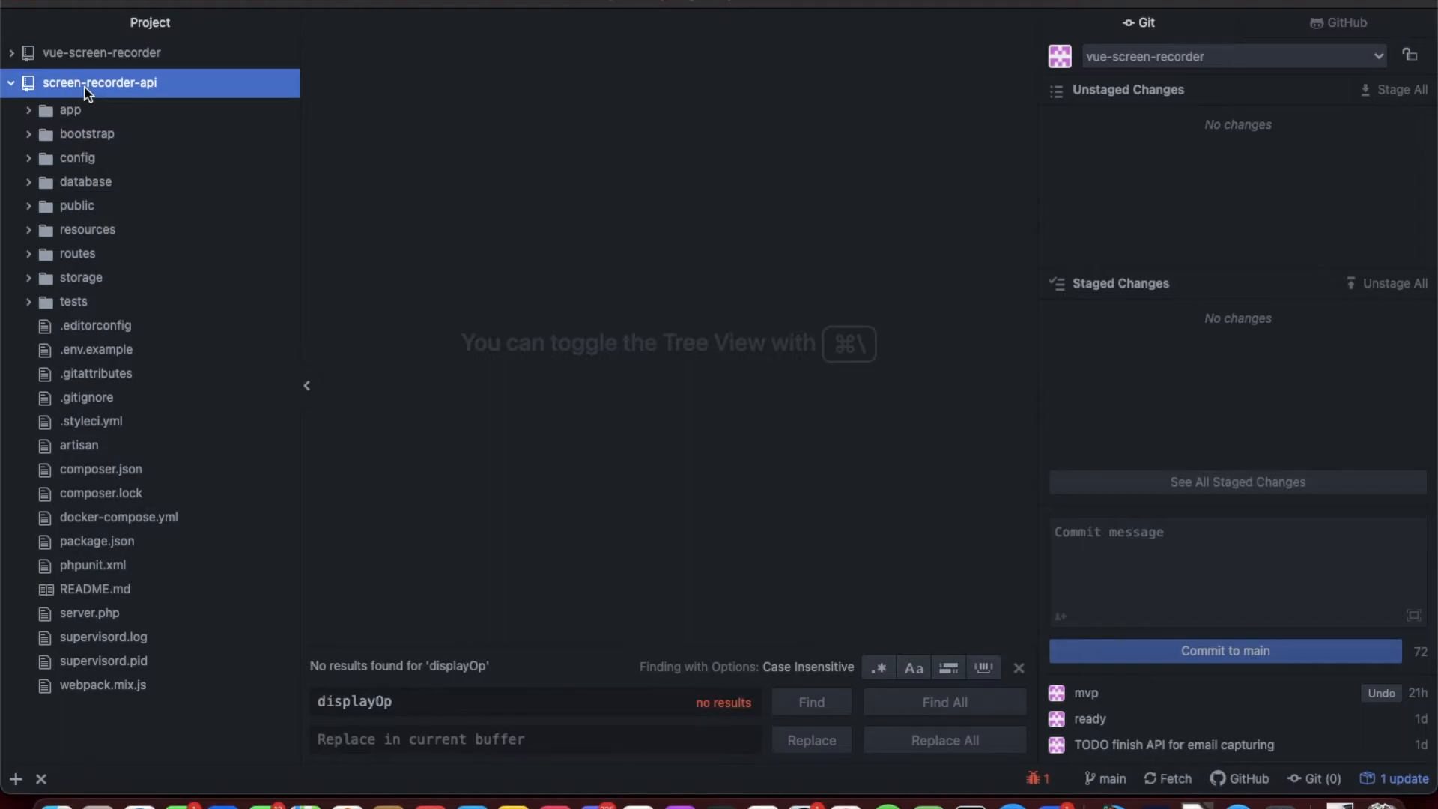
pyautogui.moveTo(190, 154)
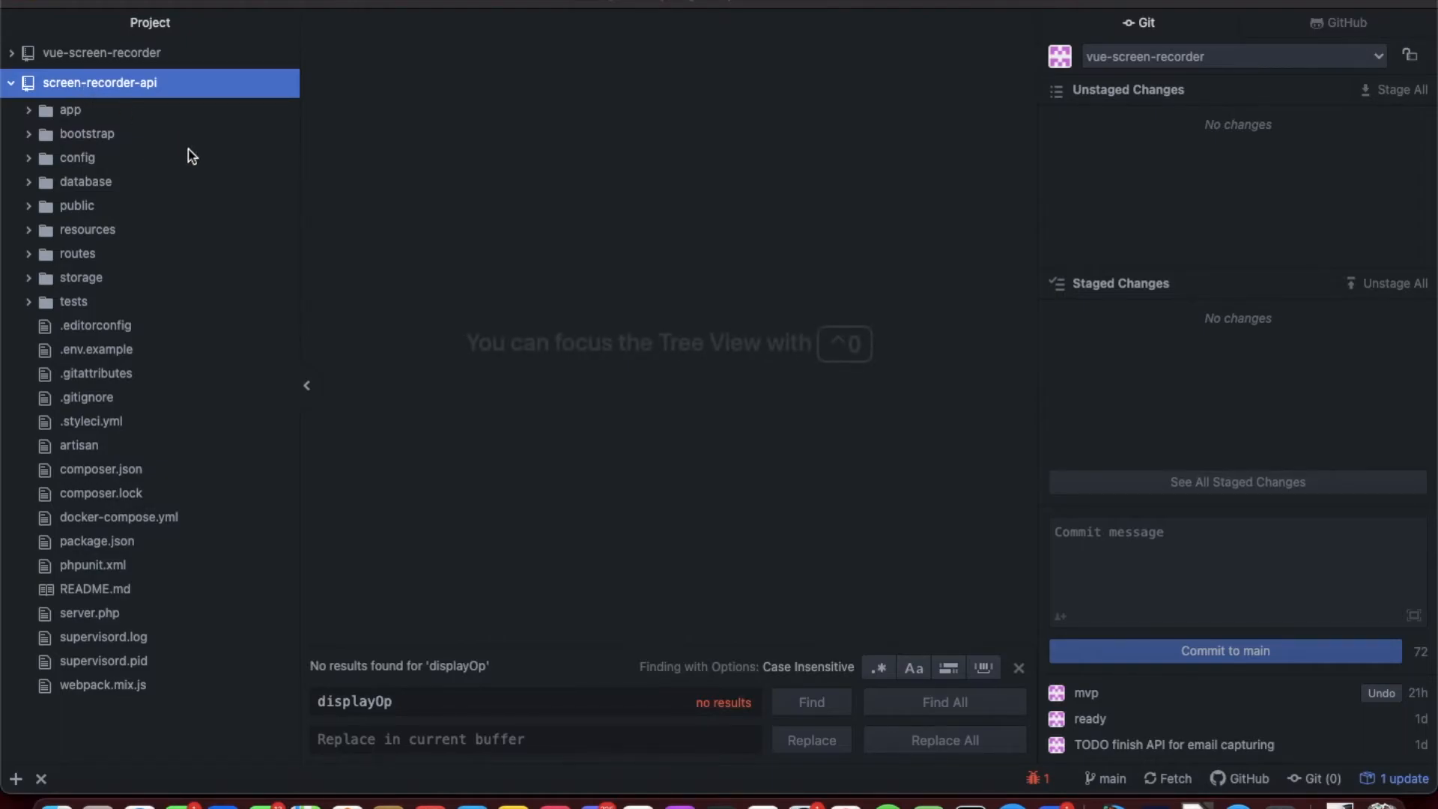
pyautogui.moveTo(63, 124)
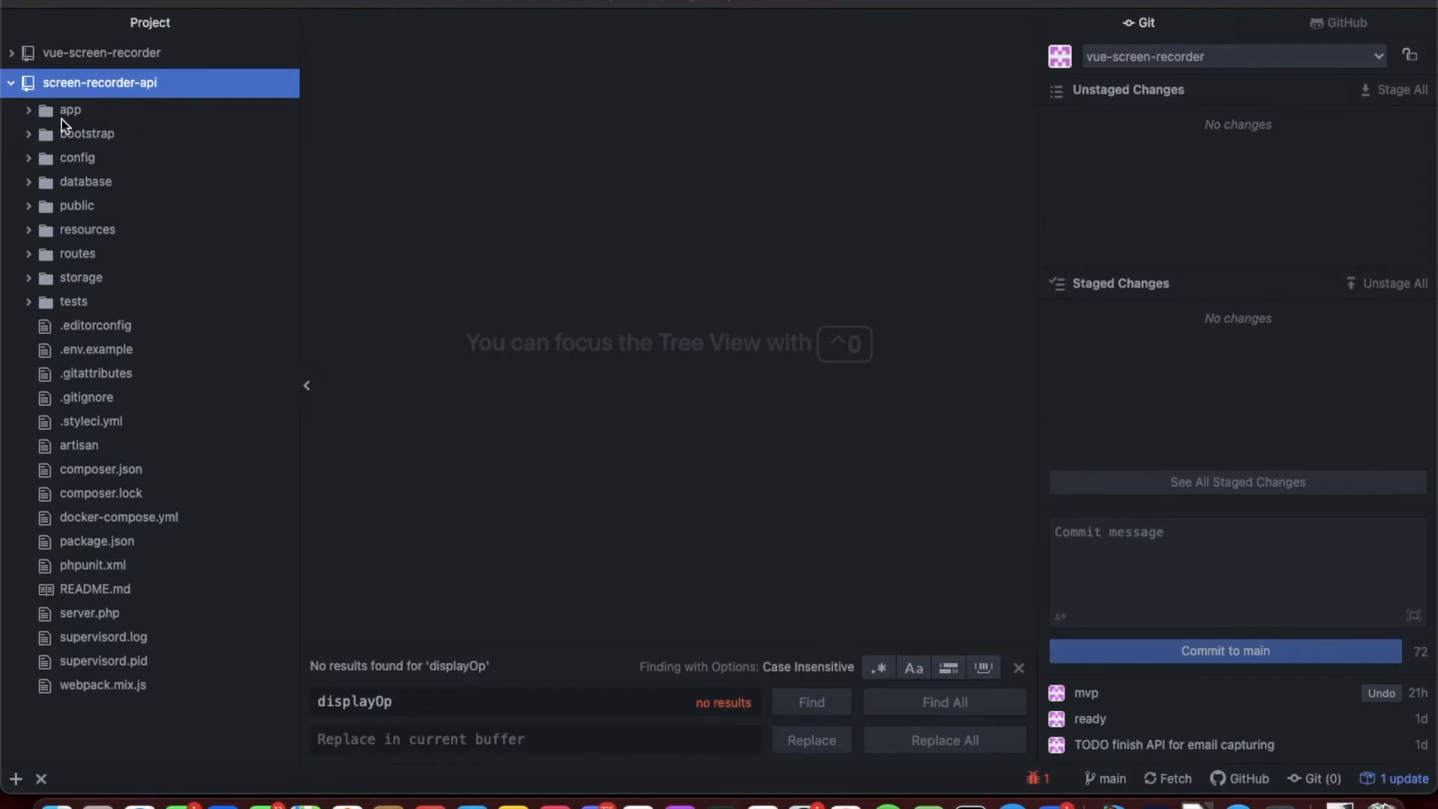
pyautogui.moveTo(75, 198)
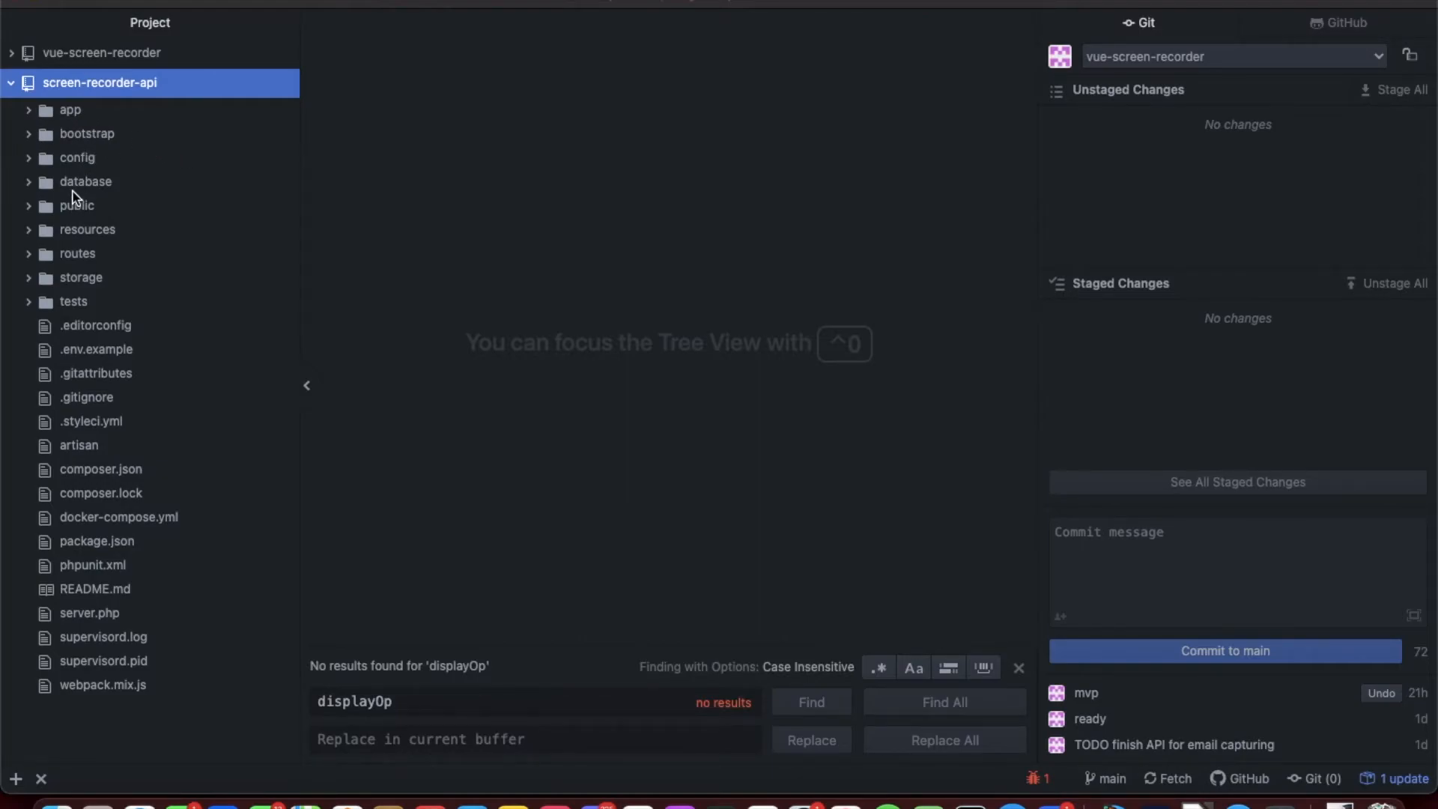
# Step: Expand the app folder's Models and Notifications folders and open the File.php model
pyautogui.click(70, 109)
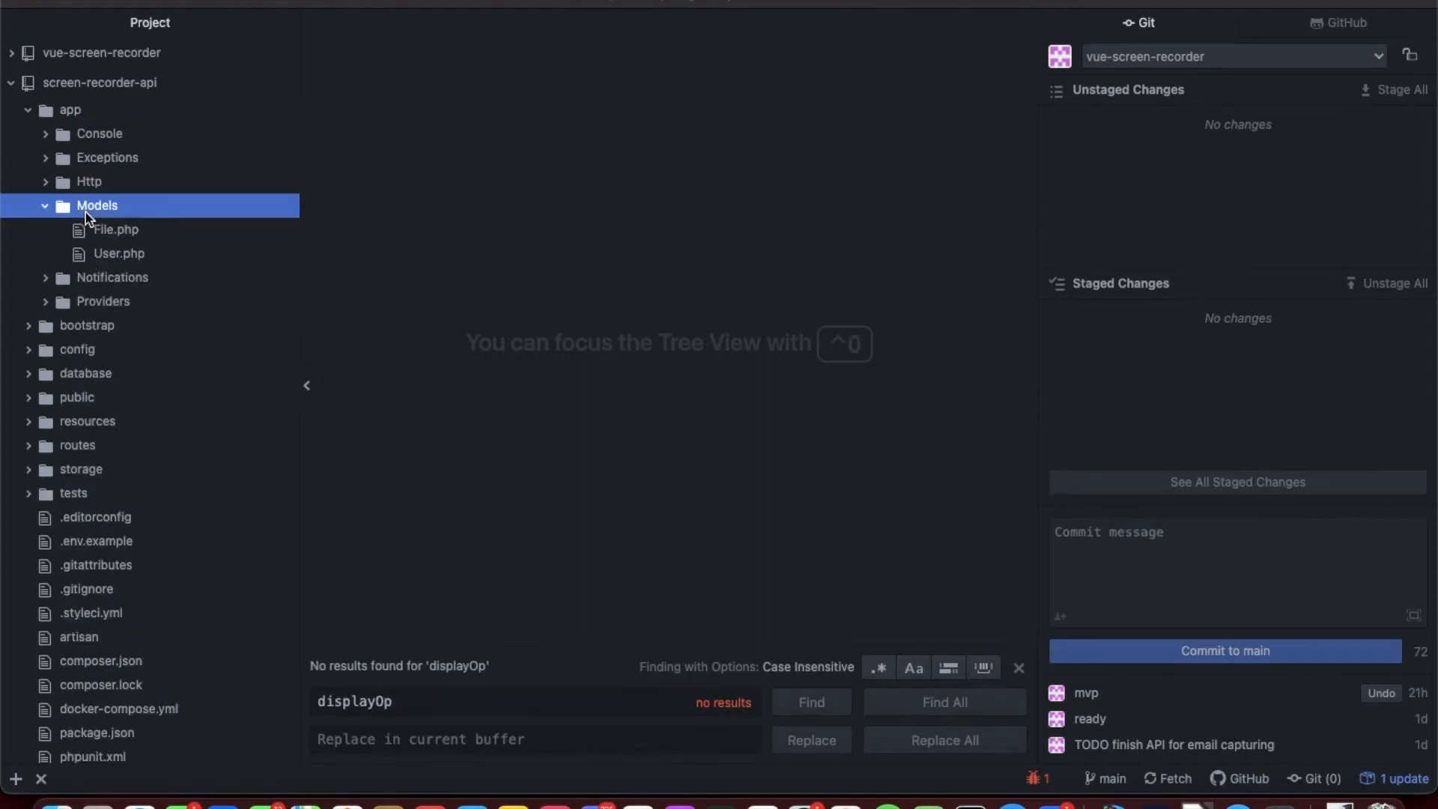
pyautogui.click(111, 277)
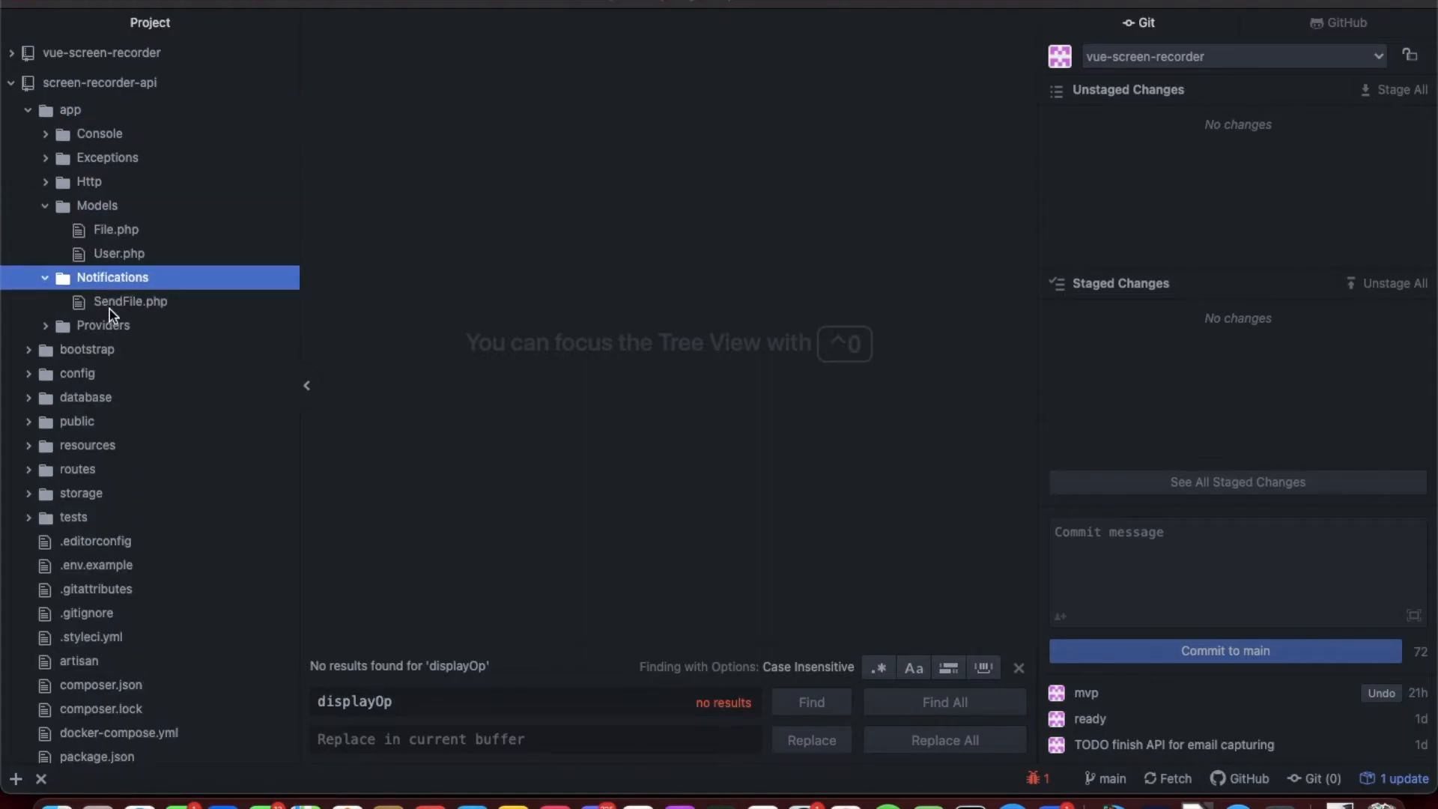
pyautogui.moveTo(193, 325)
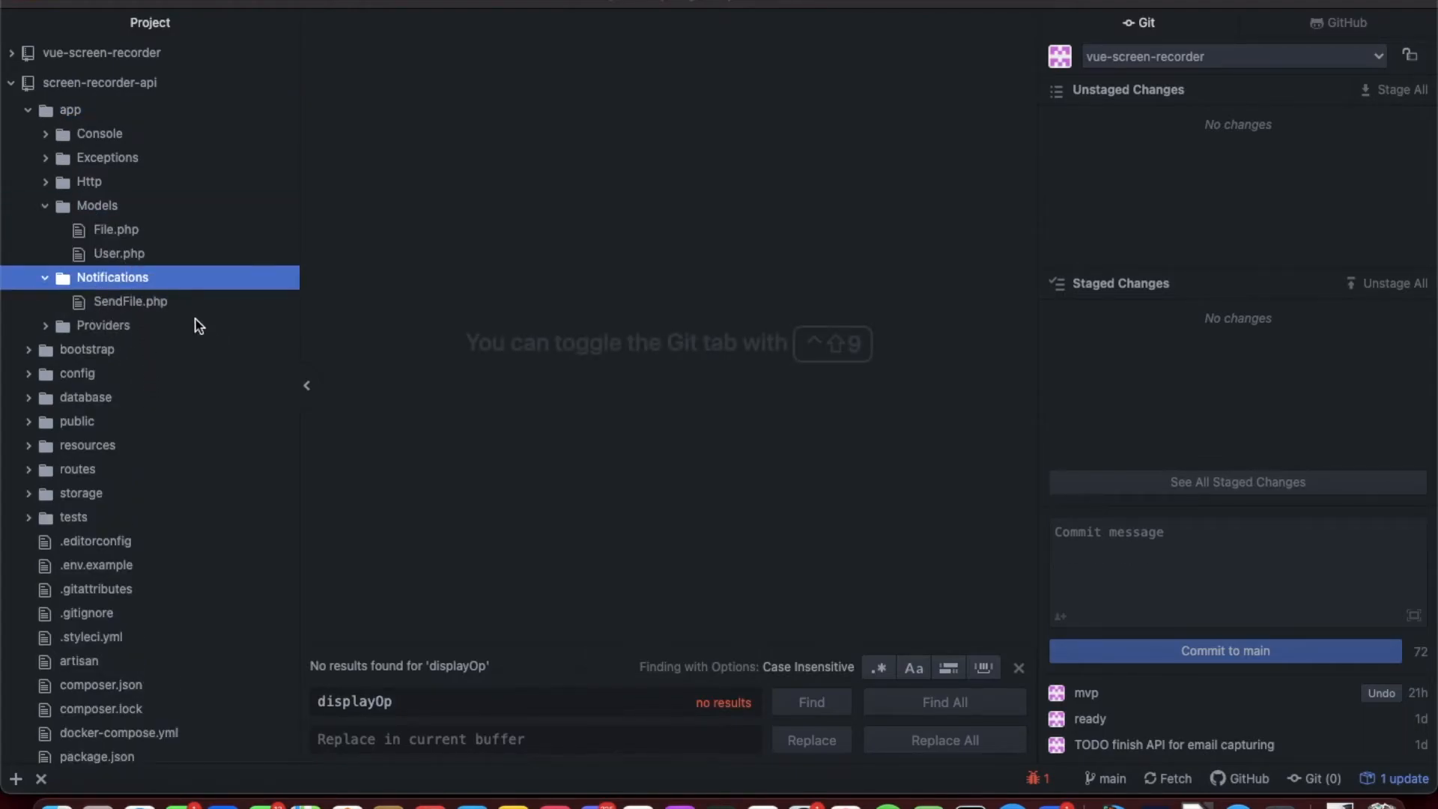
pyautogui.moveTo(165, 267)
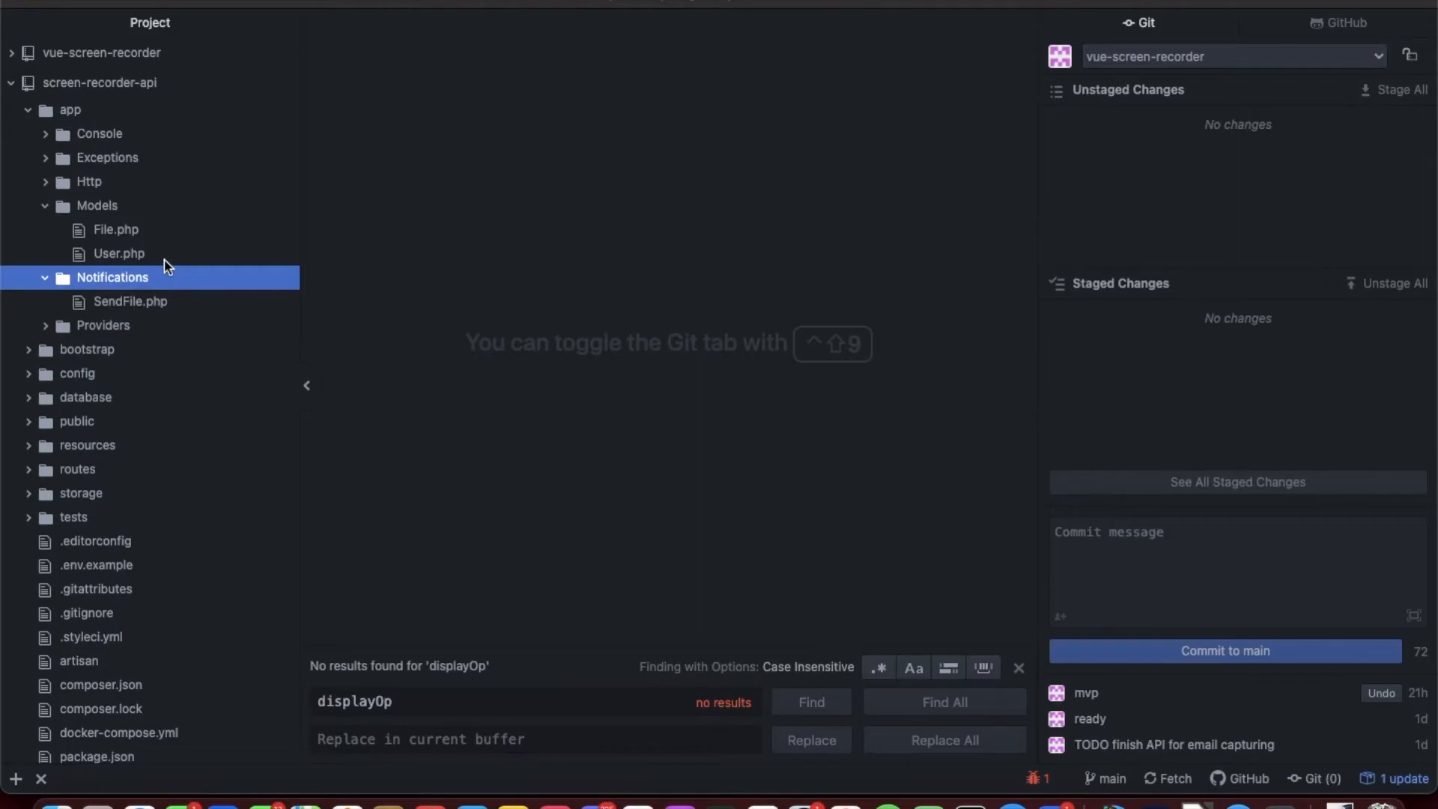
pyautogui.click(115, 229)
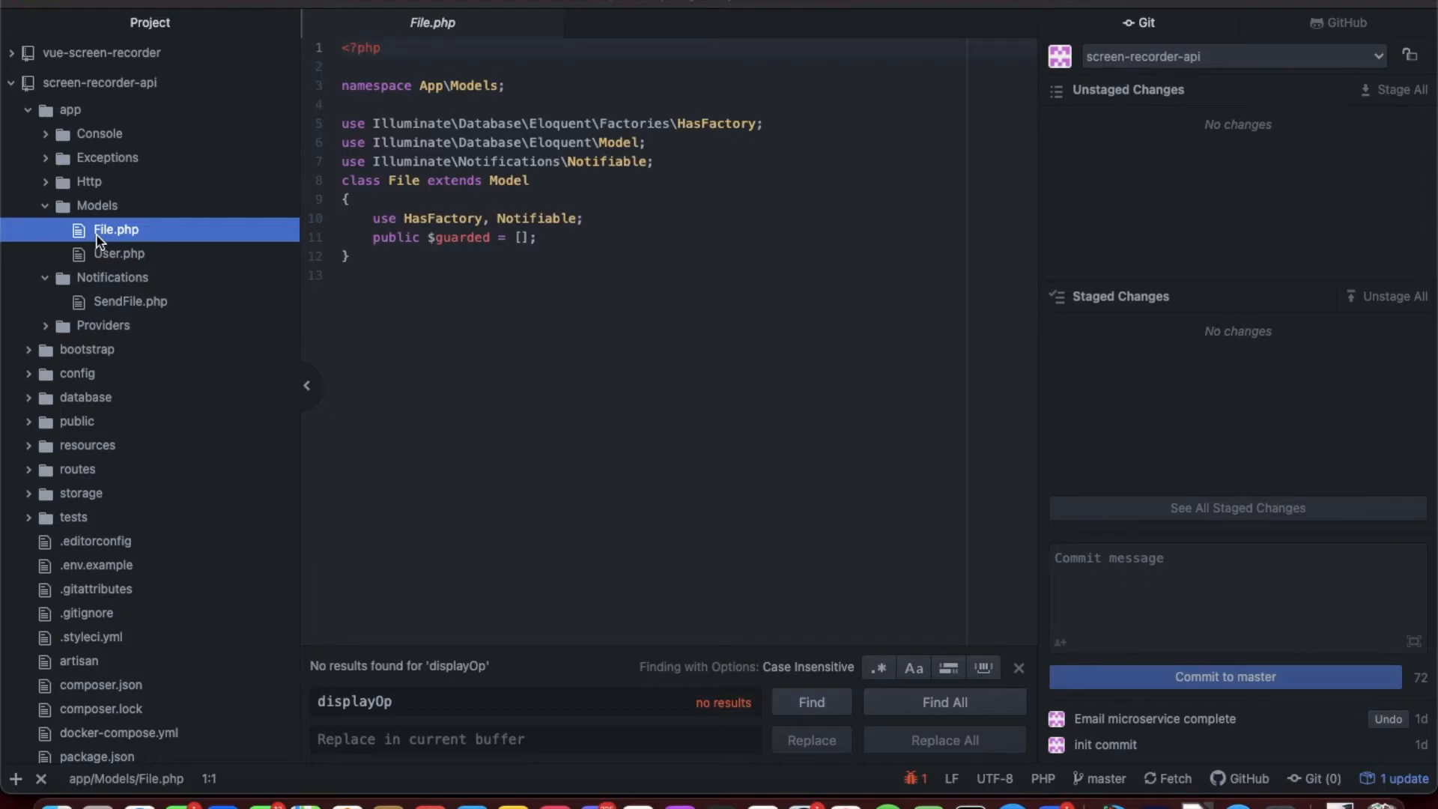
pyautogui.moveTo(652, 363)
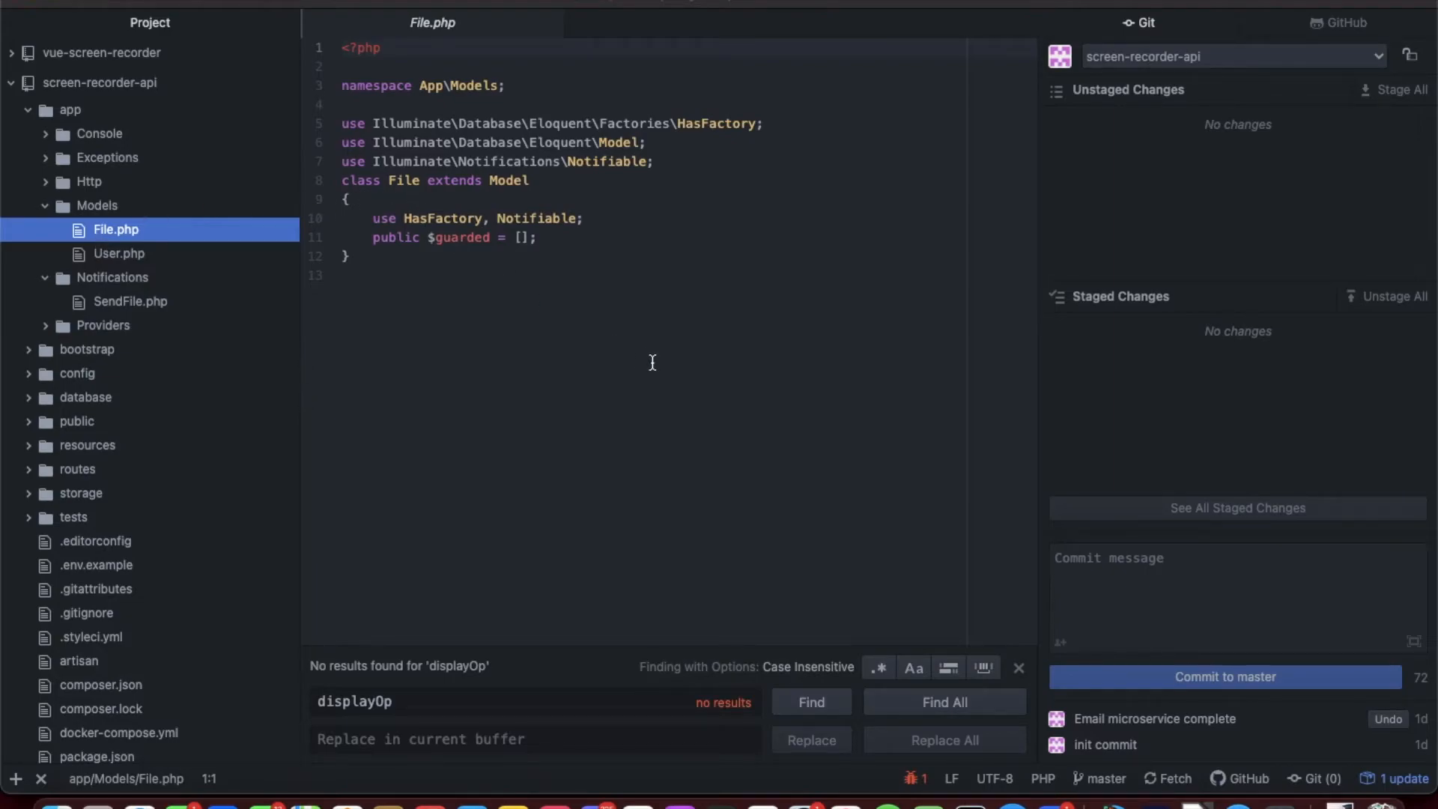
pyautogui.moveTo(166, 322)
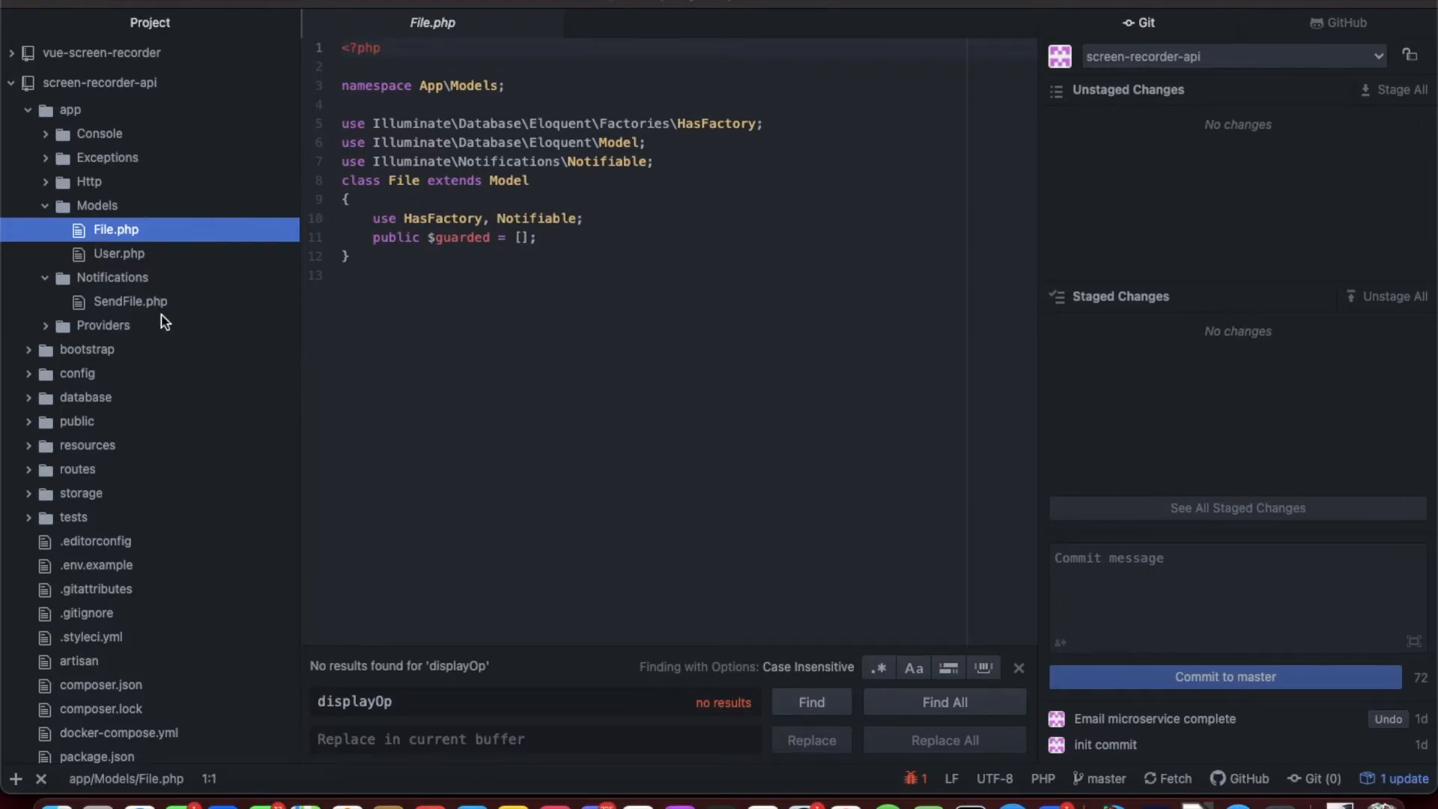
# Step: Expand database/migrations and open 2021_10_04_163017_create_files_table.php
pyautogui.click(84, 396)
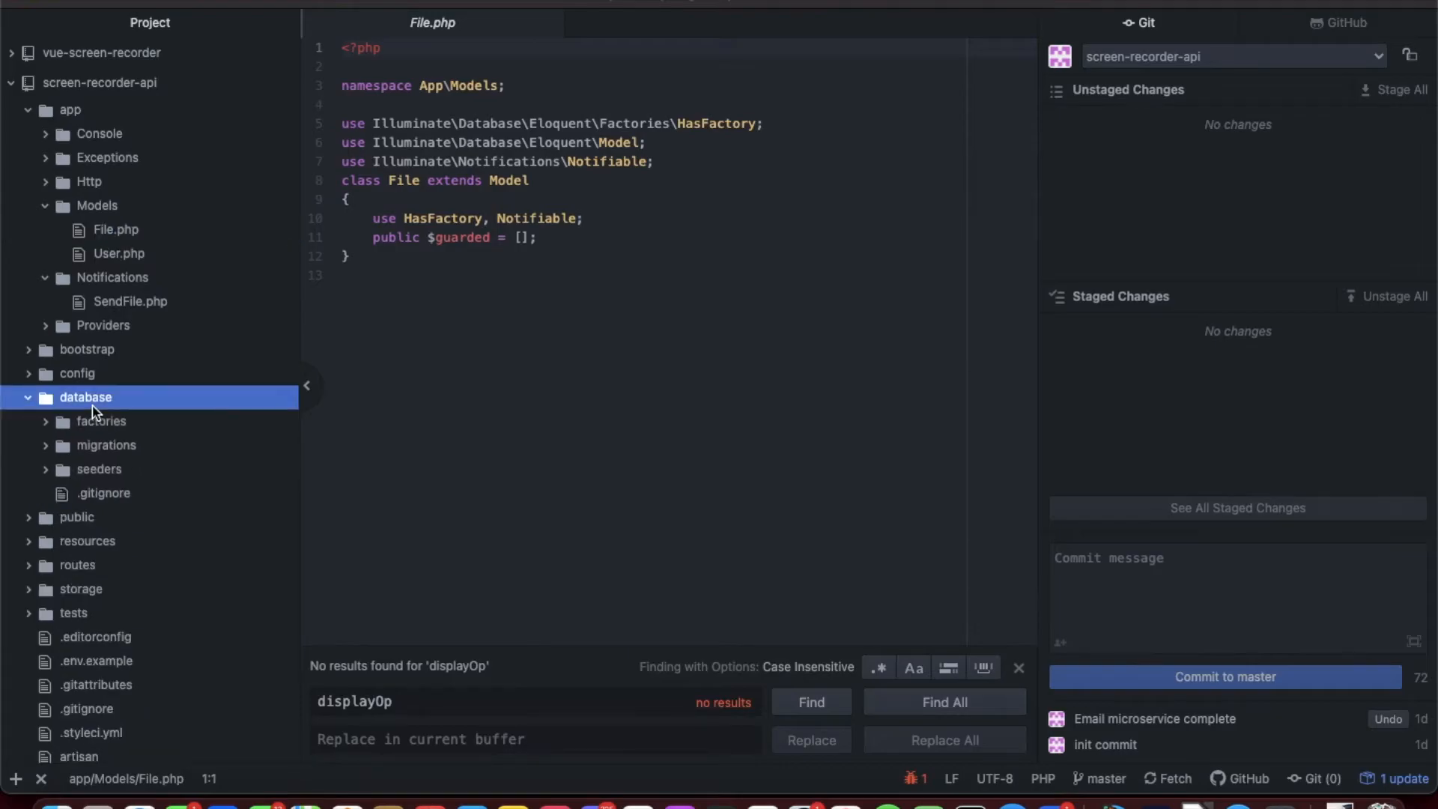
pyautogui.click(105, 445)
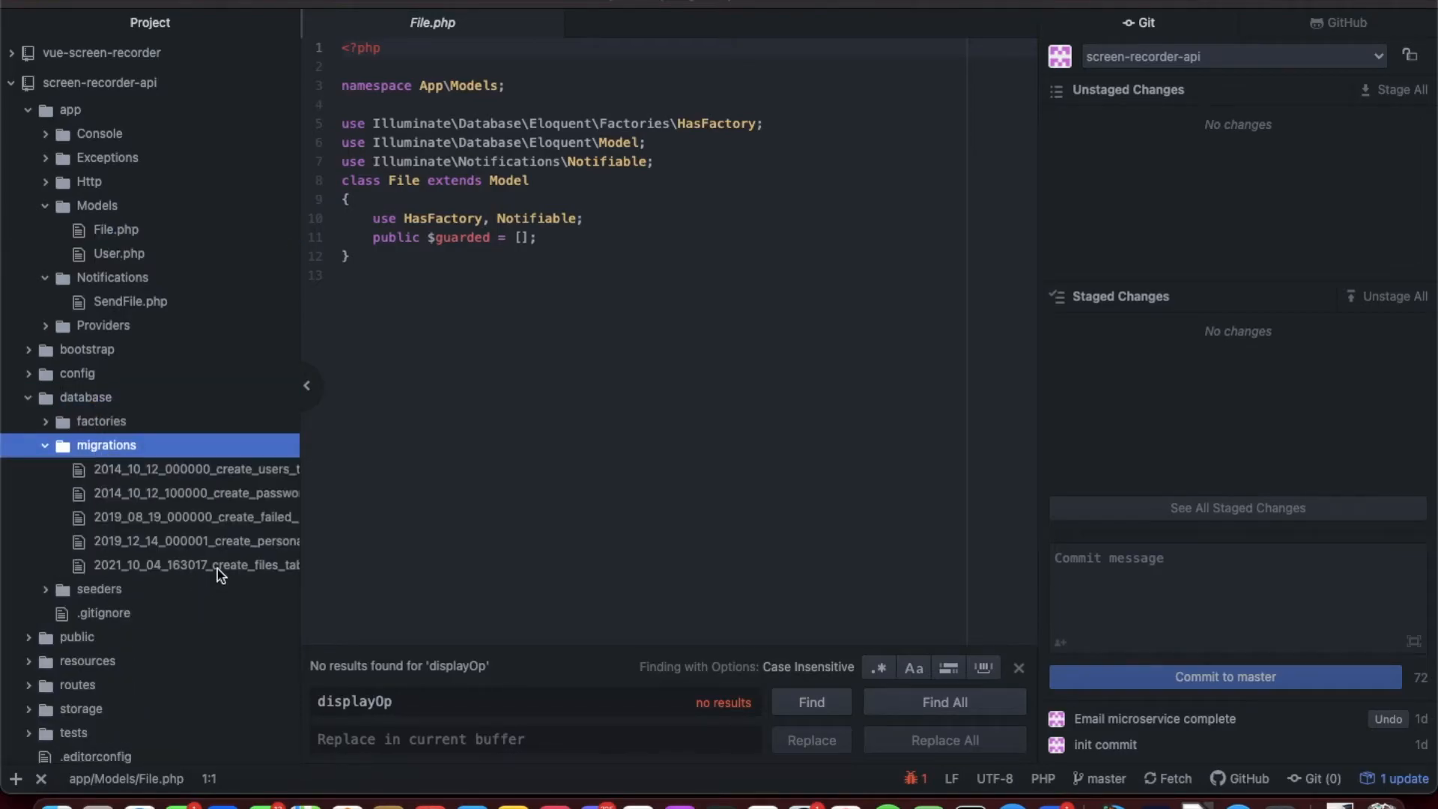
pyautogui.click(196, 565)
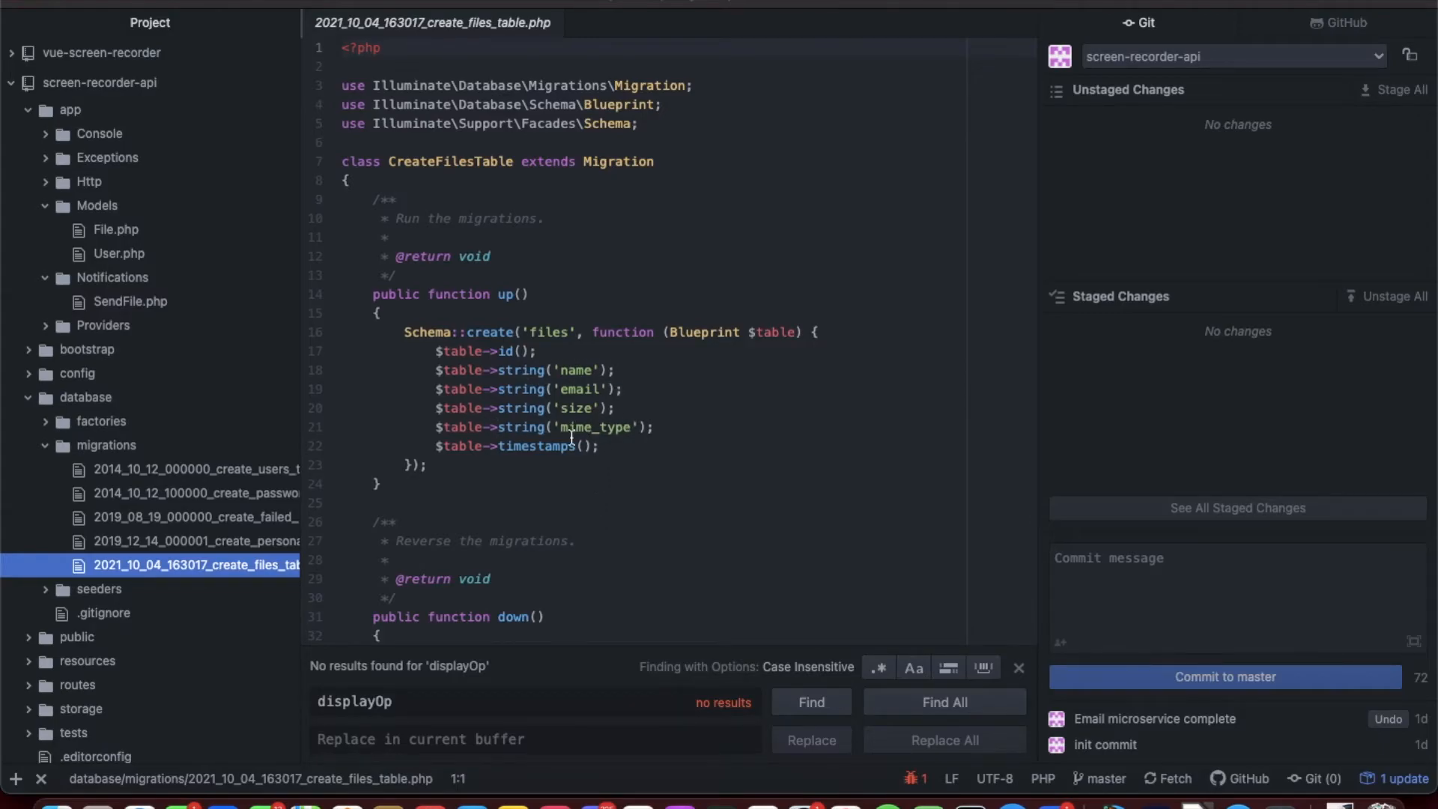
pyautogui.moveTo(596, 458)
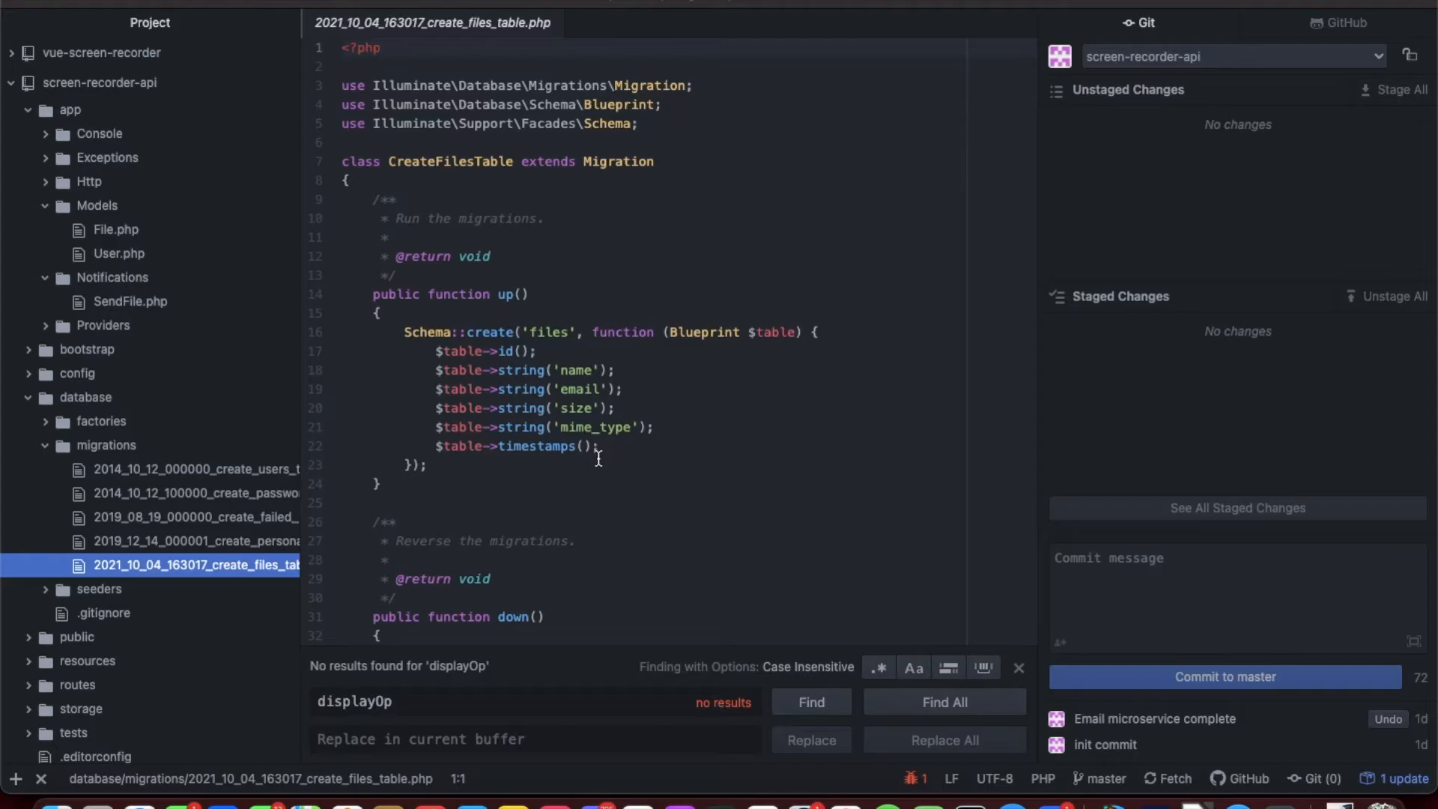
pyautogui.moveTo(69, 453)
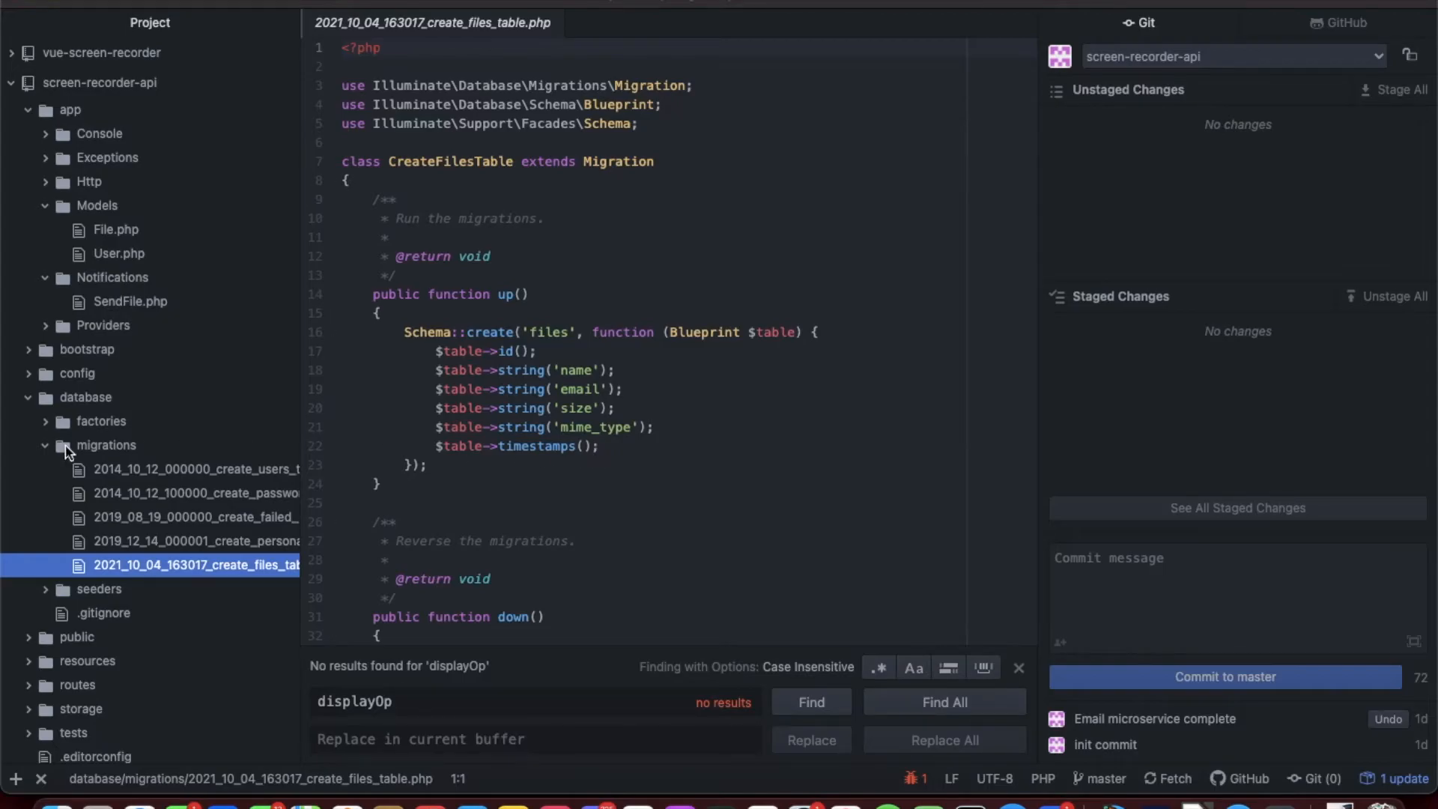
pyautogui.moveTo(289, 540)
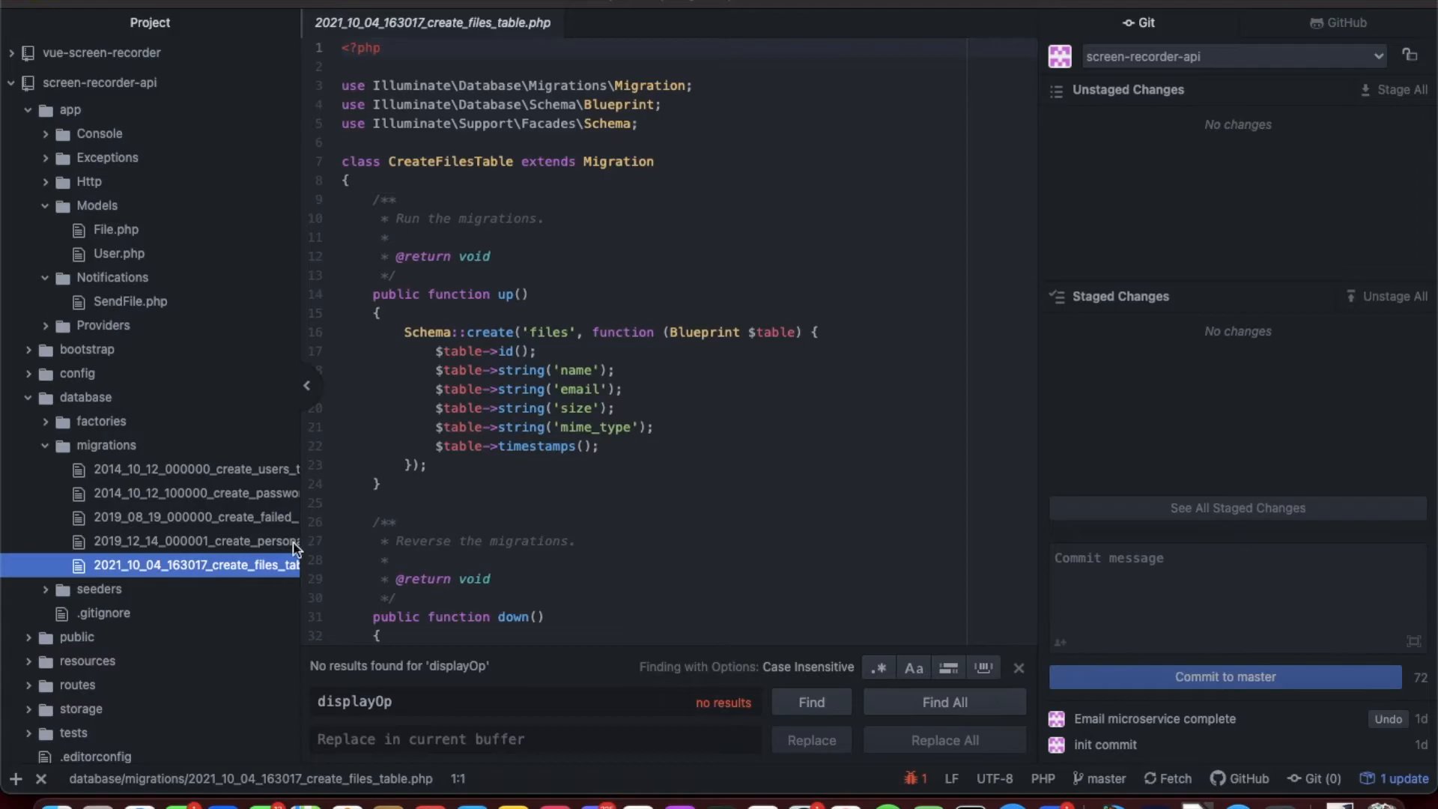
pyautogui.moveTo(441, 432)
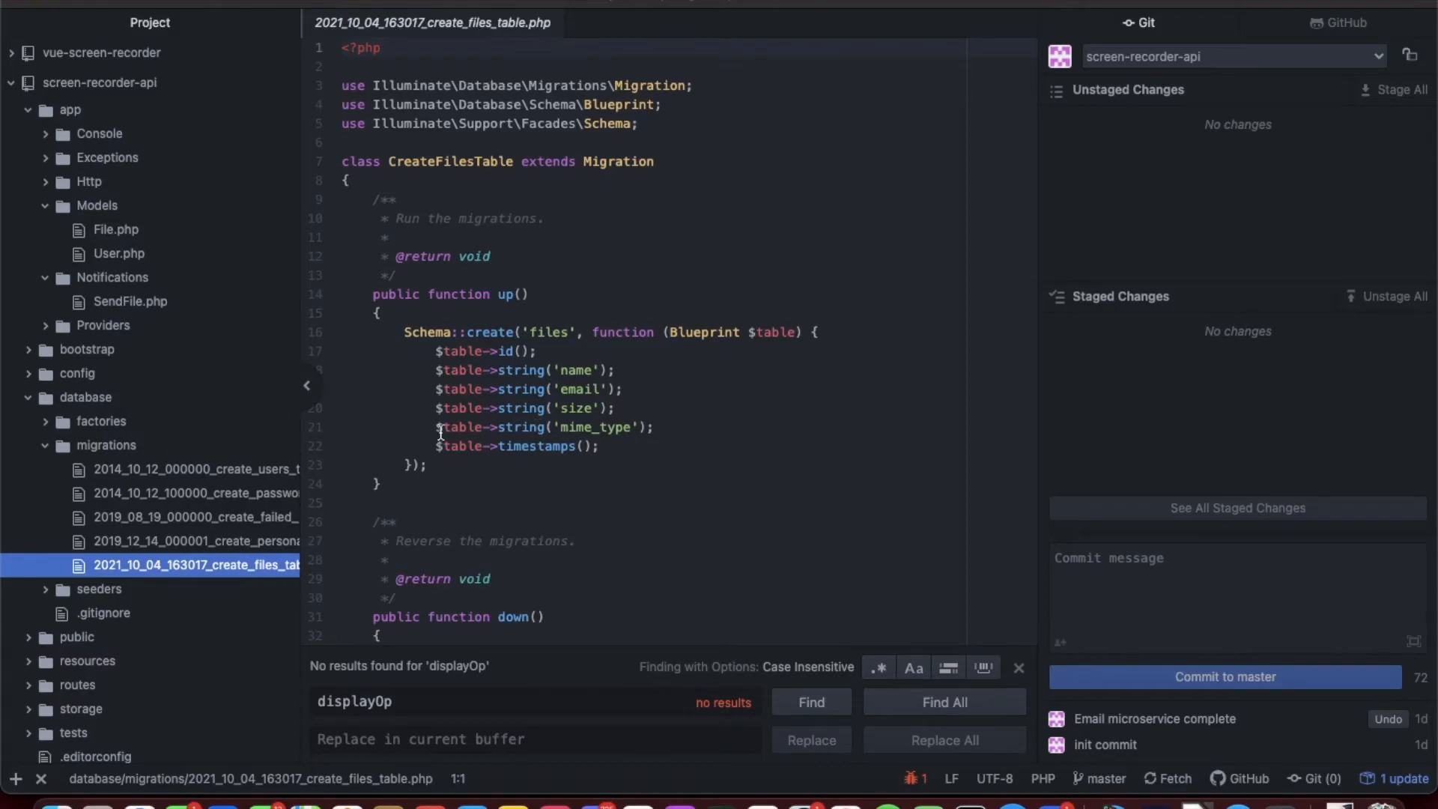
# Step: Revisit the File.php model, then expand routes and open api.php
pyautogui.click(115, 230)
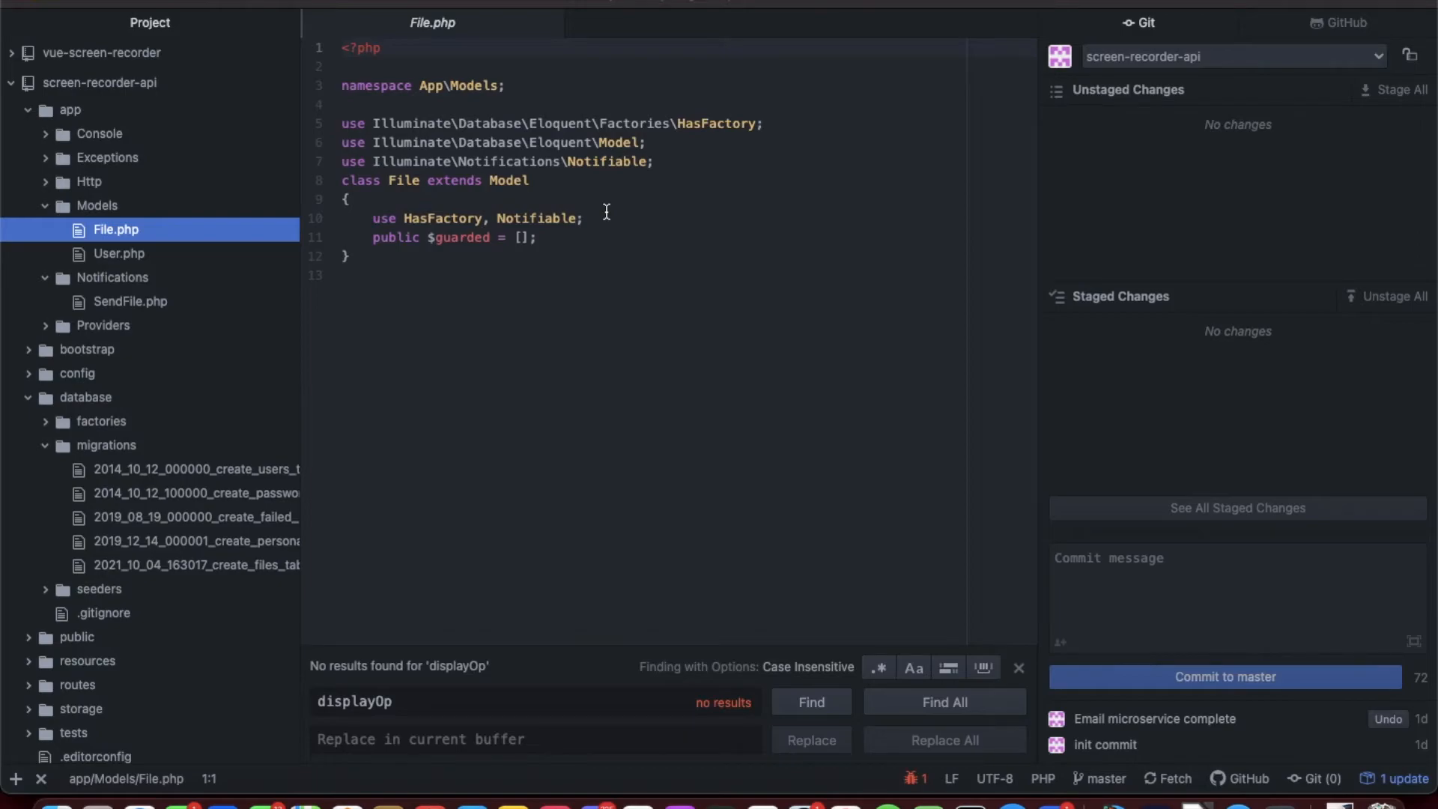
pyautogui.moveTo(538, 212)
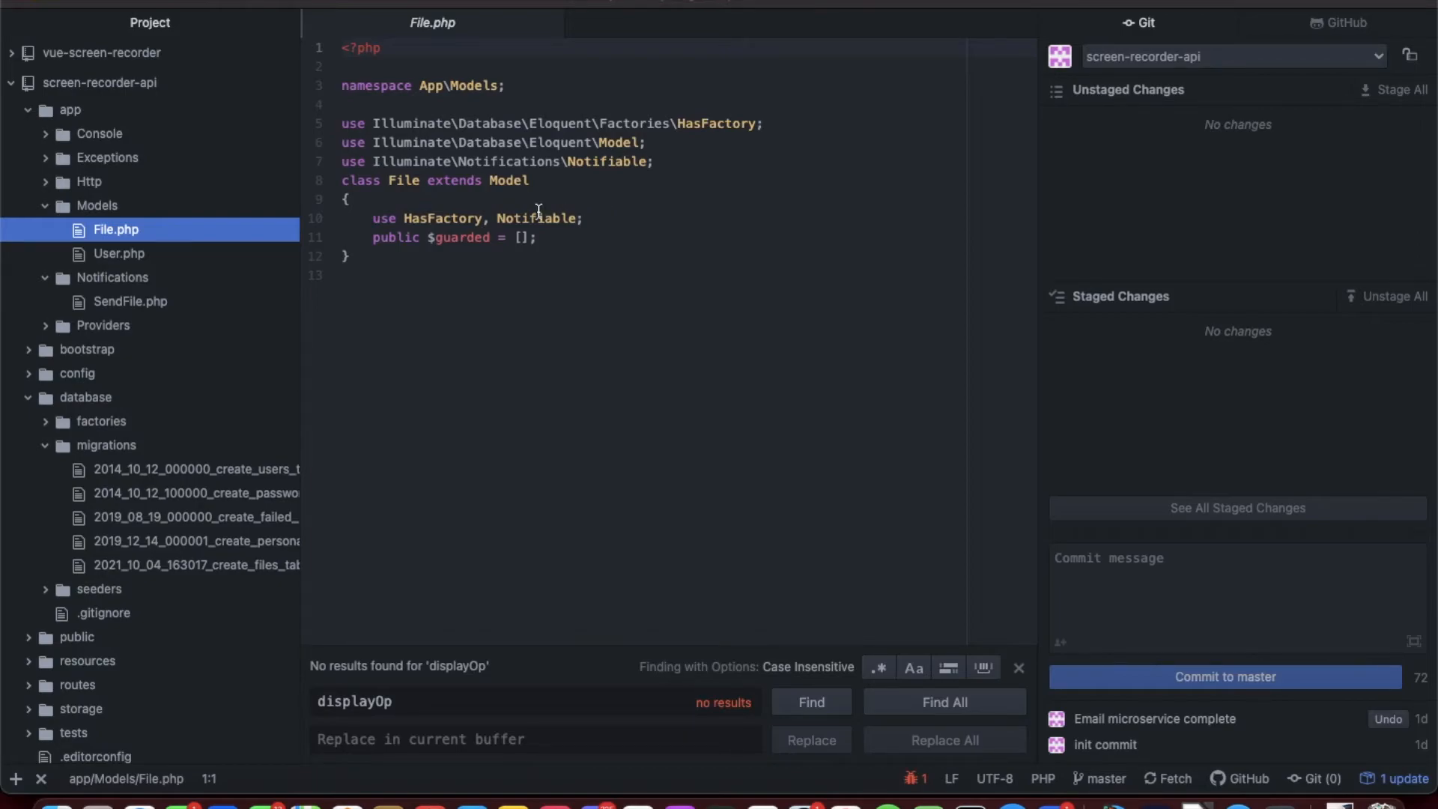
pyautogui.scroll(-3)
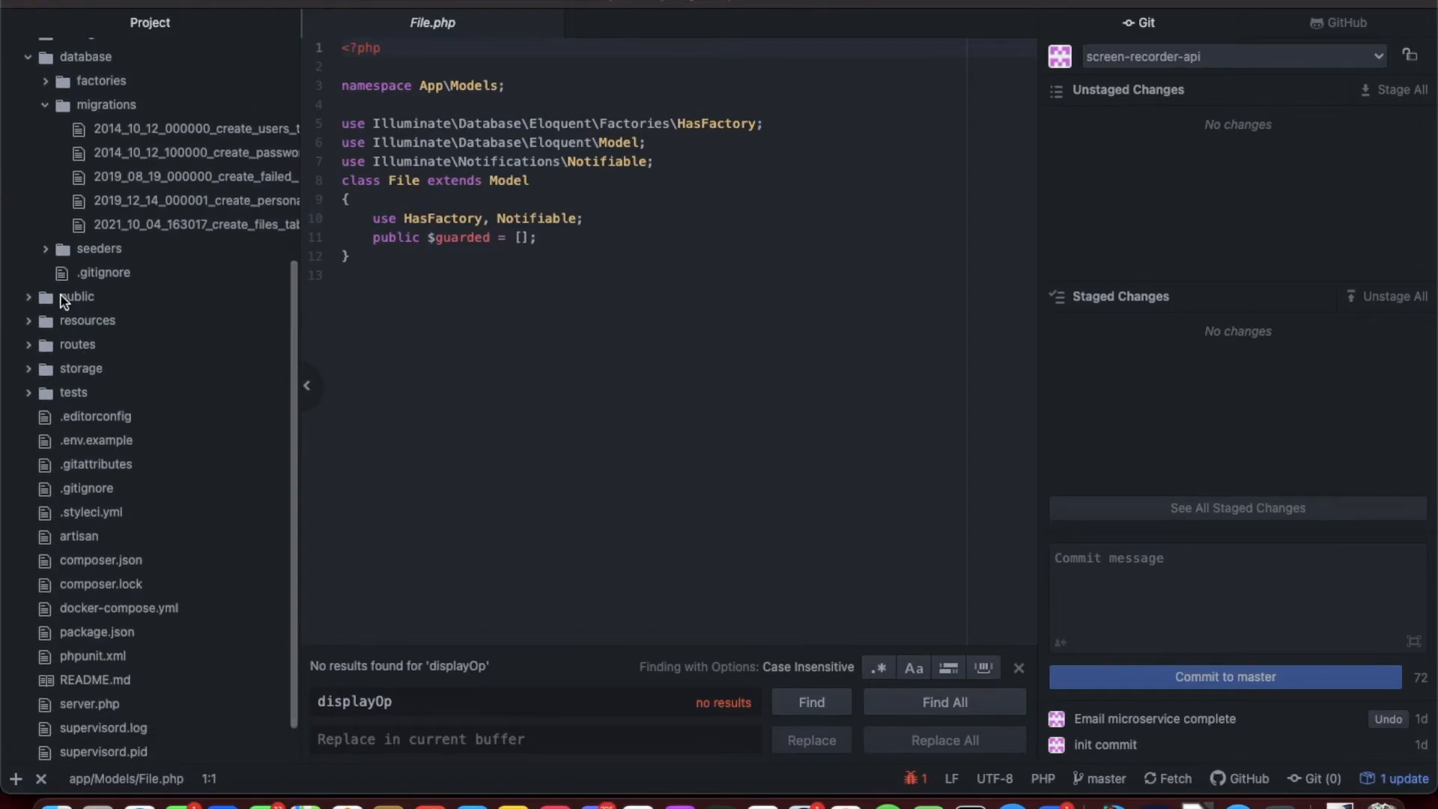
pyautogui.click(116, 391)
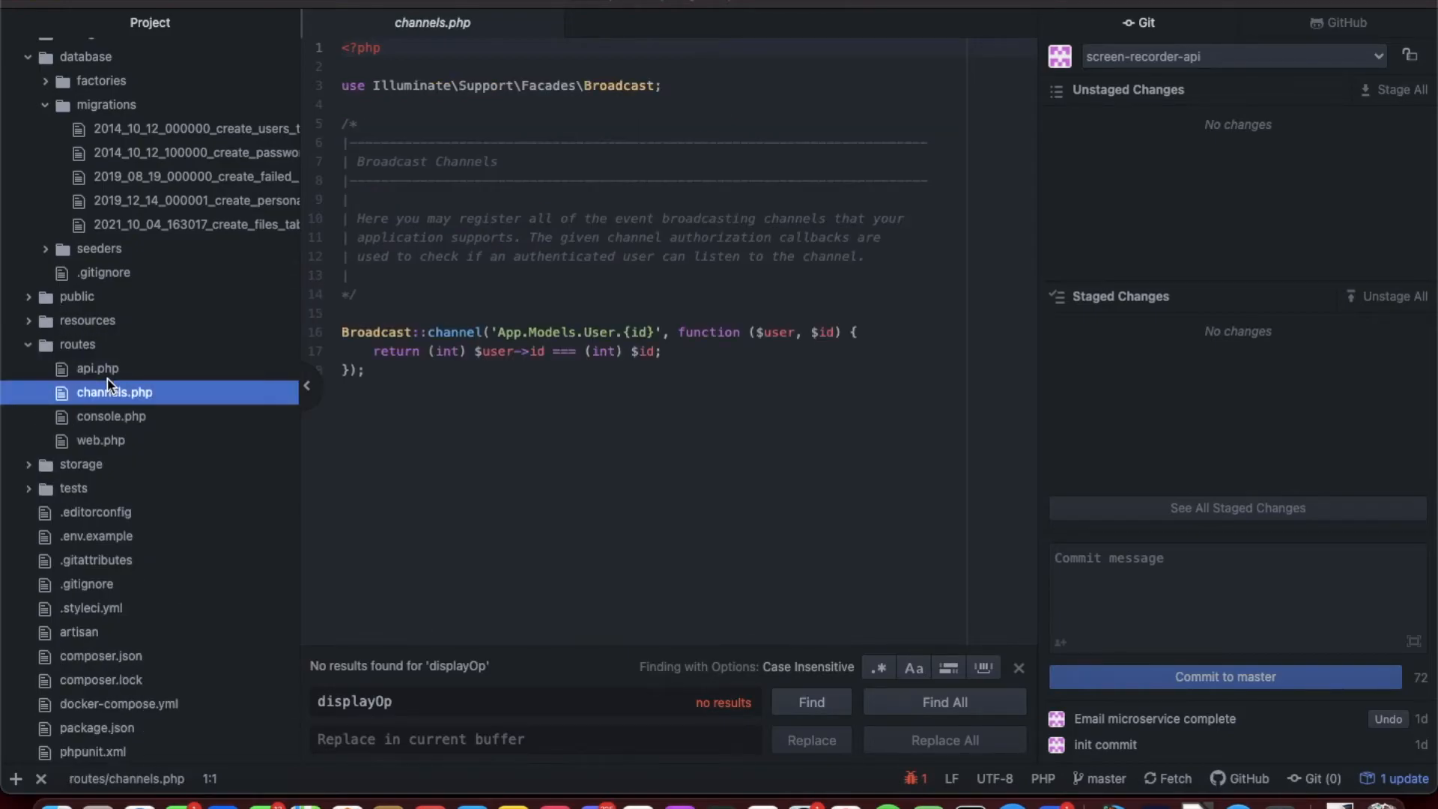
pyautogui.click(97, 369)
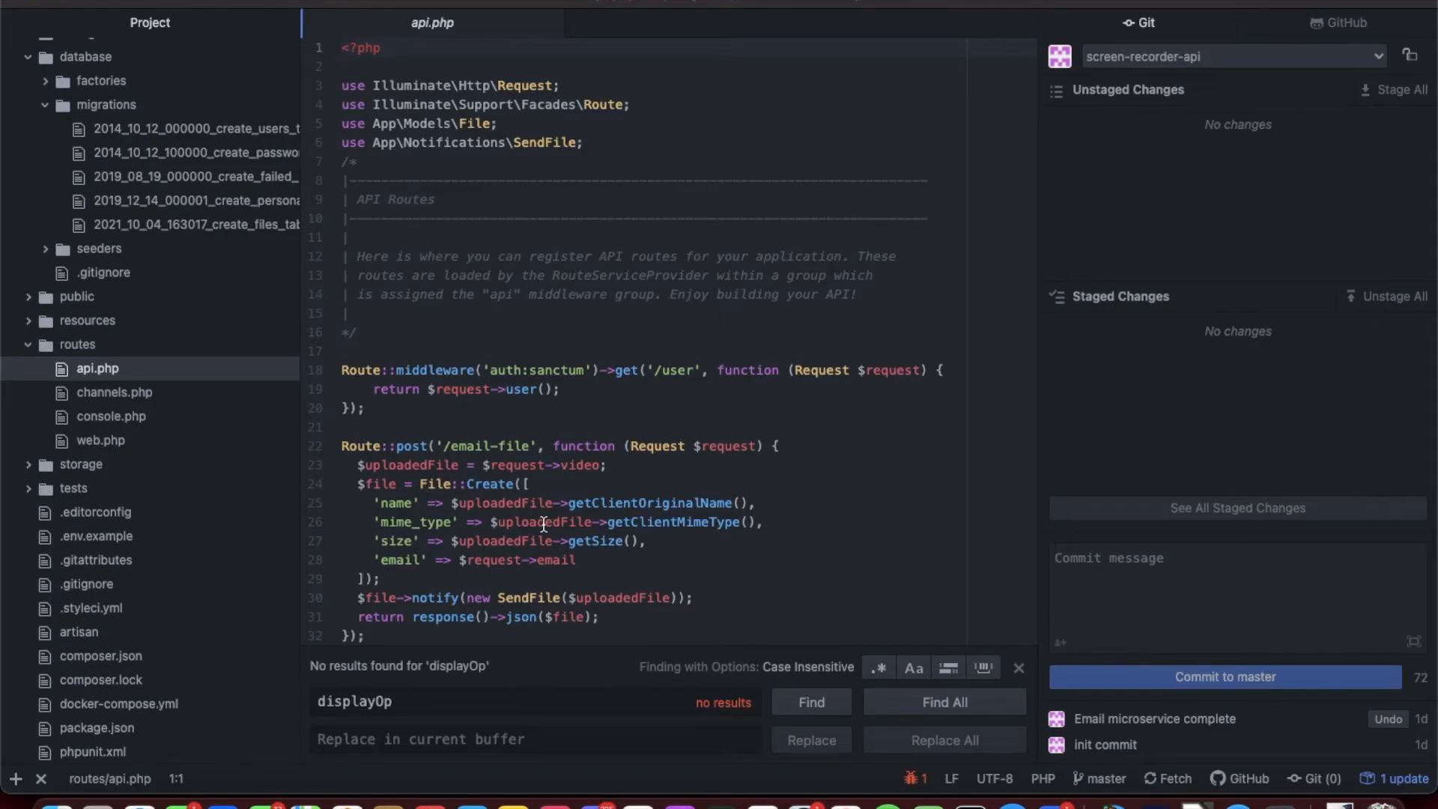
pyautogui.click(316, 46)
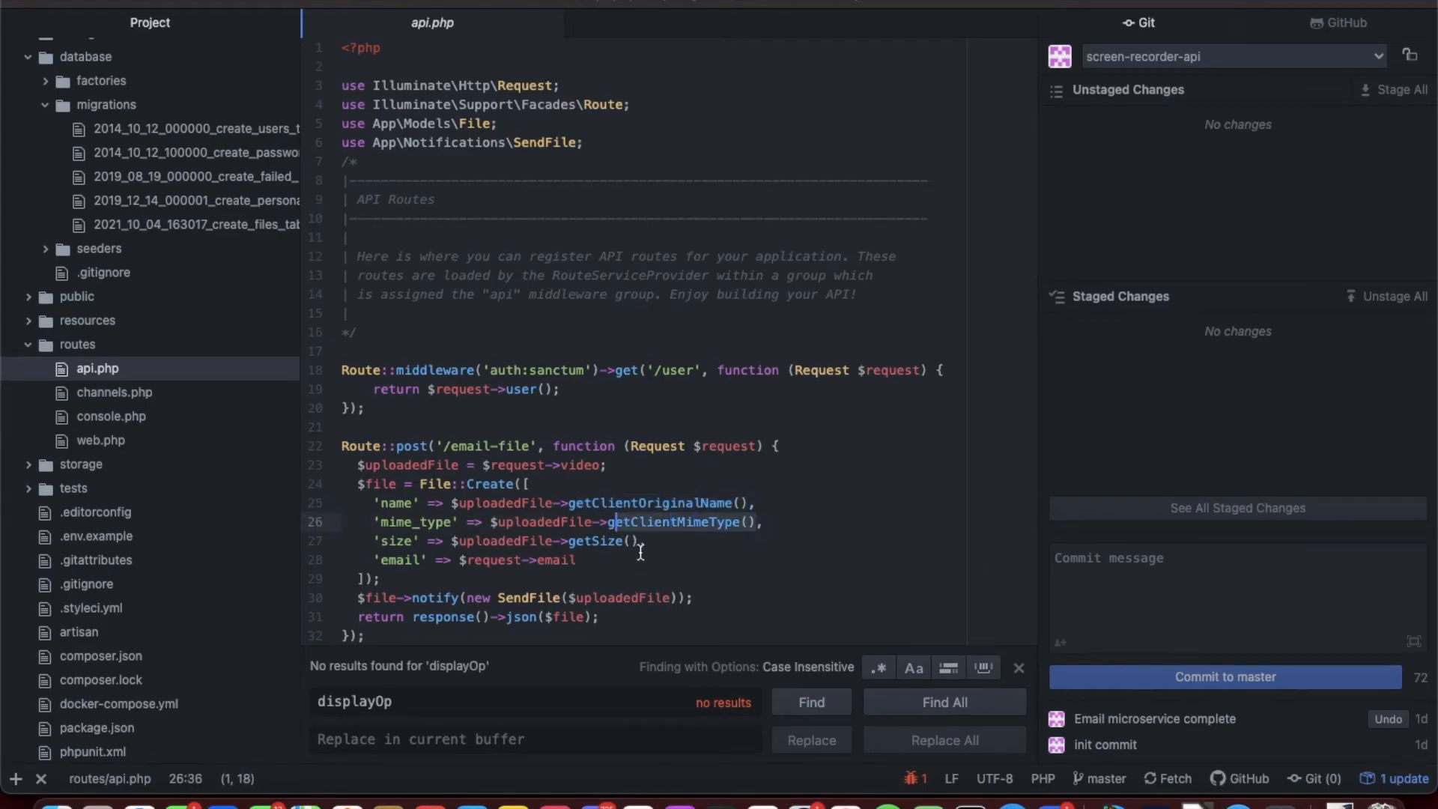
pyautogui.click(571, 541)
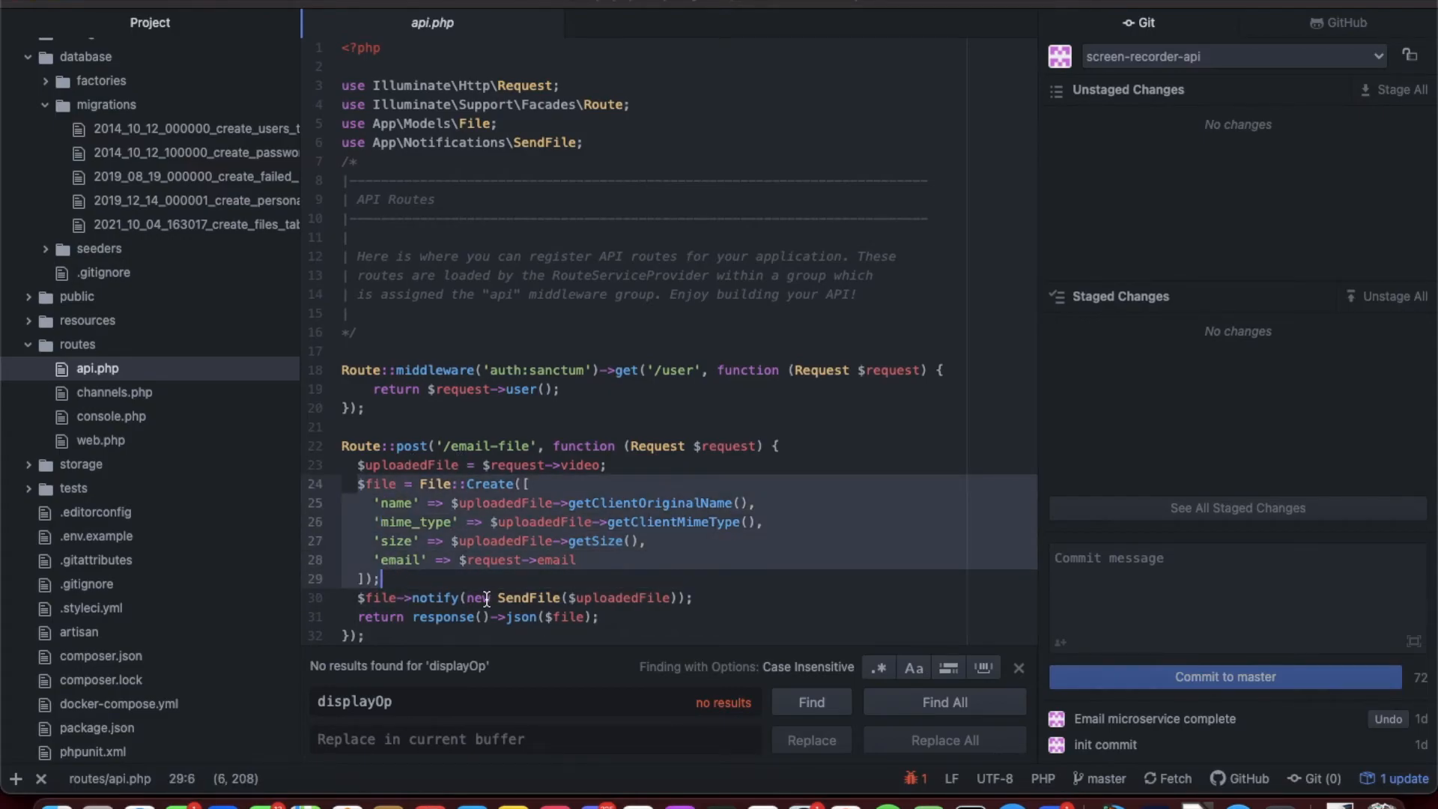
pyautogui.click(485, 597)
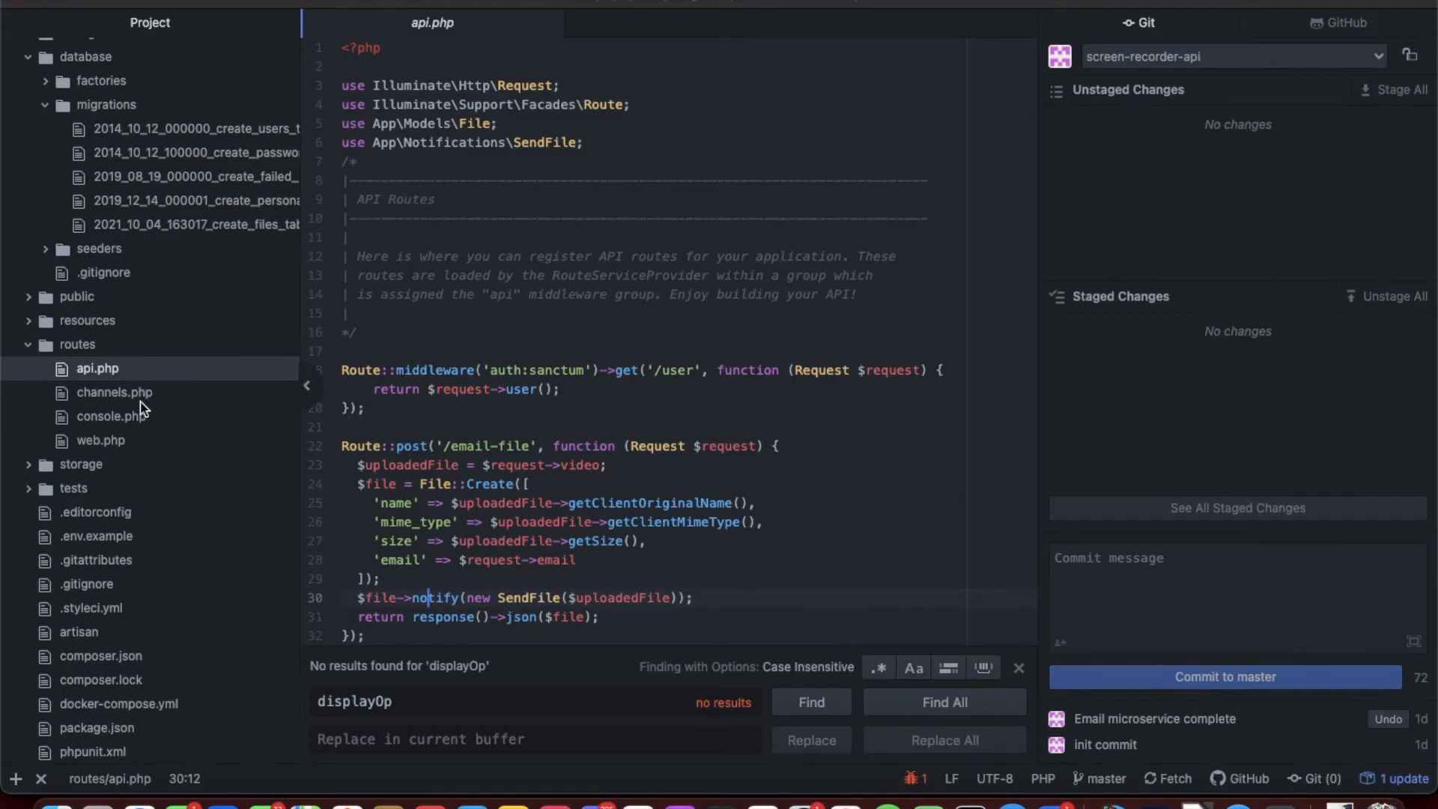
pyautogui.scroll(3)
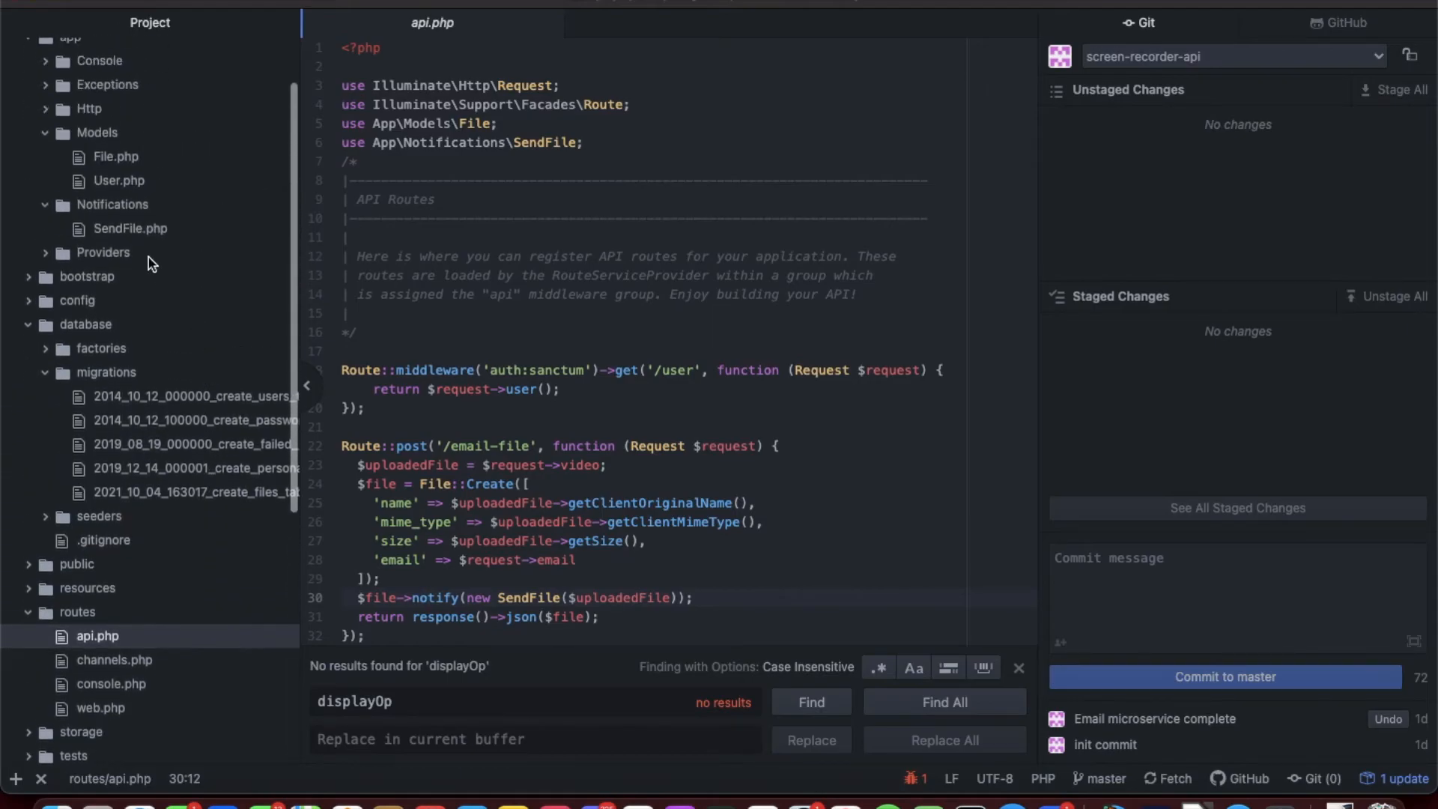
# Step: Open SendFile.php and bring the toMail attach call on line 47 into view
pyautogui.click(129, 228)
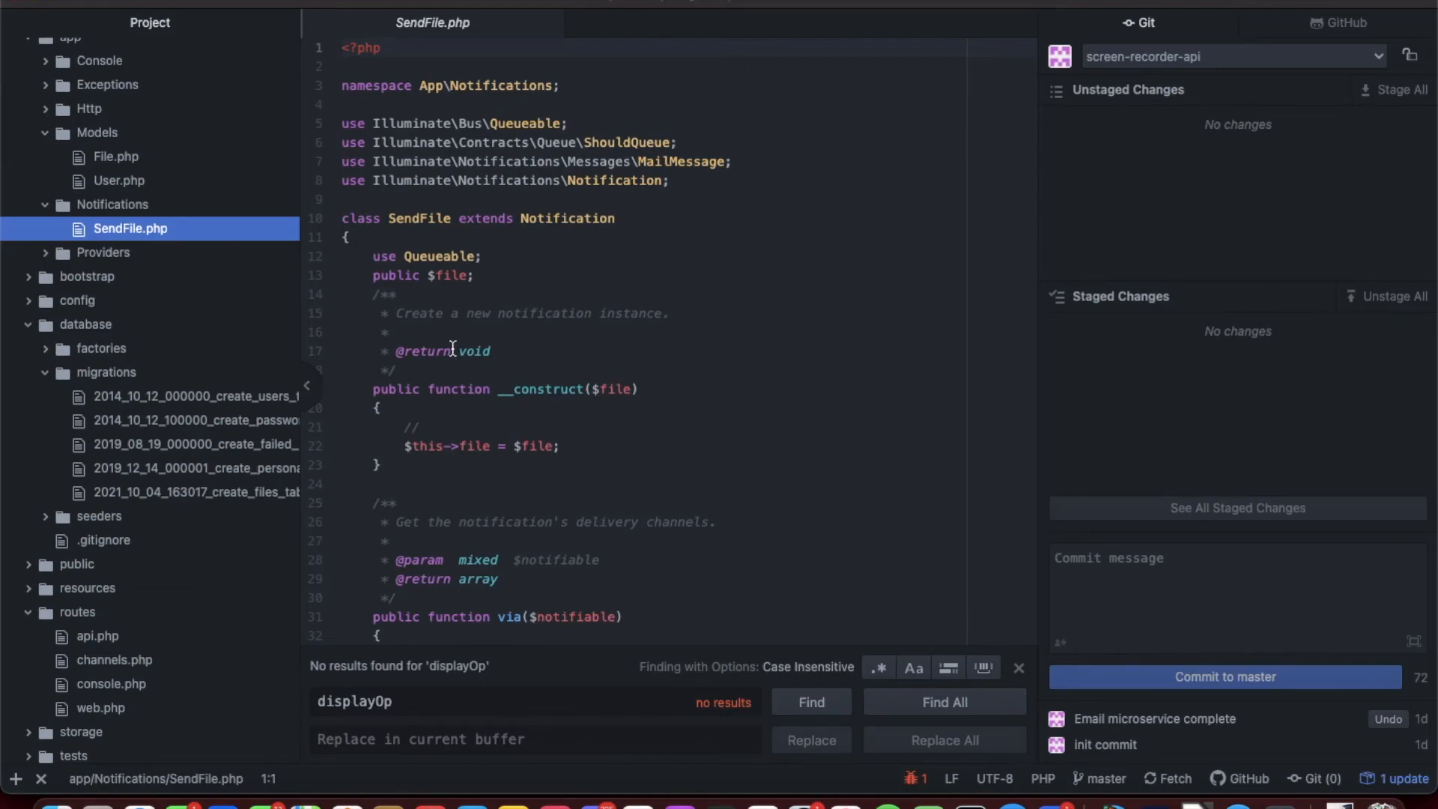
pyautogui.moveTo(541, 247)
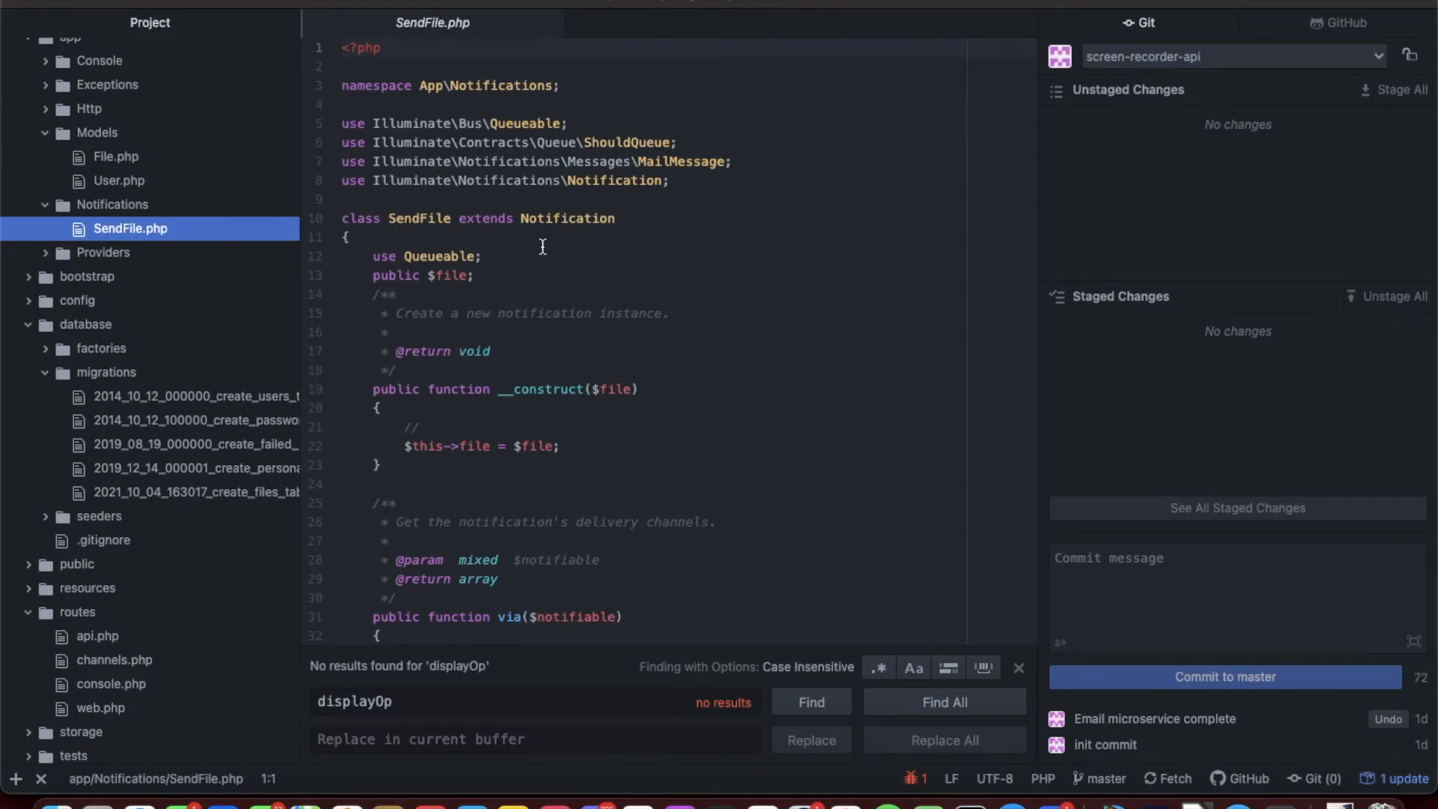
pyautogui.moveTo(471, 295)
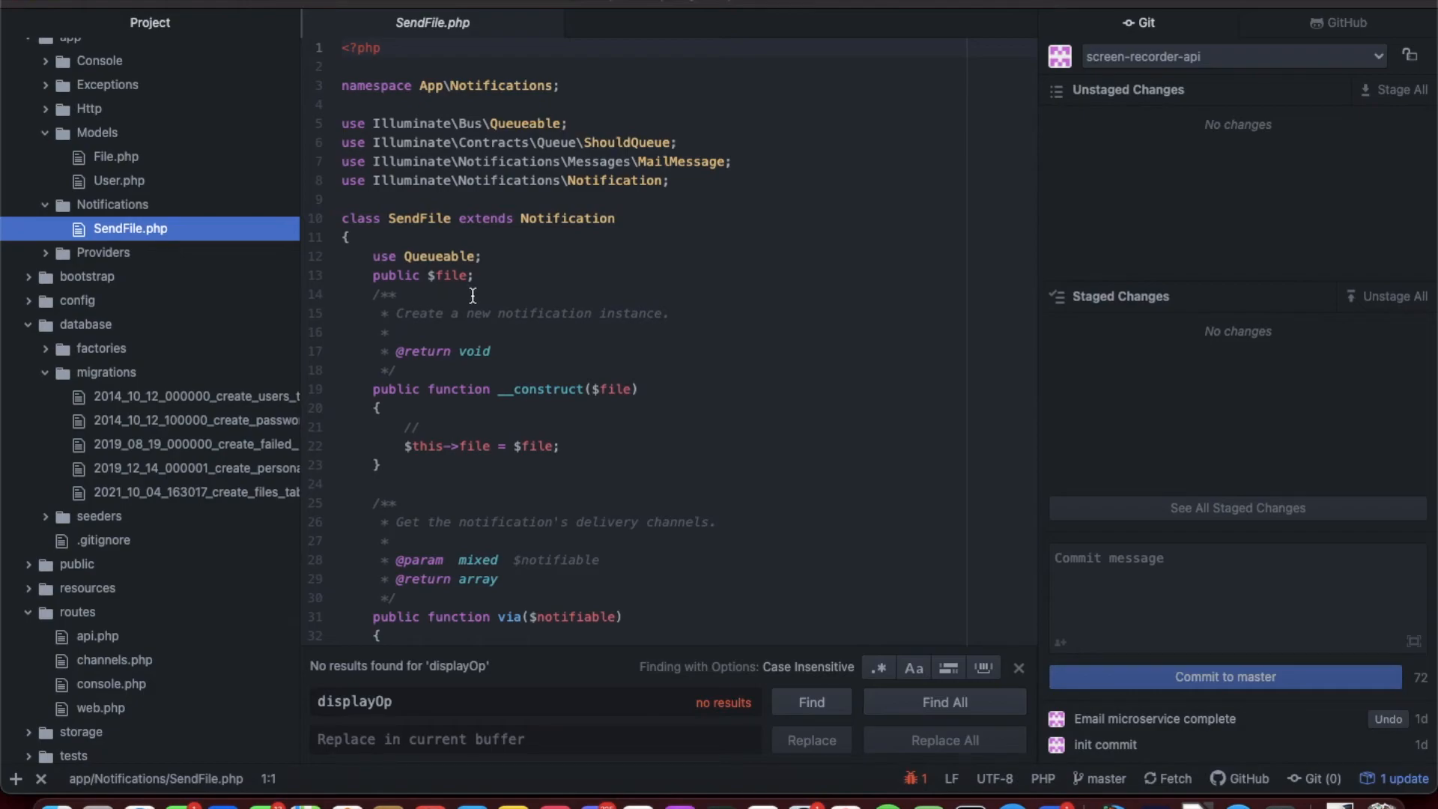
pyautogui.moveTo(467, 294)
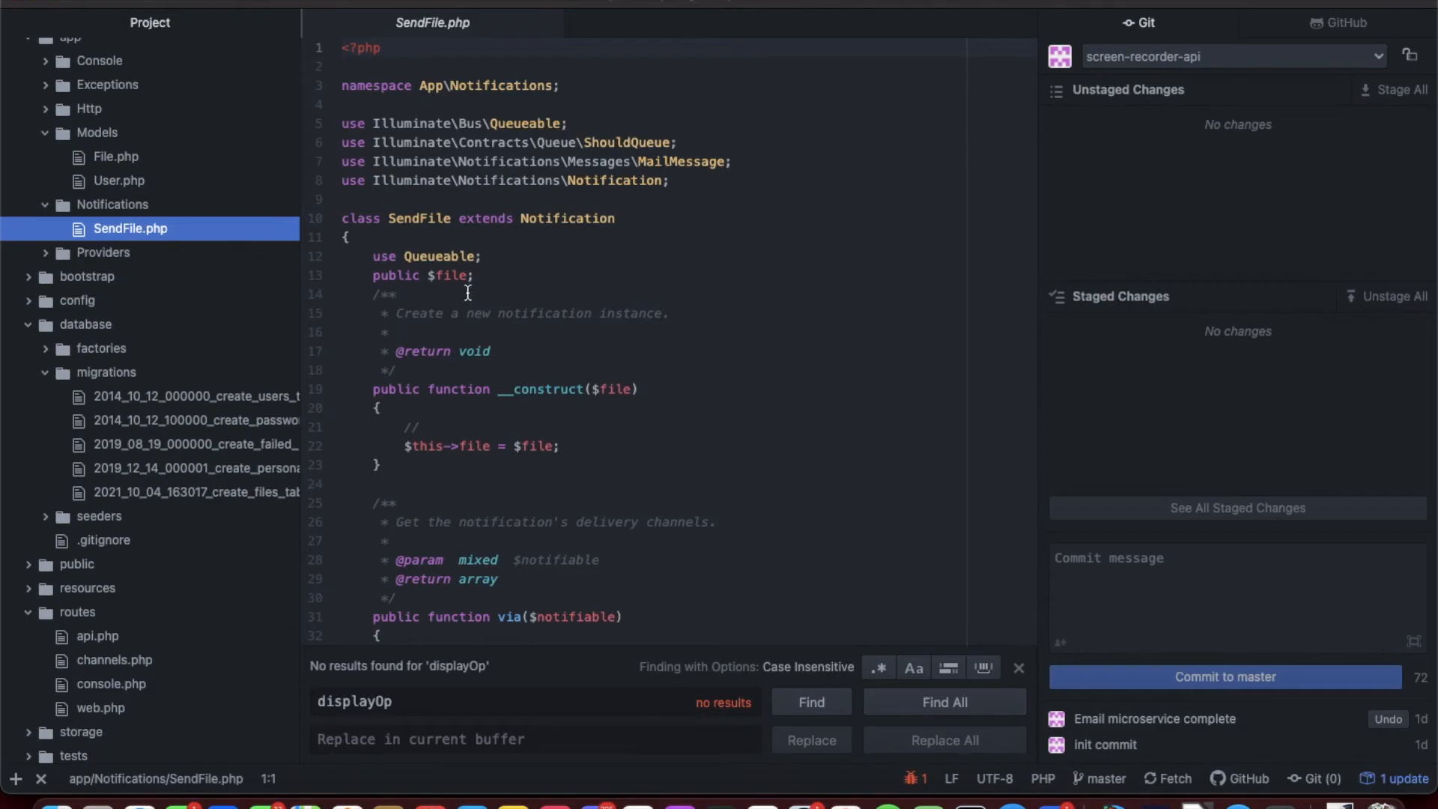
pyautogui.moveTo(664, 380)
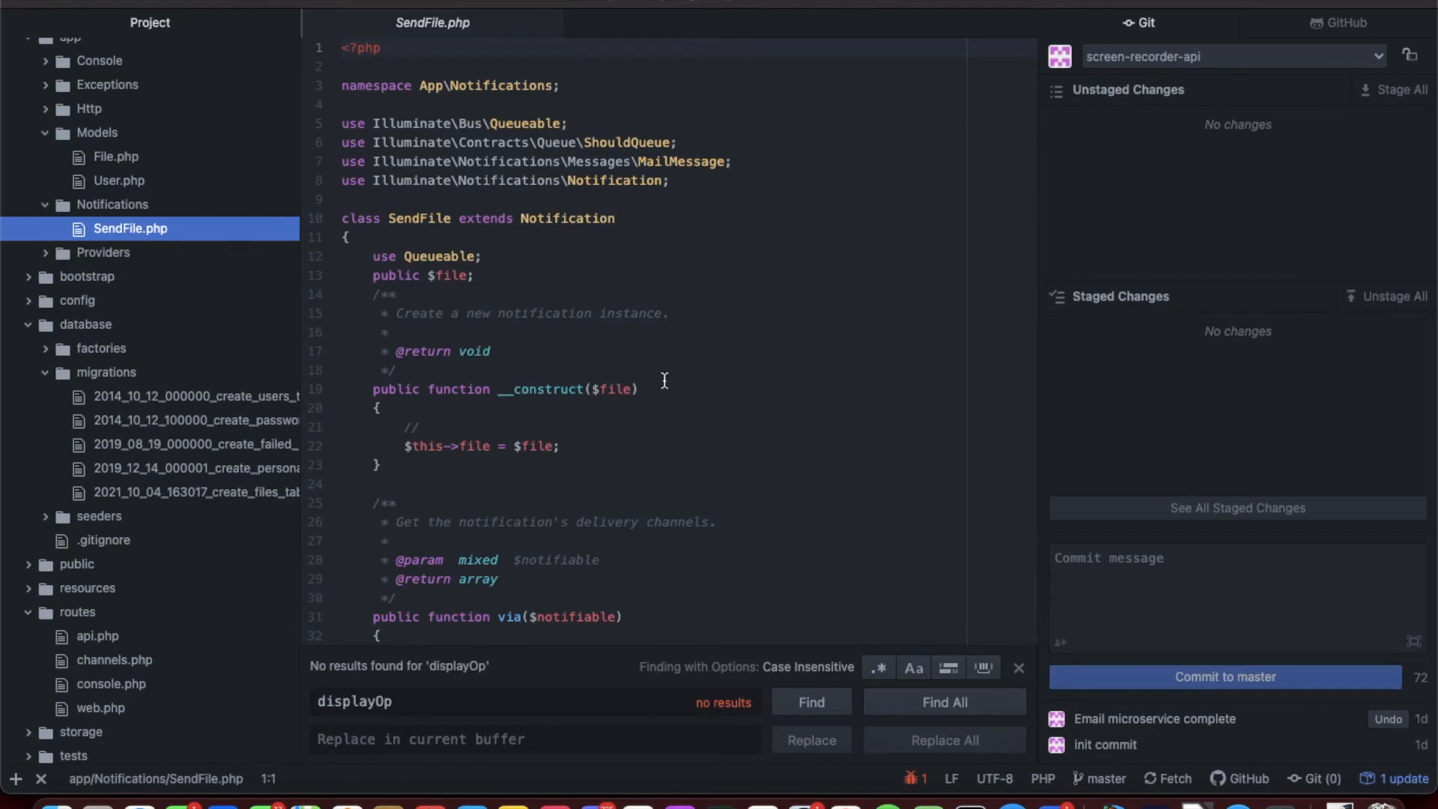
pyautogui.moveTo(512, 452)
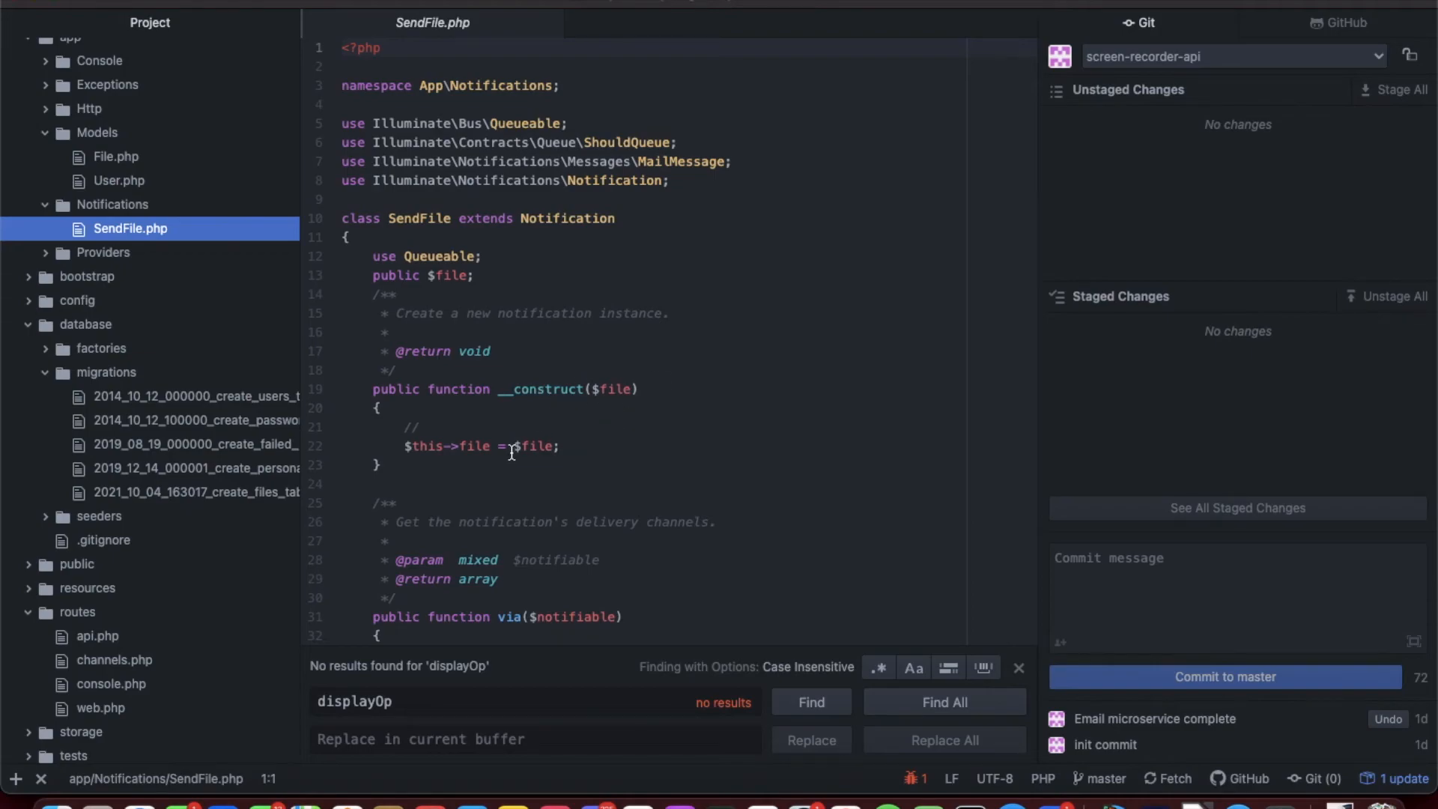
pyautogui.scroll(-3)
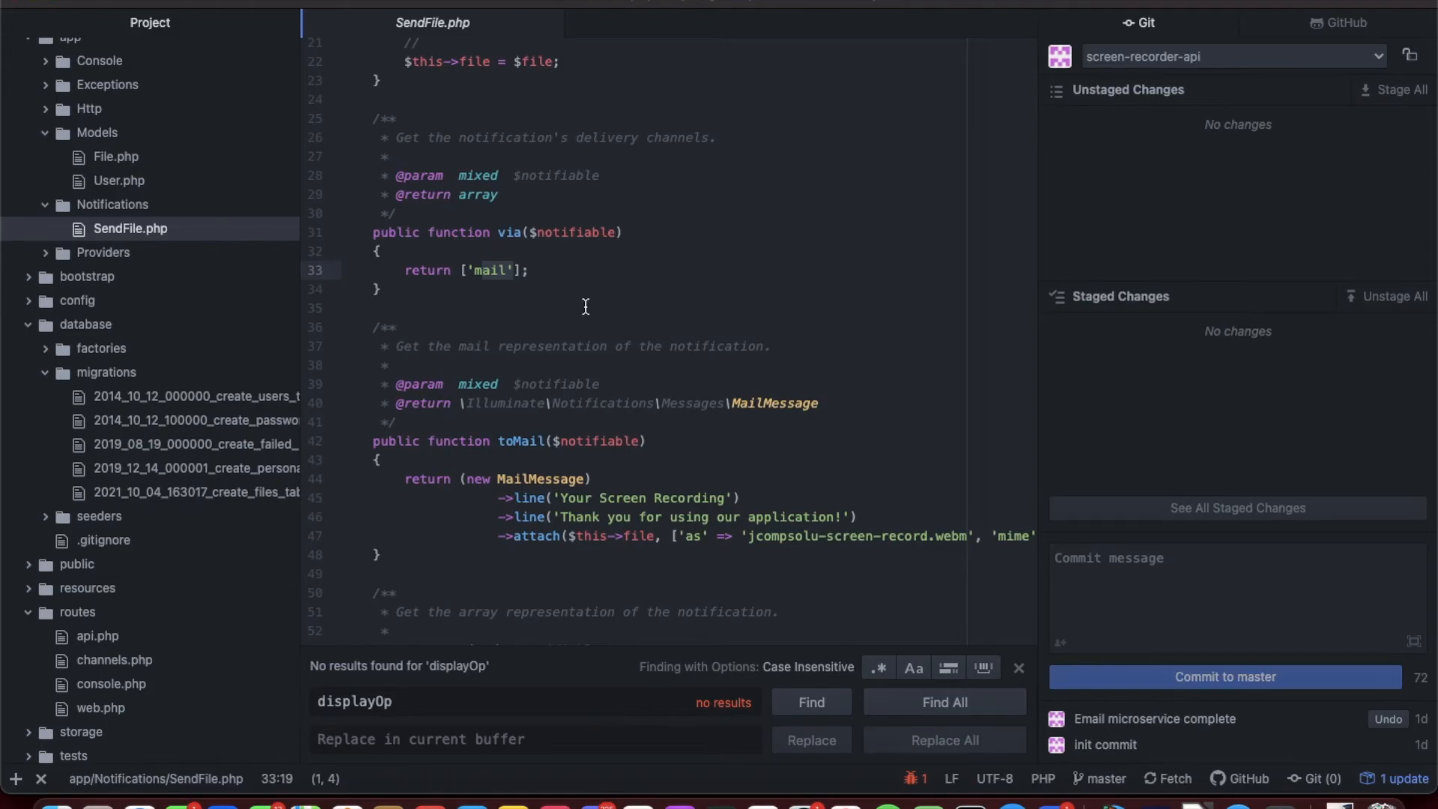
pyautogui.scroll(-3)
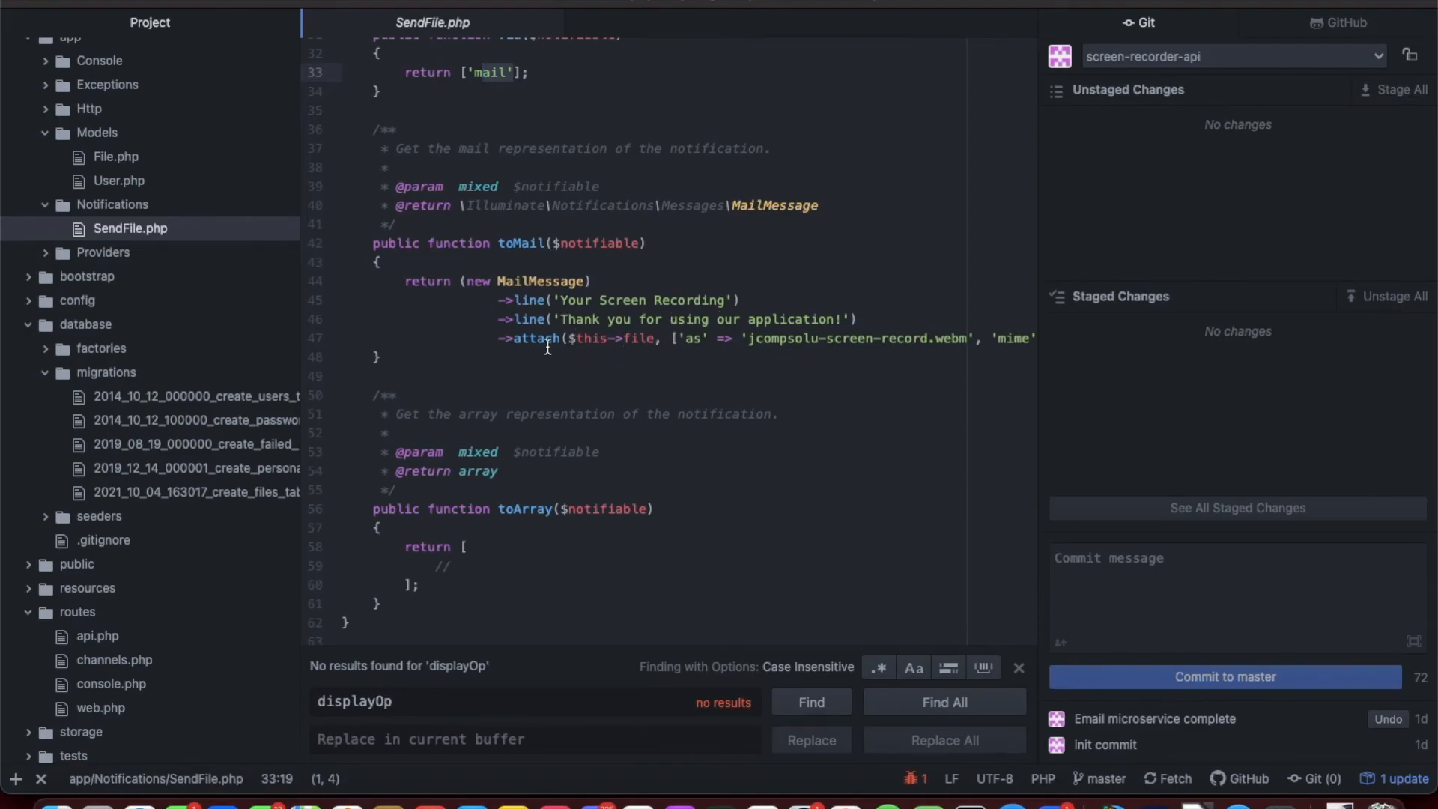
pyautogui.click(549, 337)
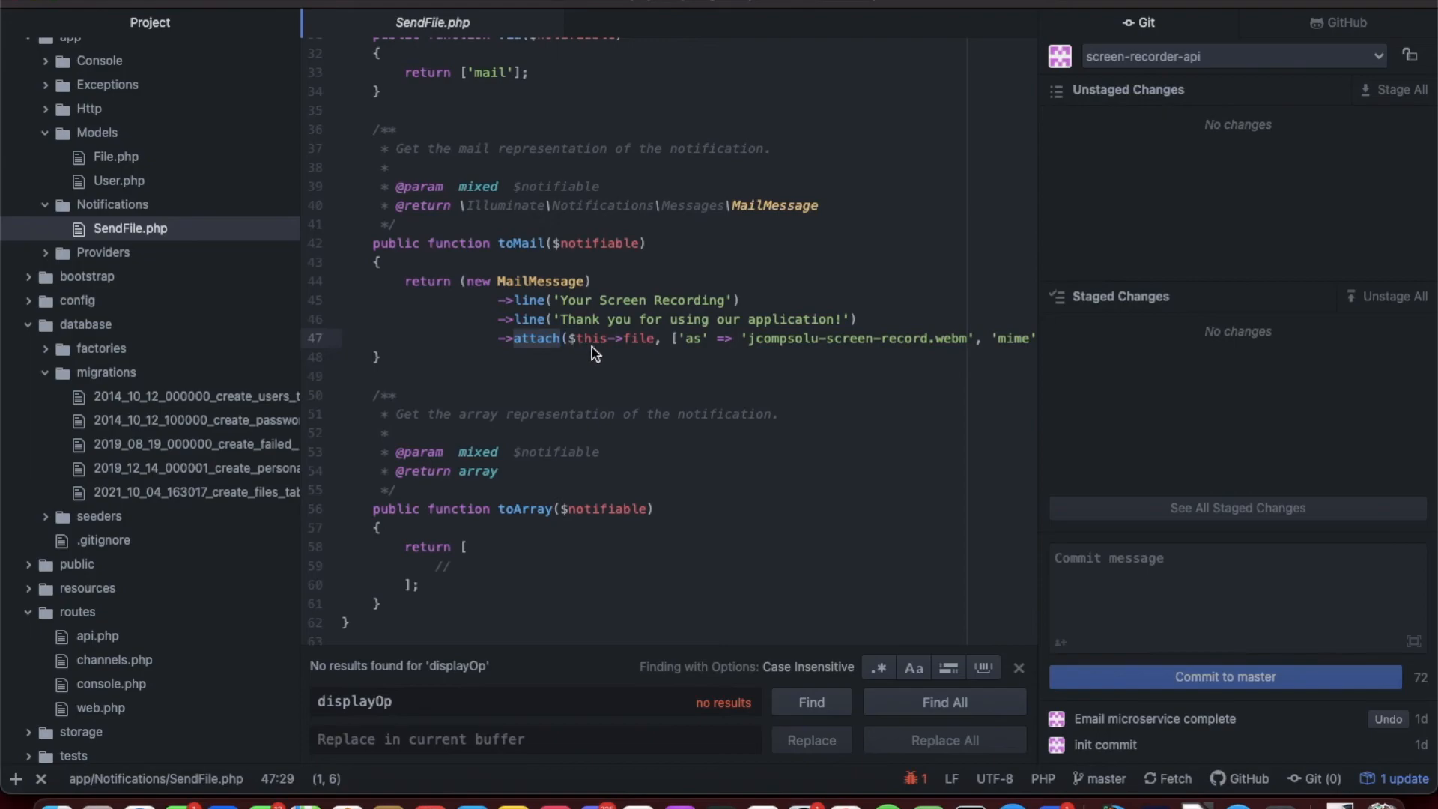
pyautogui.hscroll(3)
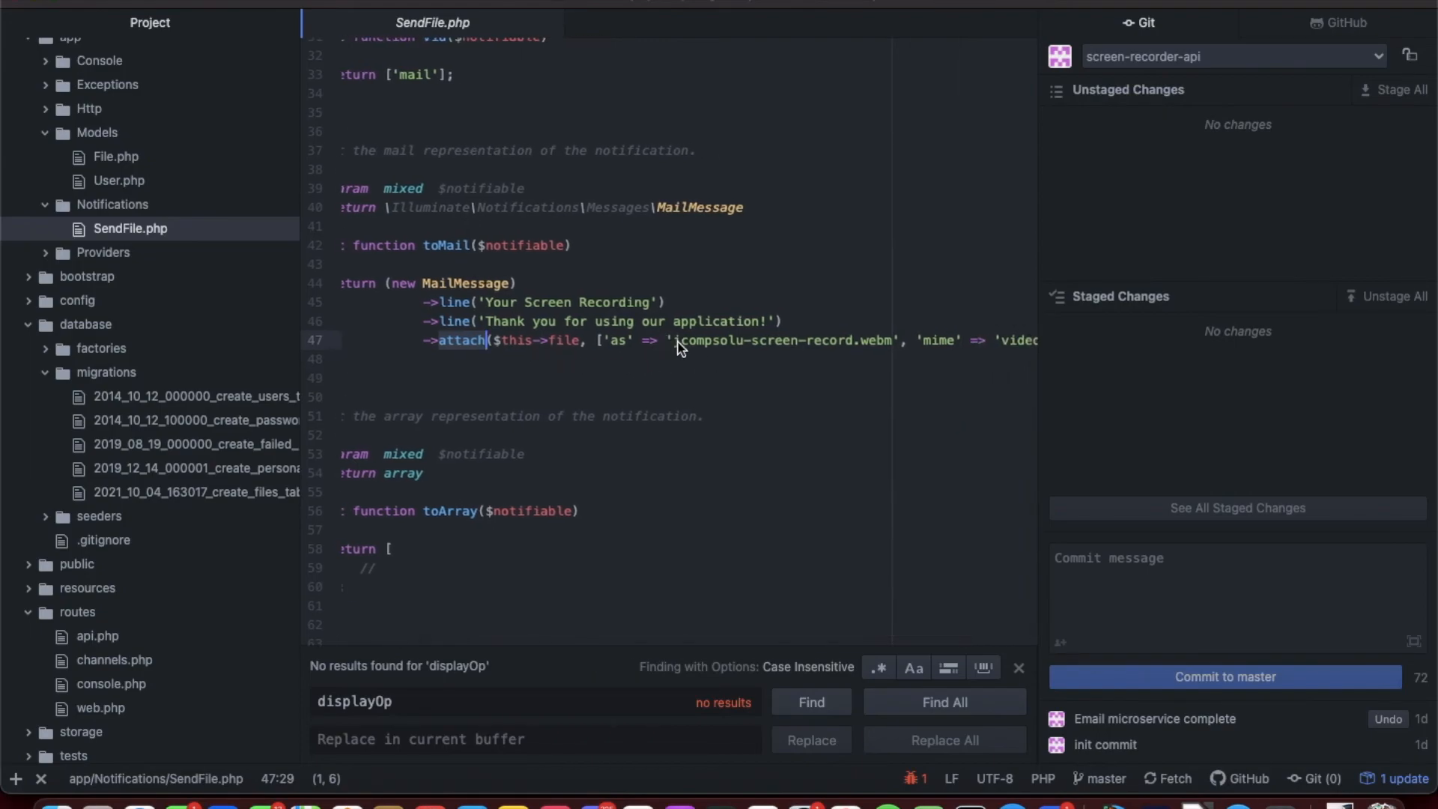
pyautogui.moveTo(765, 349)
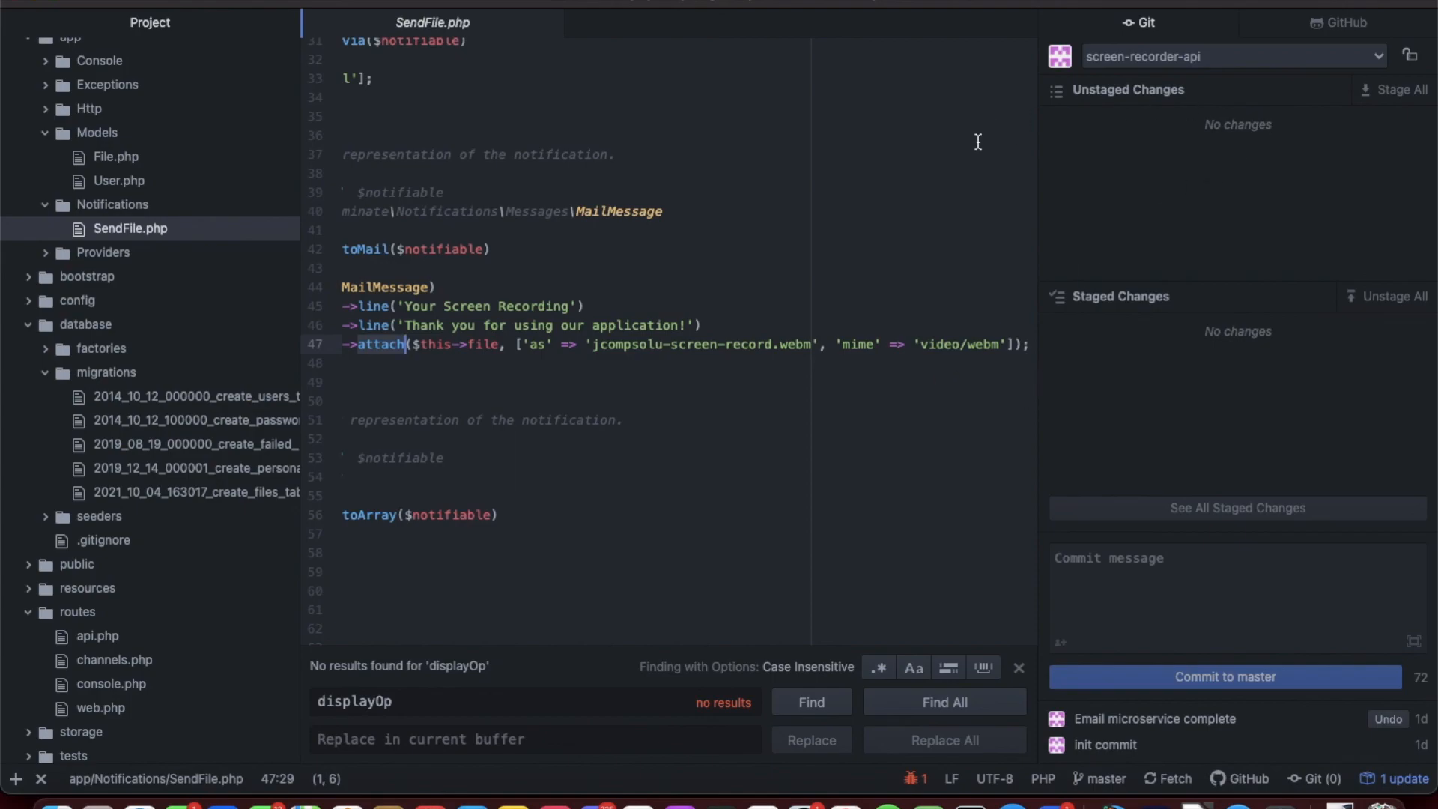
pyautogui.moveTo(925, 87)
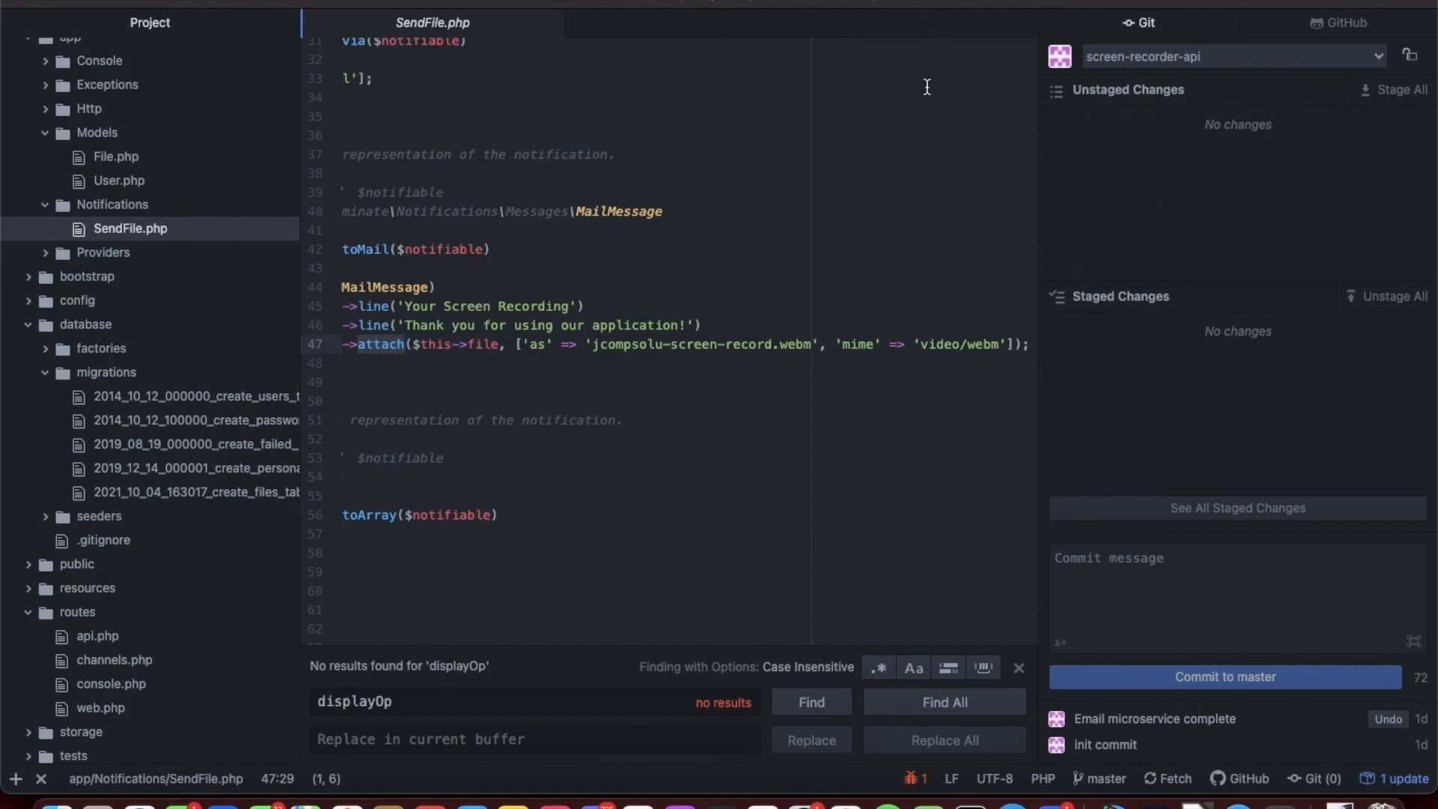